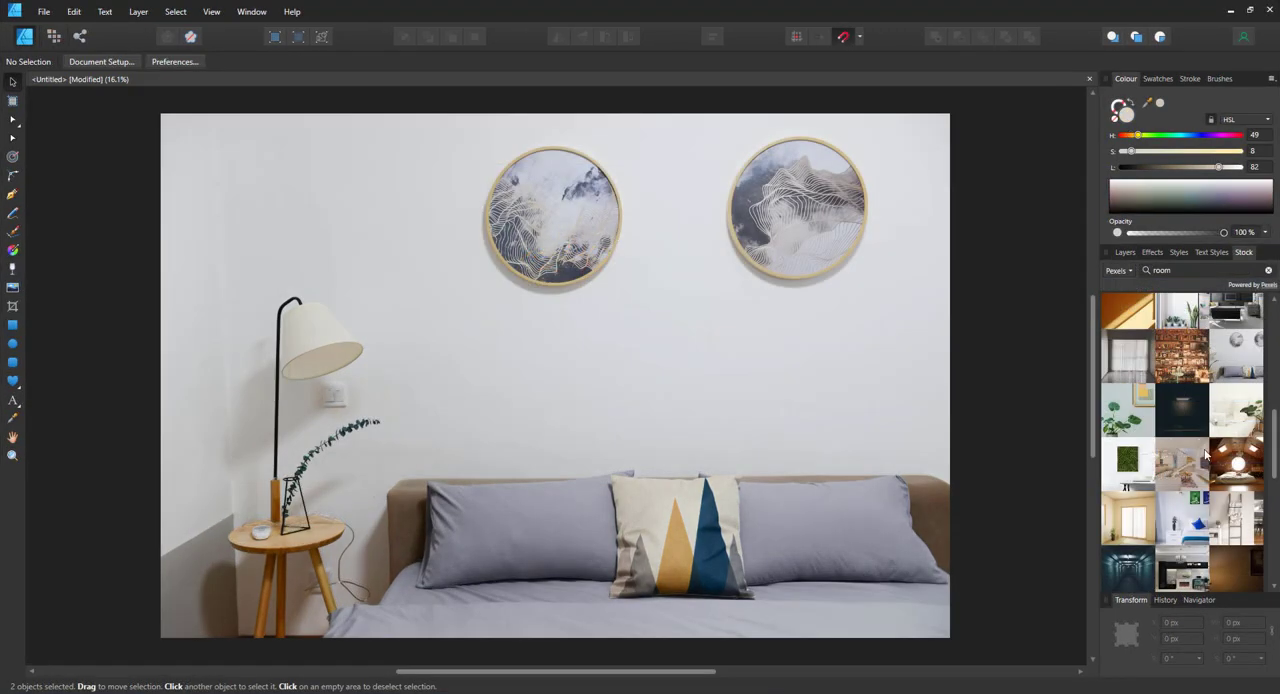
mouse_move(1248, 356)
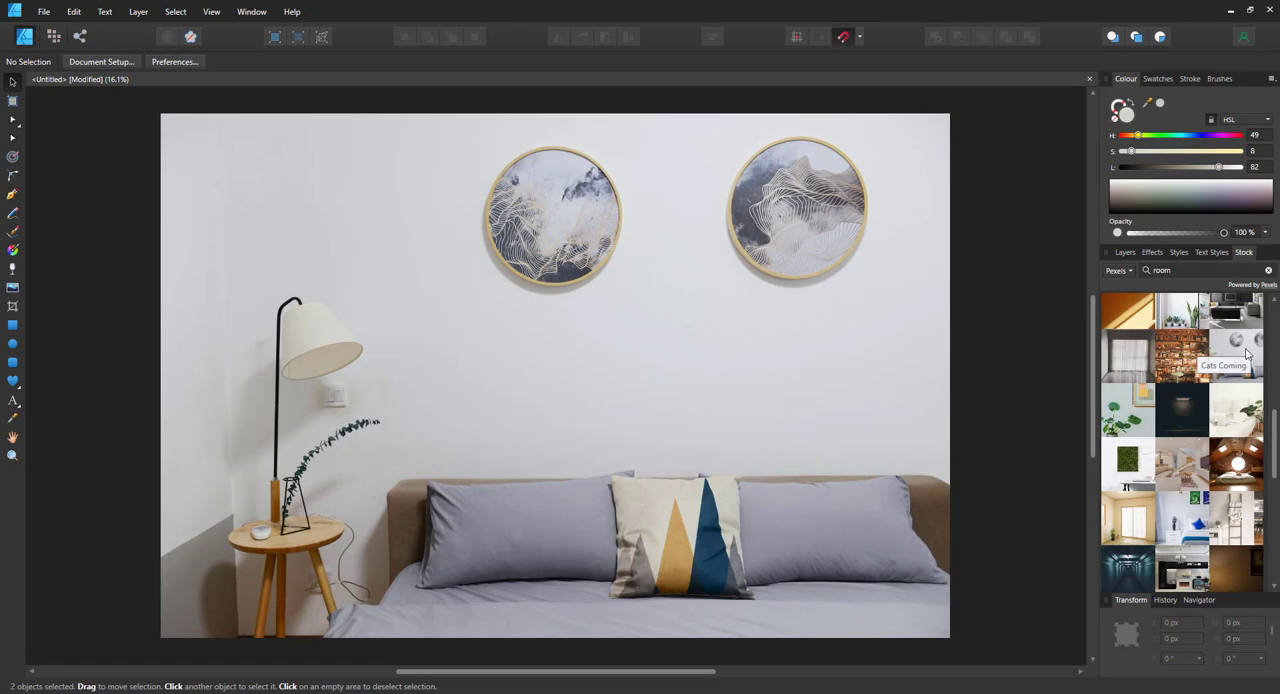
mouse_move(1246, 384)
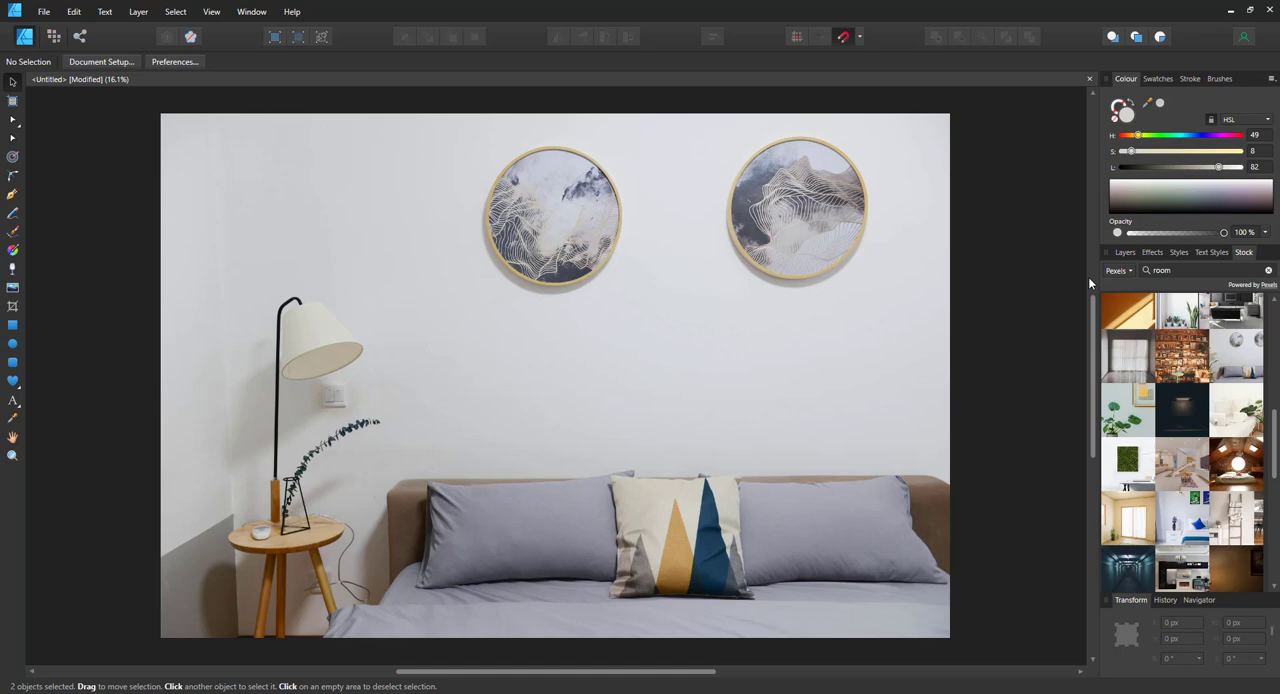
Select the wall-coloured rectangle in the bg layer to cover the two round paintings.
click(1124, 252)
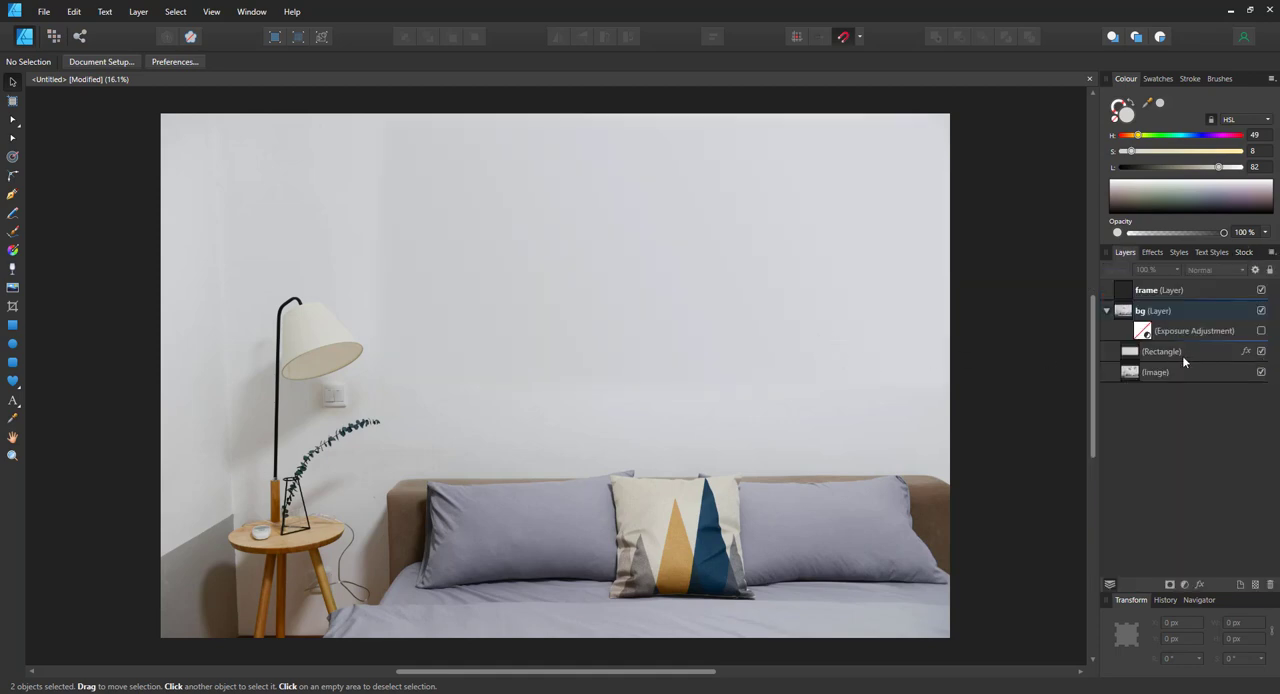
click(1162, 352)
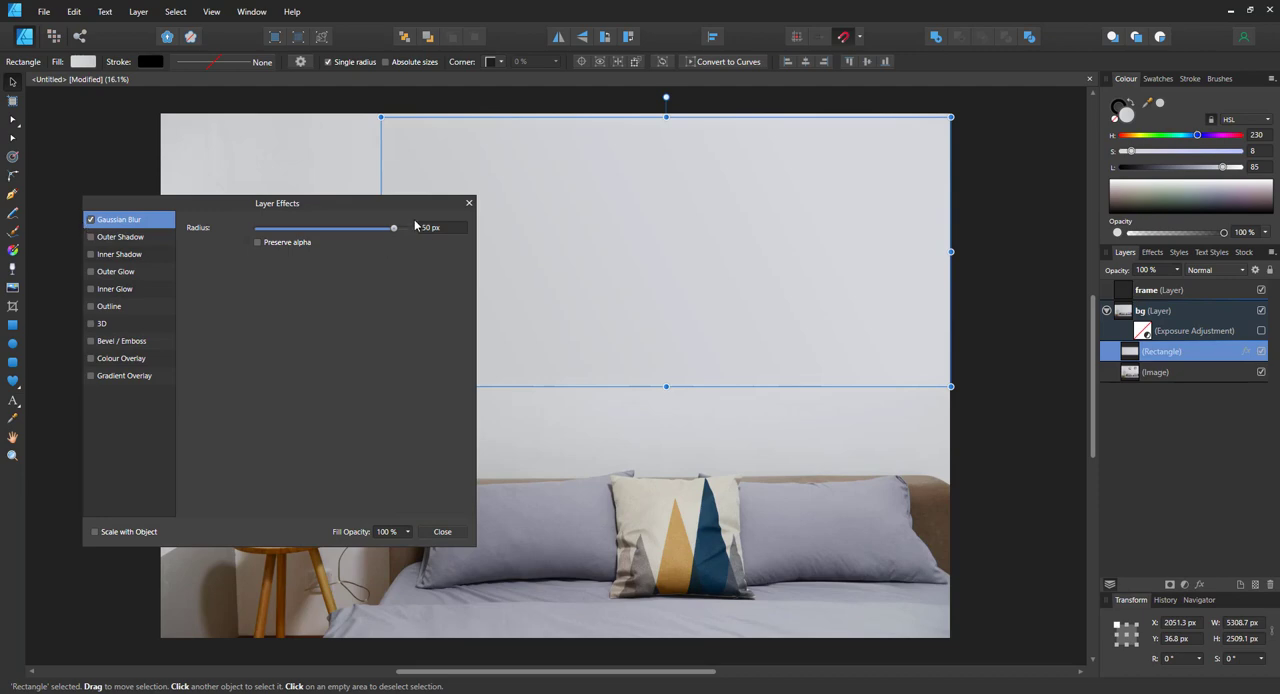
mouse_move(468, 204)
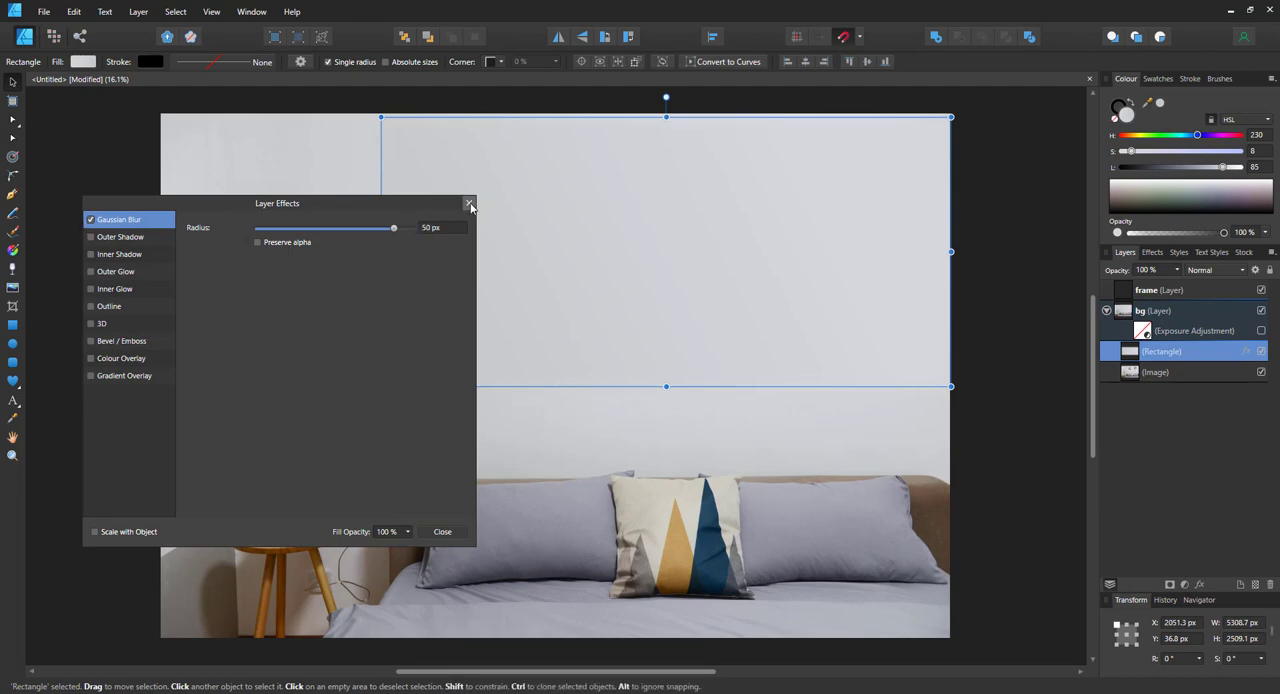
Give the covering rectangle a 50 px Gaussian blur and a linear gradient fill matching the wall.
click(468, 204)
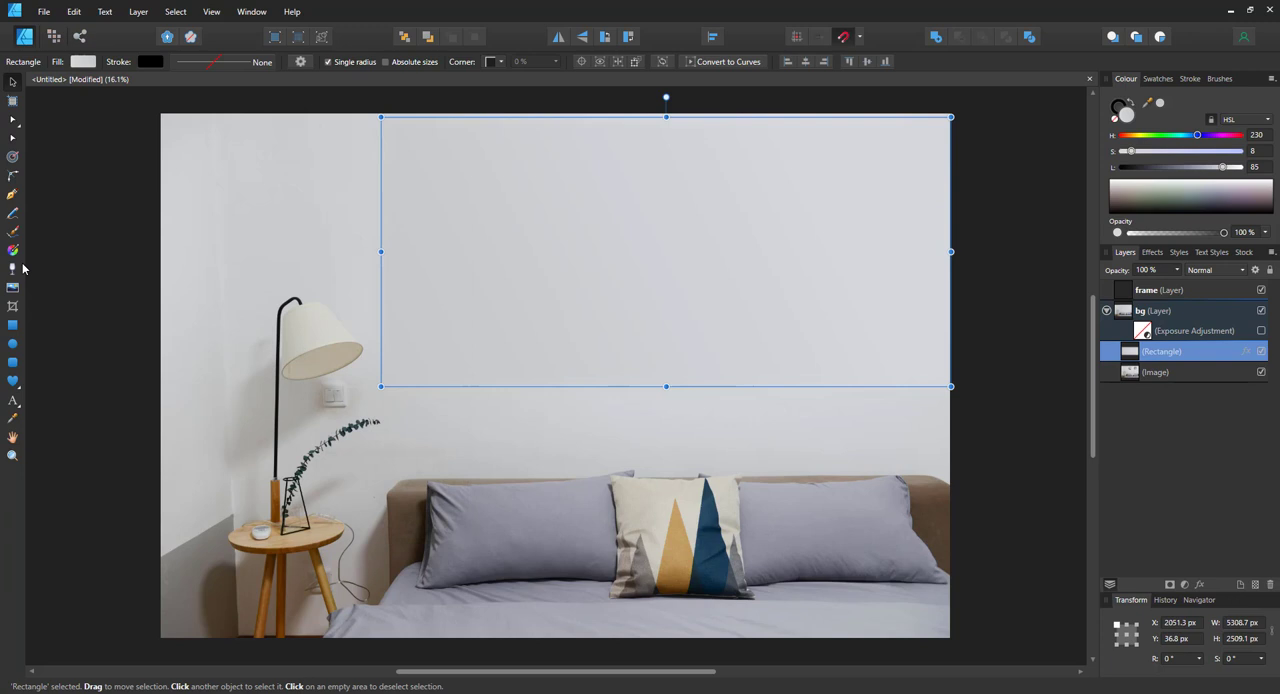
click(12, 250)
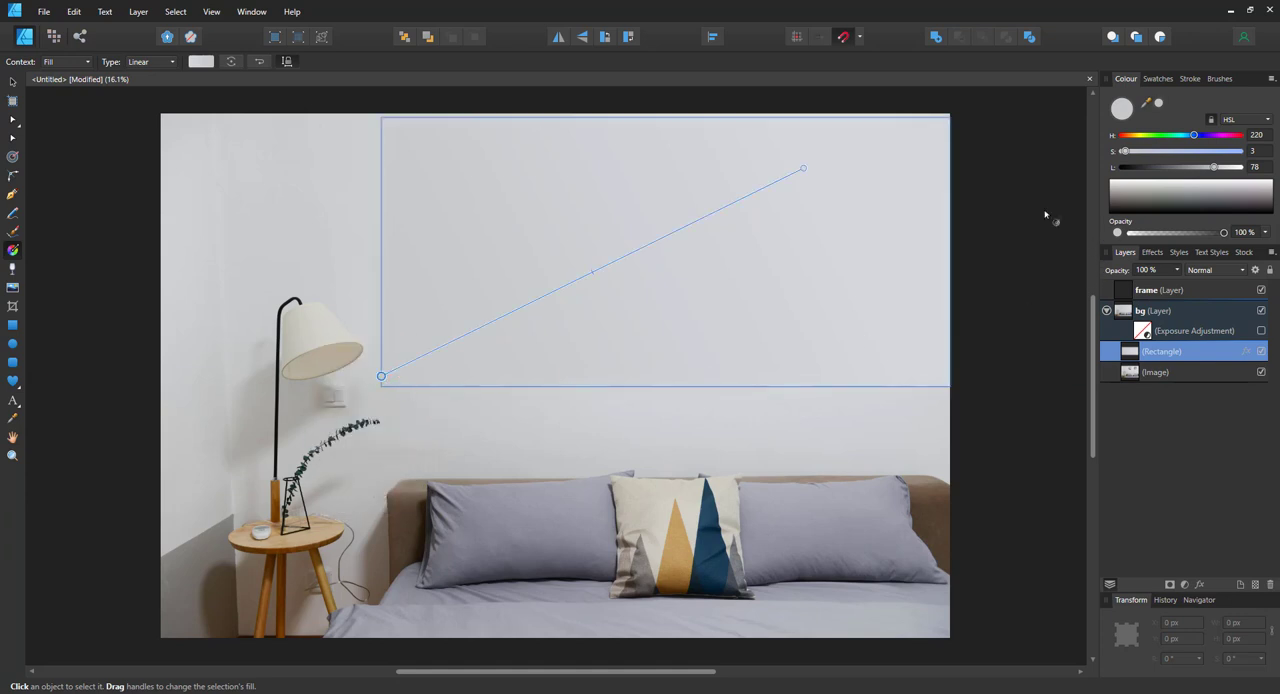
mouse_move(1220, 316)
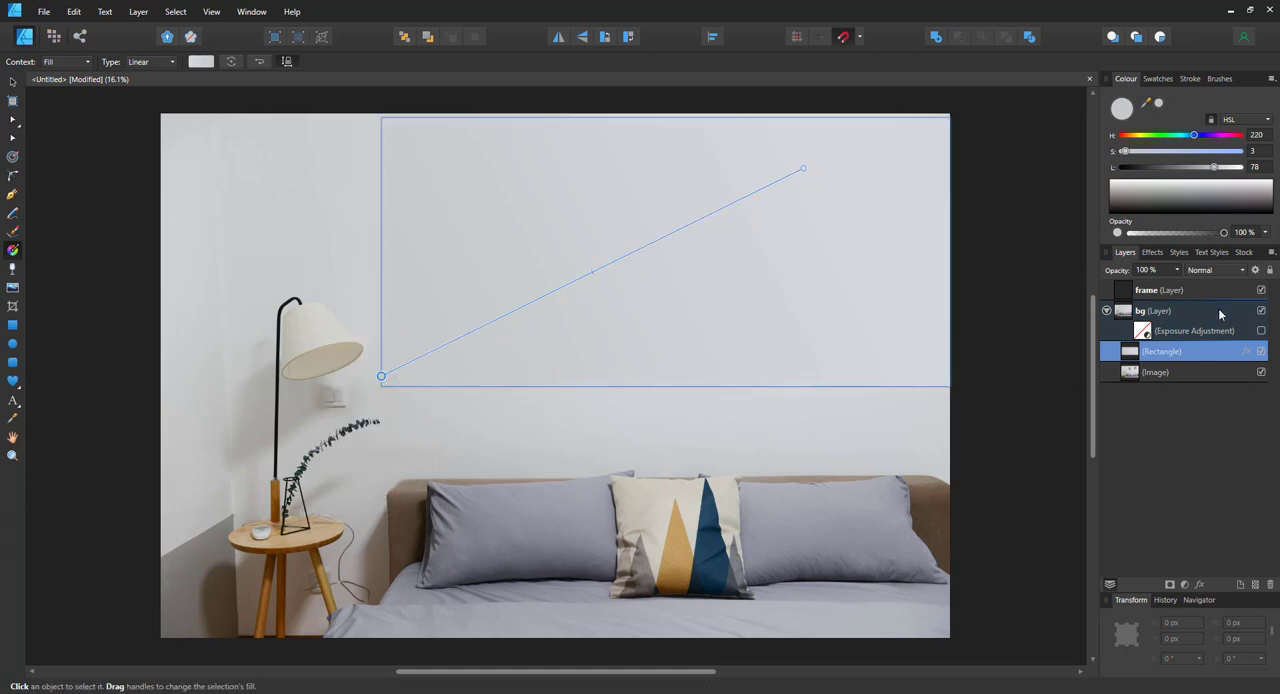
click(1260, 330)
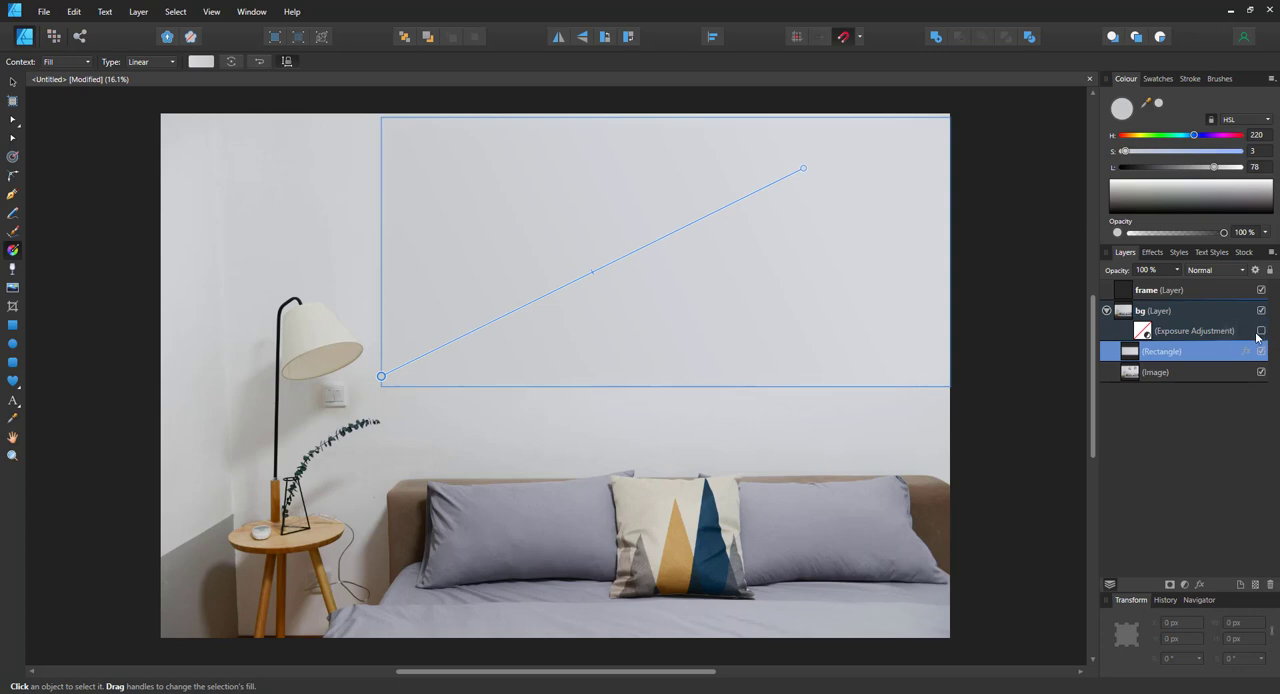
click(1260, 332)
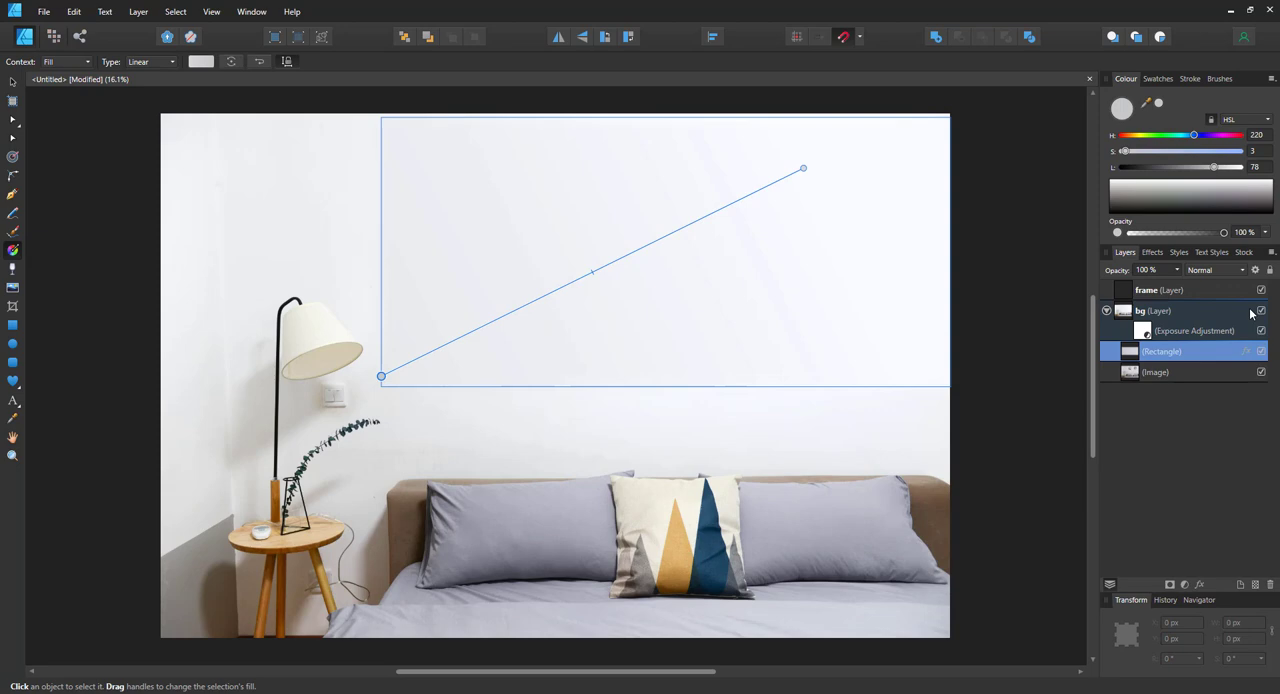
Collapse the bg layer group and select the empty frame layer to draw into.
click(1148, 290)
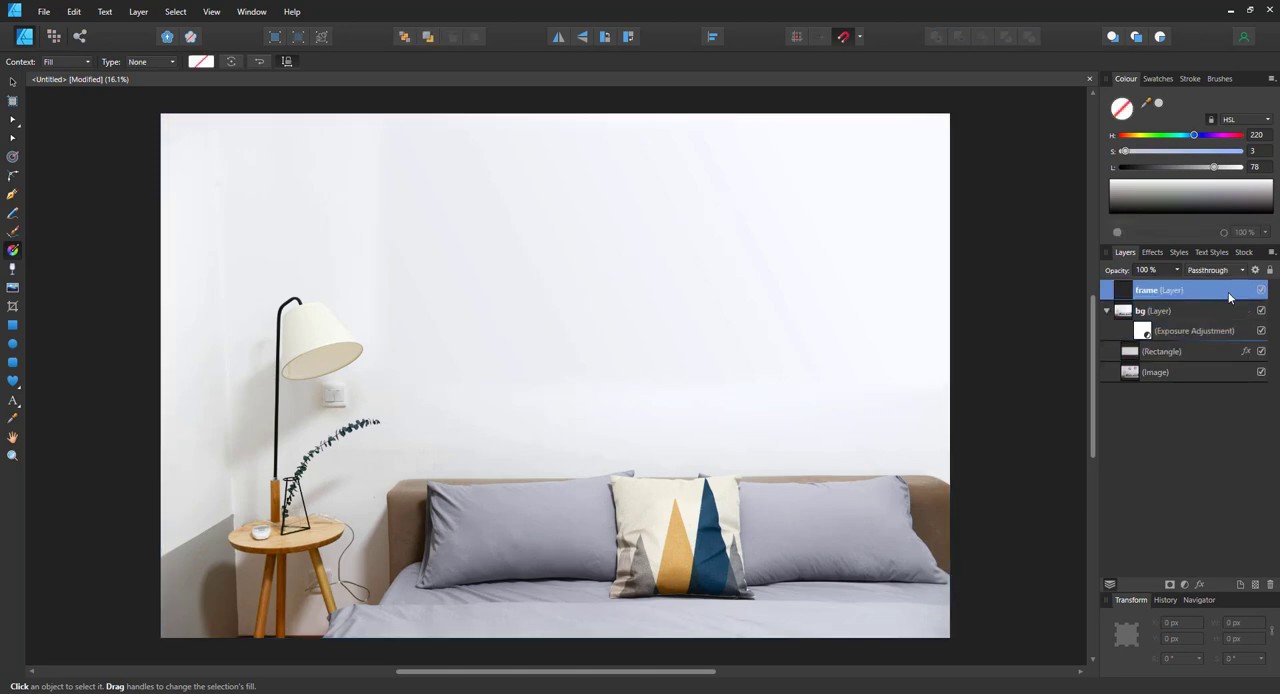
click(1106, 312)
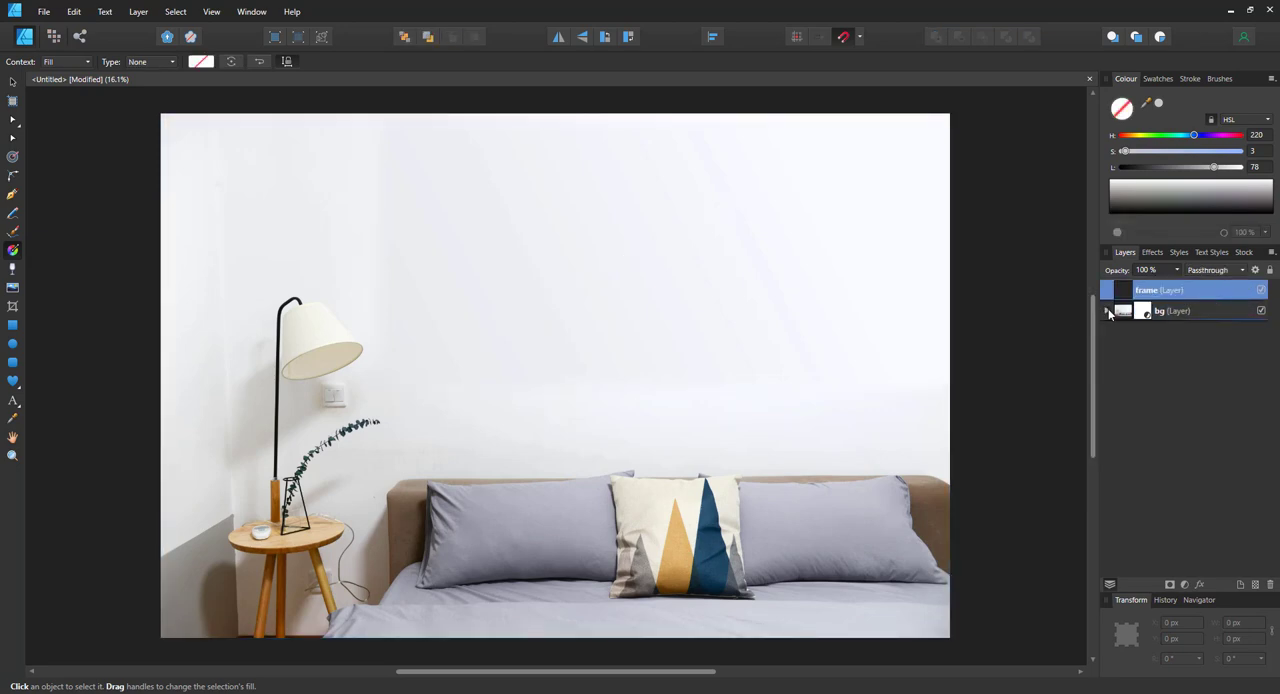
click(1176, 310)
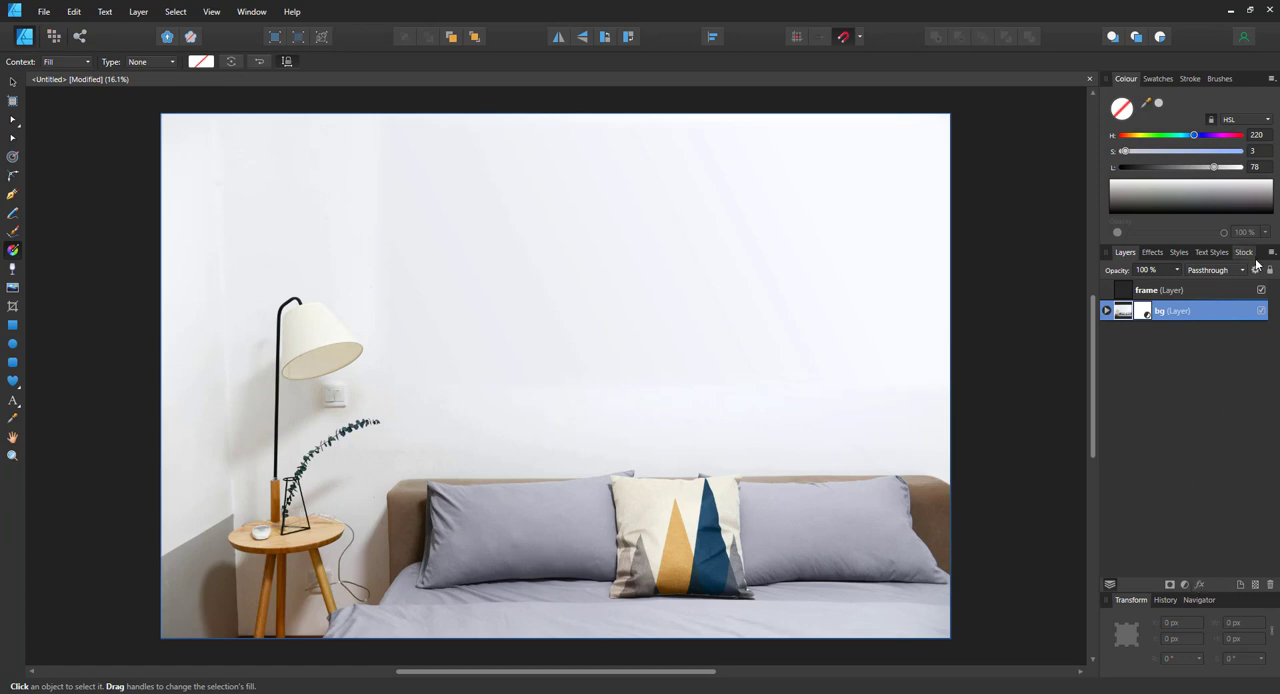
click(1176, 290)
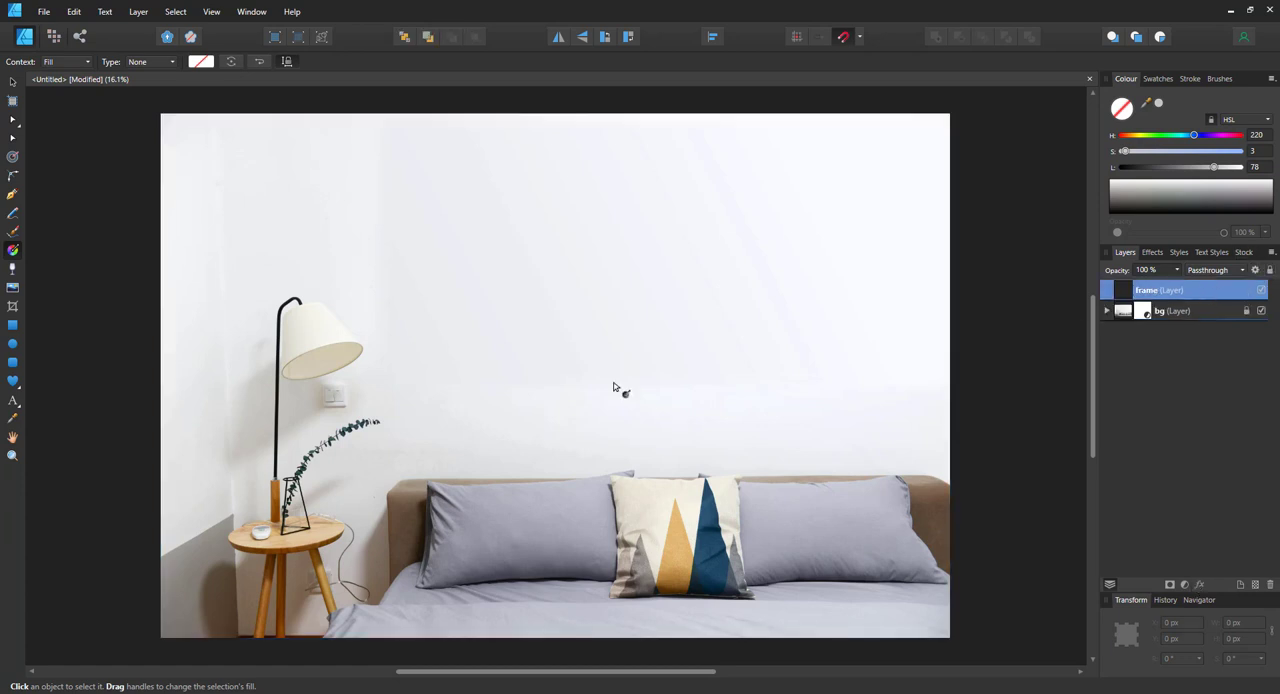
Draw a white rectangle above the bed with a 50 pt black stroke.
click(12, 324)
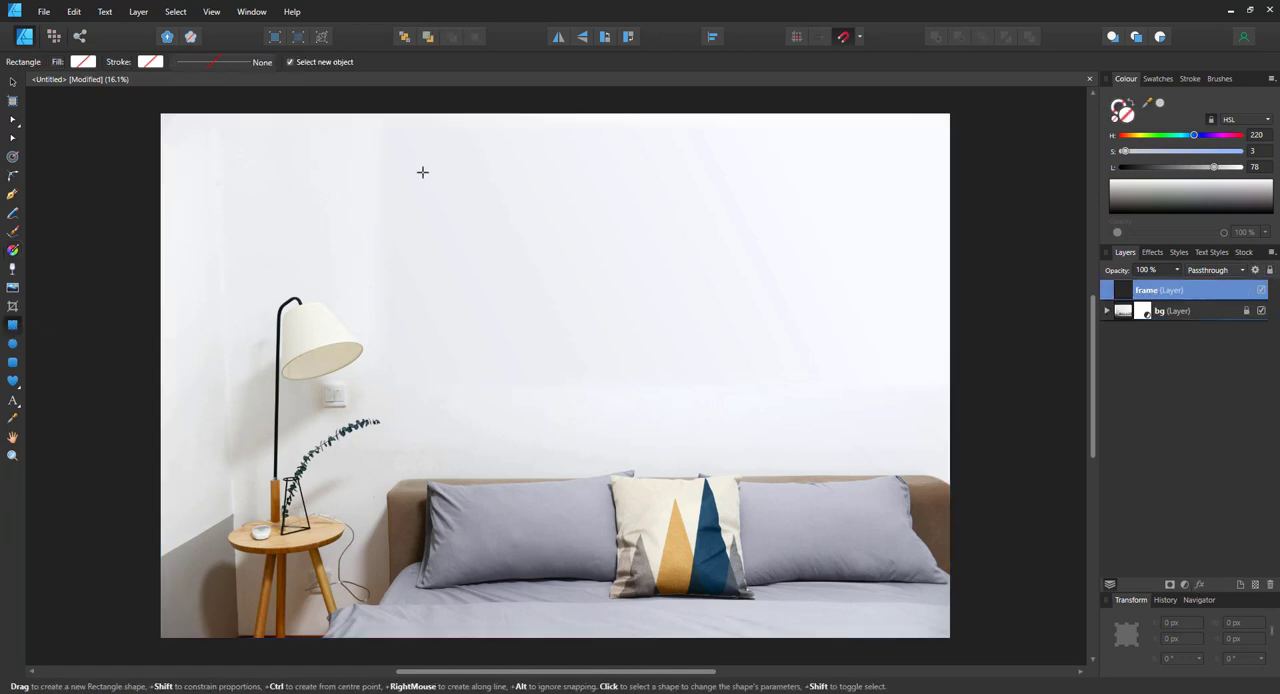
drag(432, 152, 872, 408)
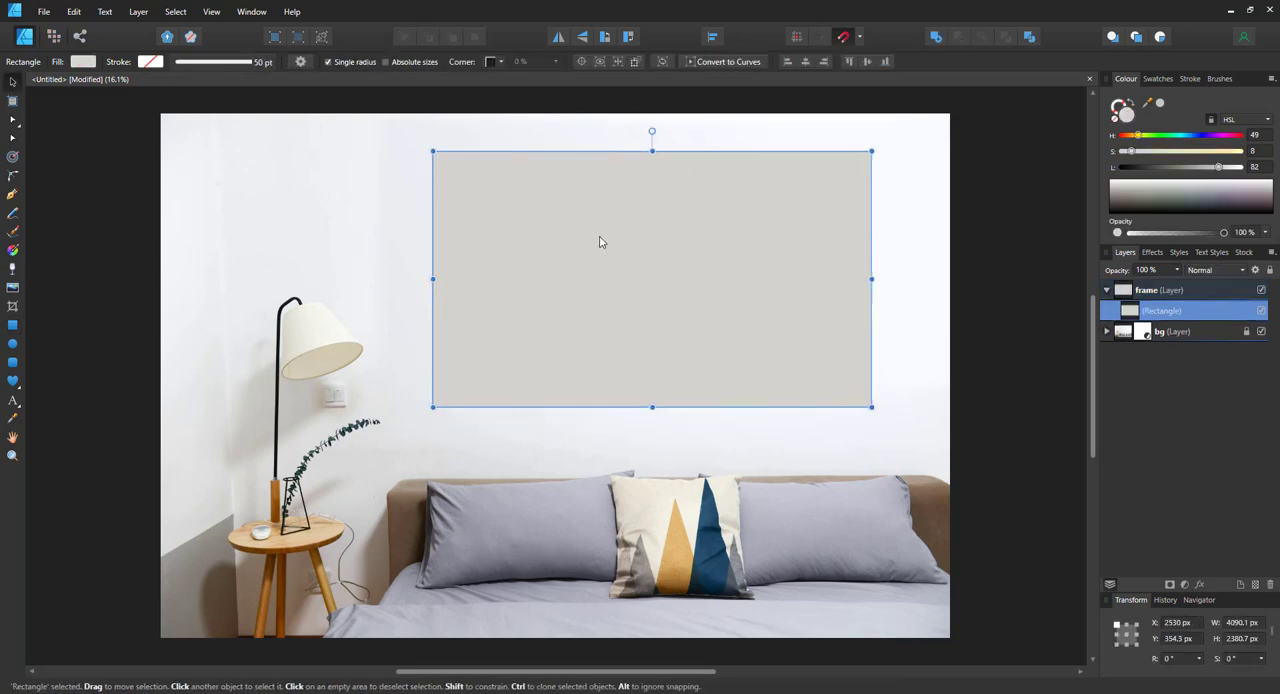
drag(1180, 166, 1244, 166)
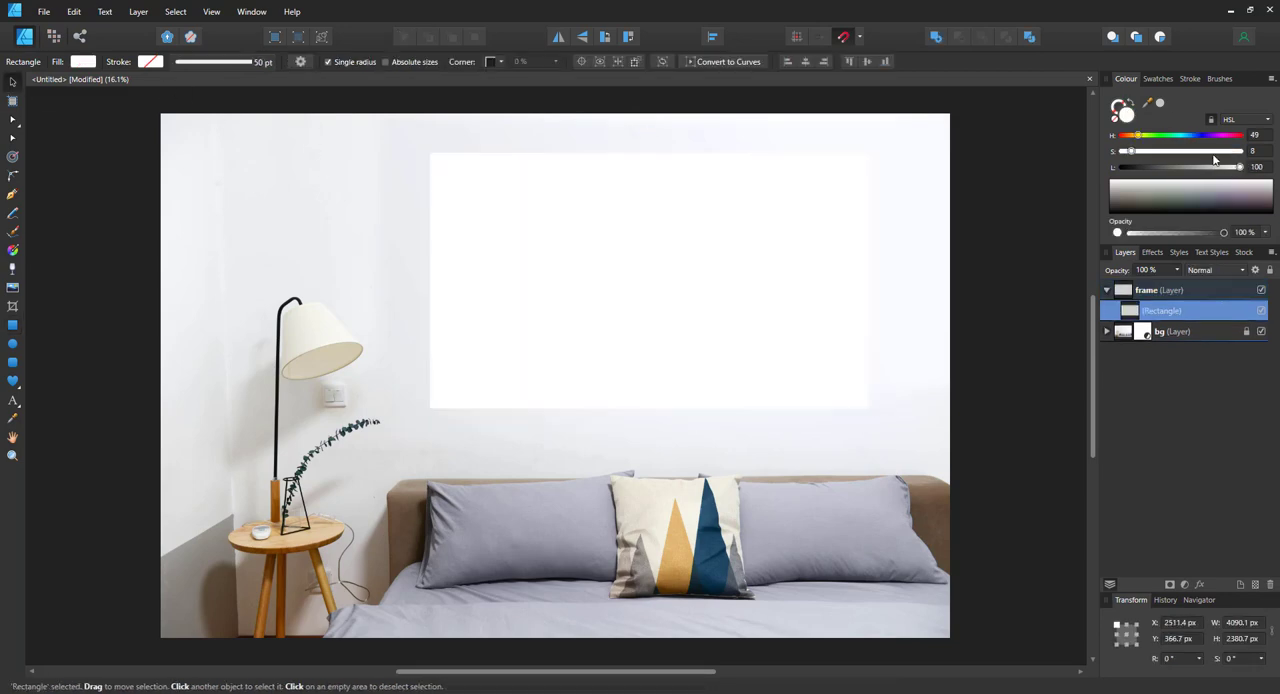
click(150, 60)
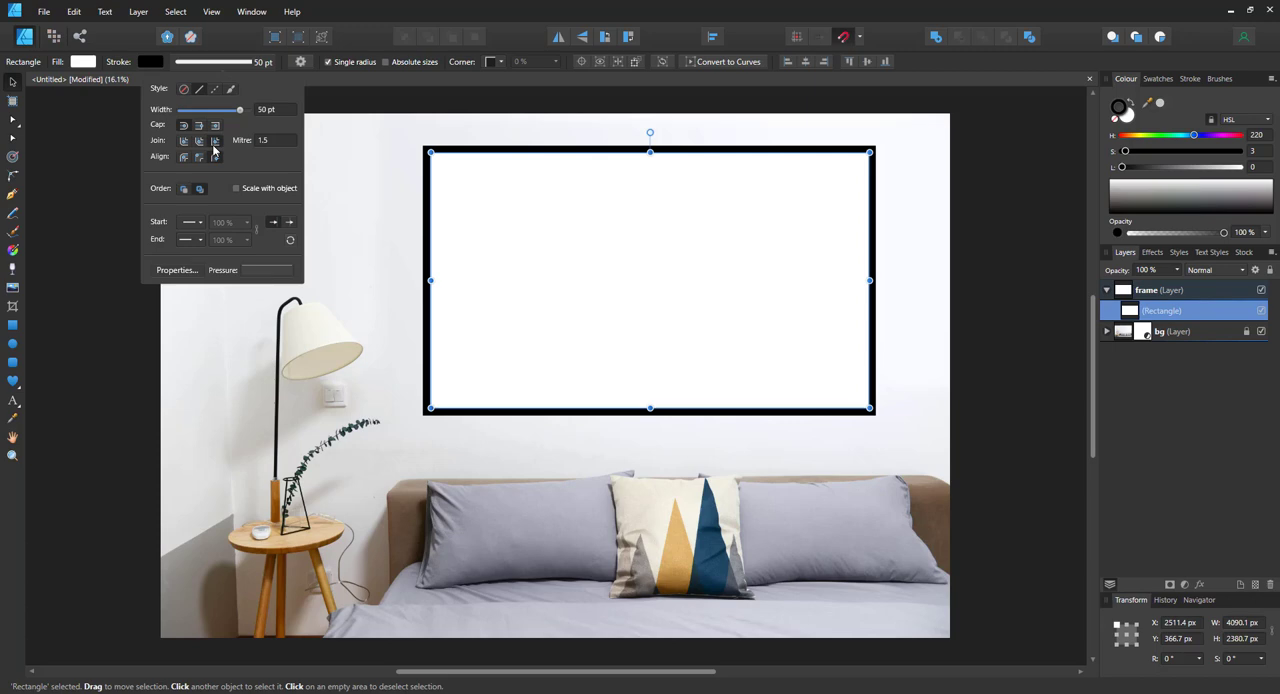
Add an outer shadow to the rectangle with larger offset and softer radius.
click(640, 348)
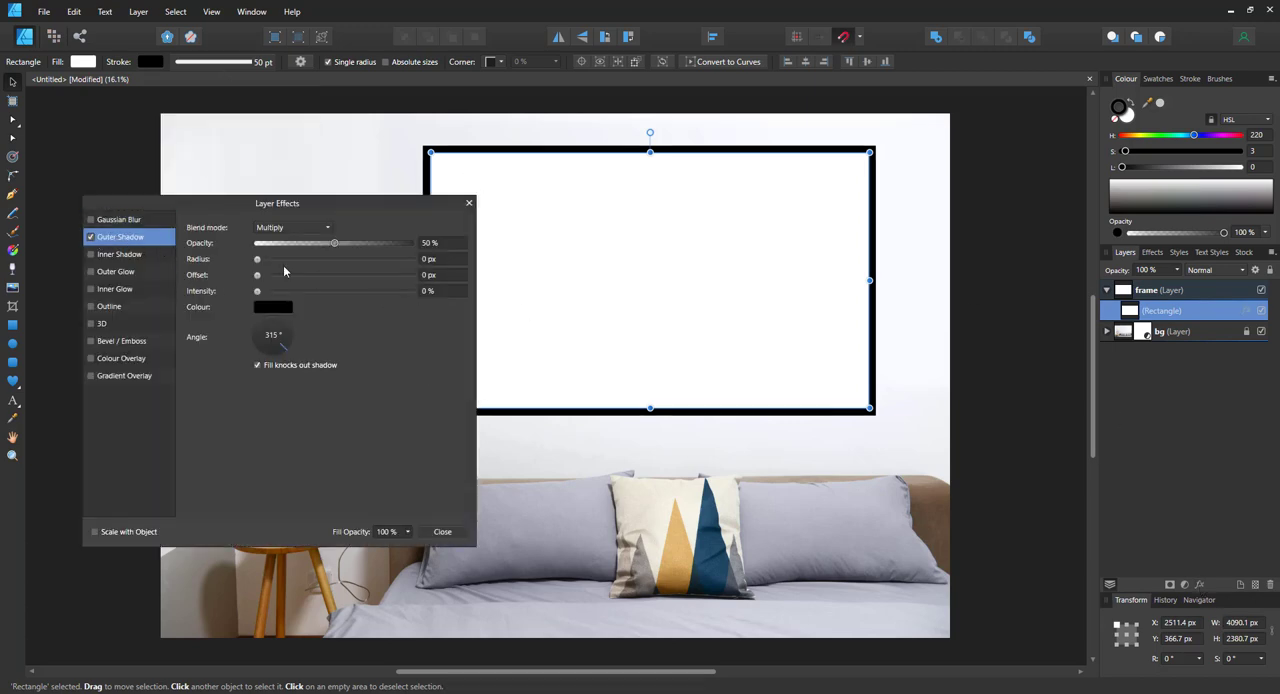
drag(256, 276, 376, 276)
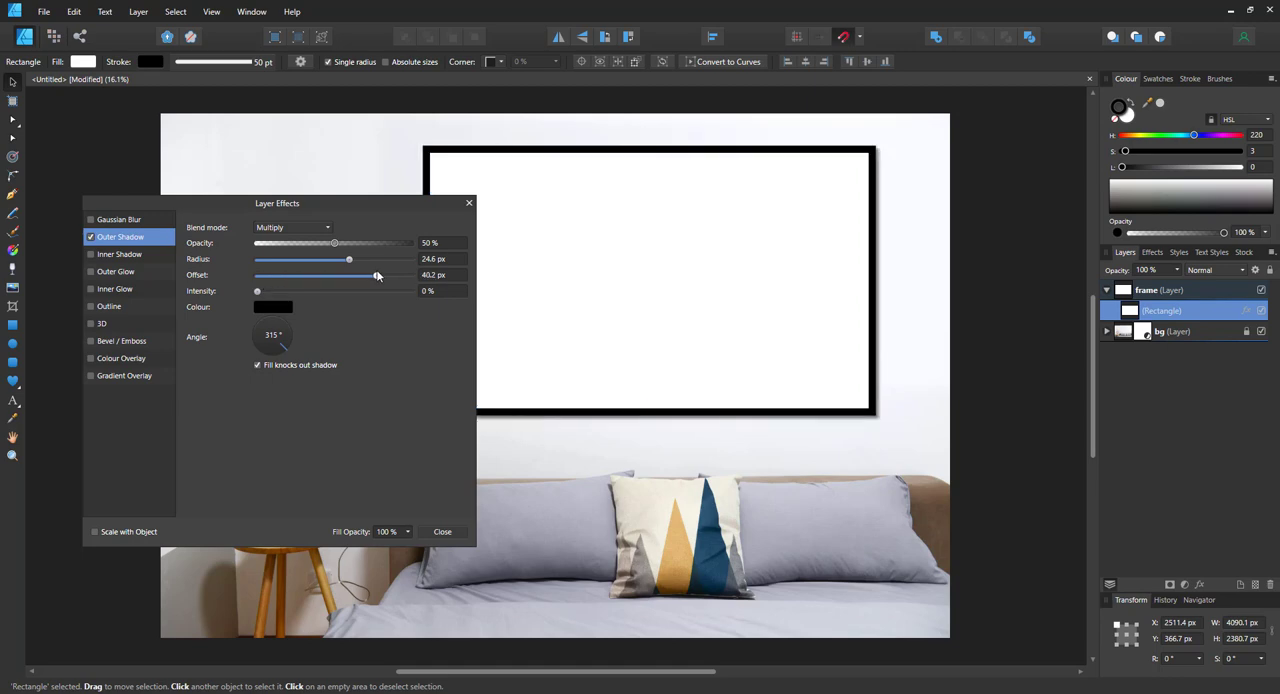
drag(348, 260, 388, 260)
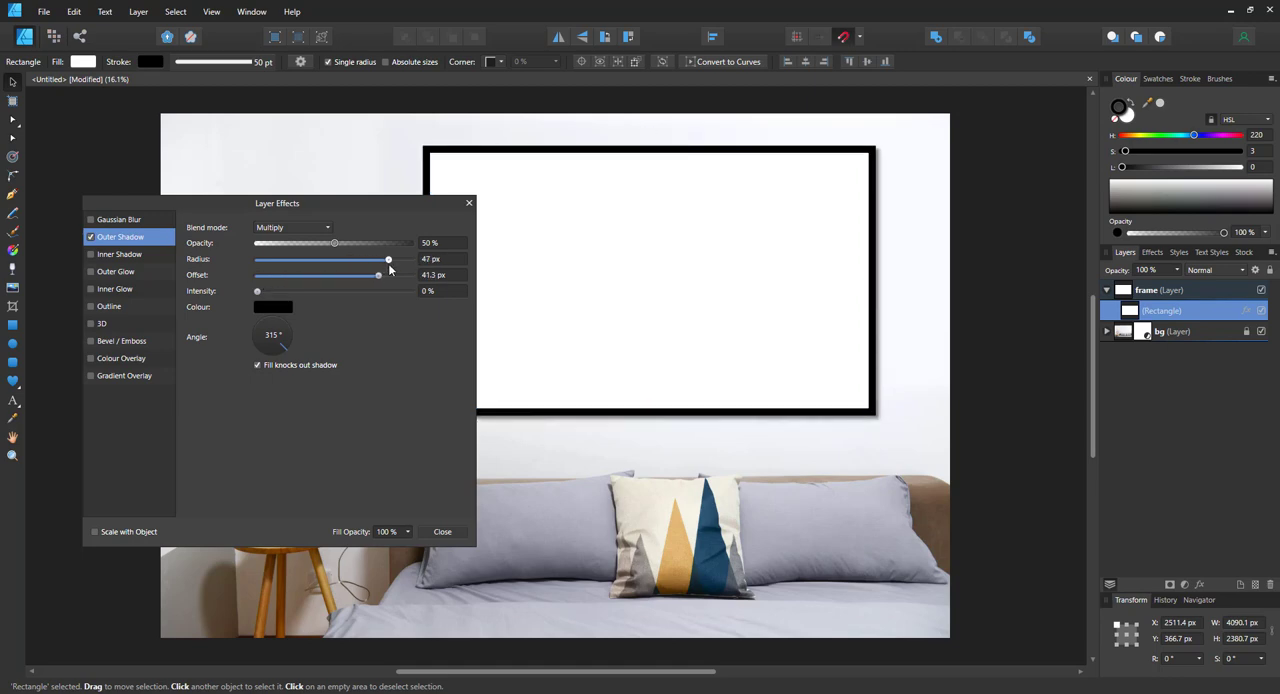
click(442, 532)
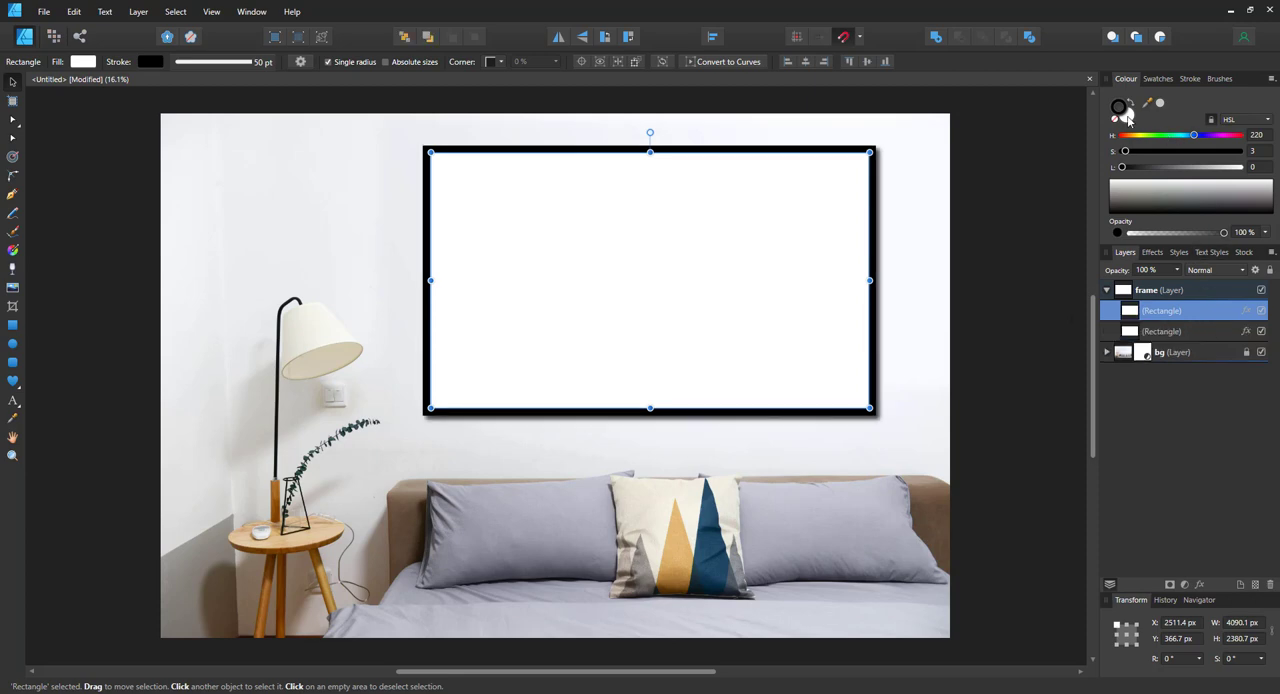
Inset the duplicated rectangle about -370 px and swap its outer shadow for a soft inner shadow.
click(1128, 104)
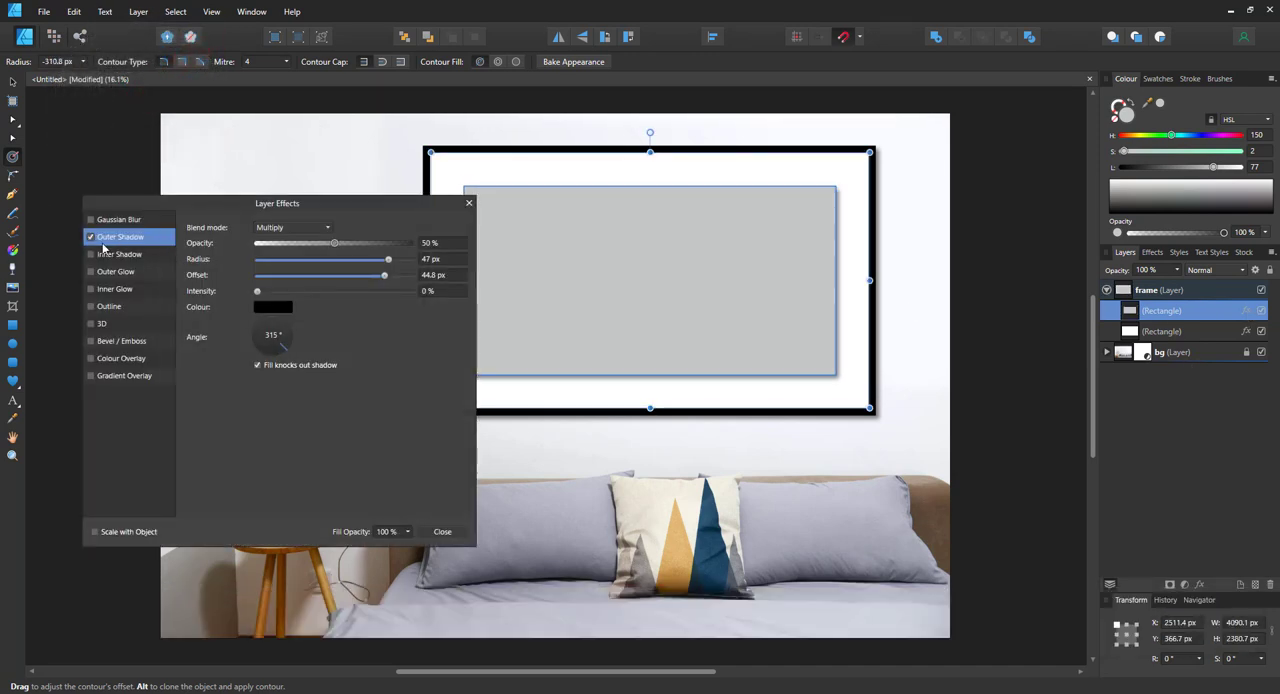
click(120, 252)
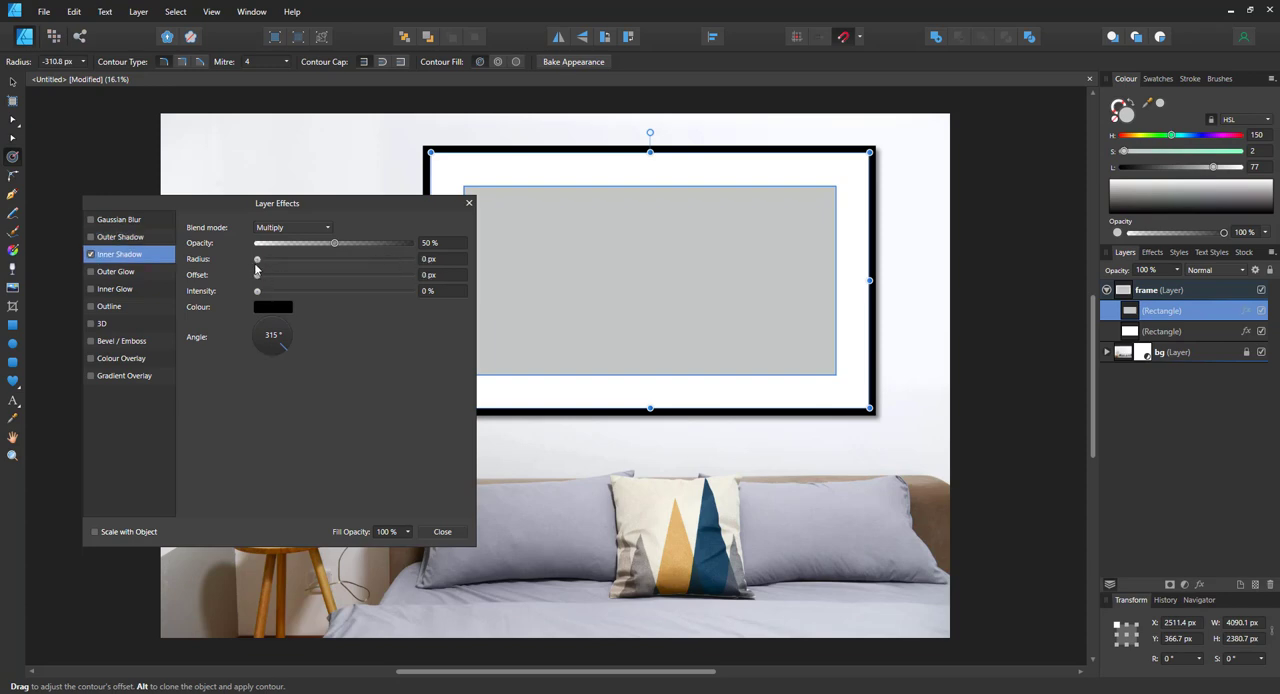
drag(256, 260, 332, 260)
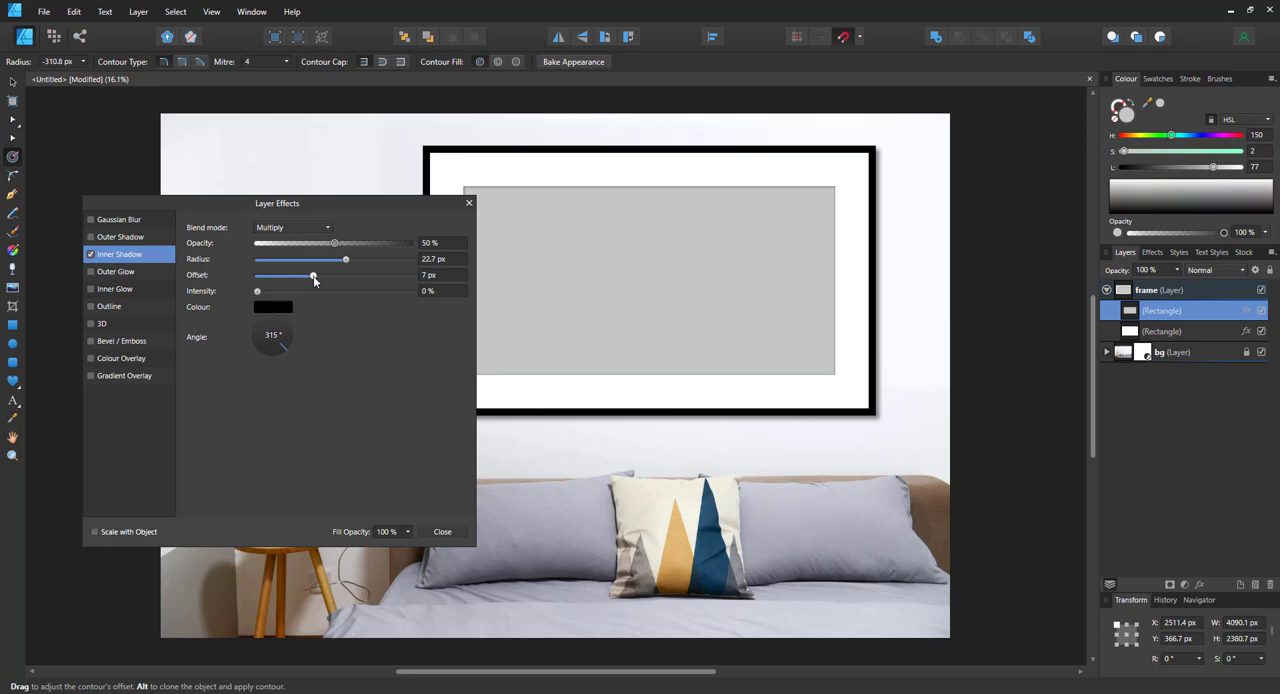
click(442, 532)
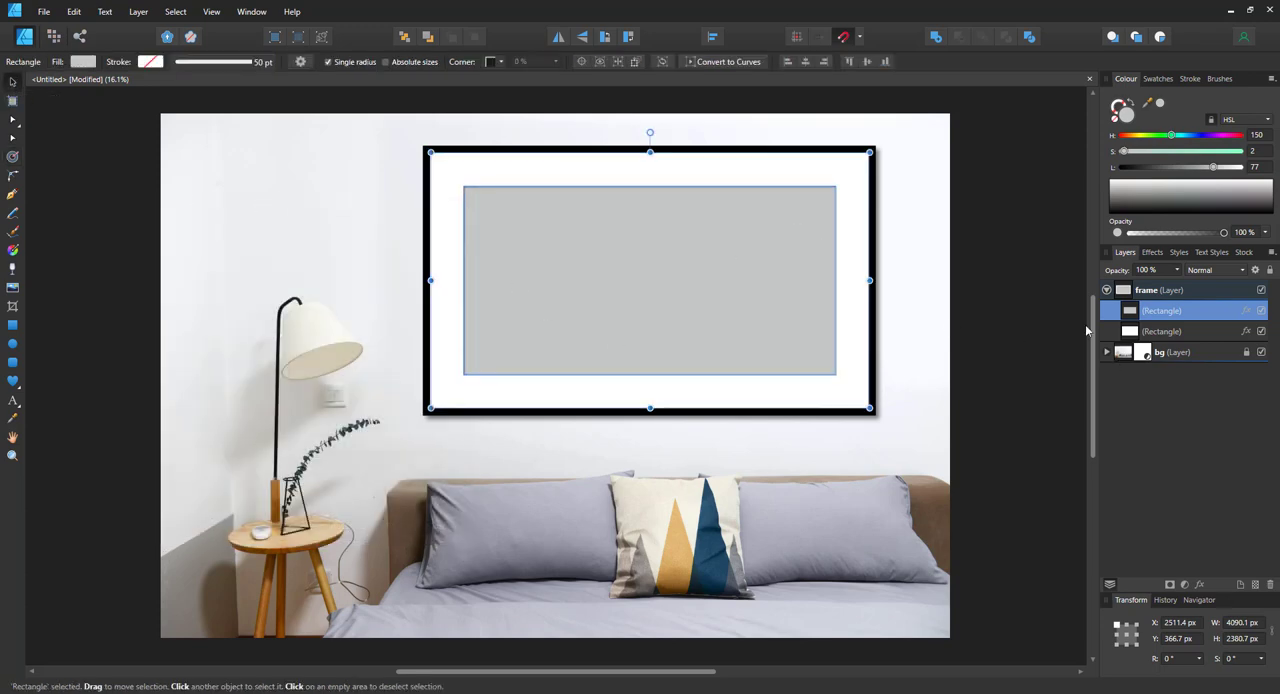
Deepen the outer frame's shadow and select the inner highlight rectangle.
click(1160, 332)
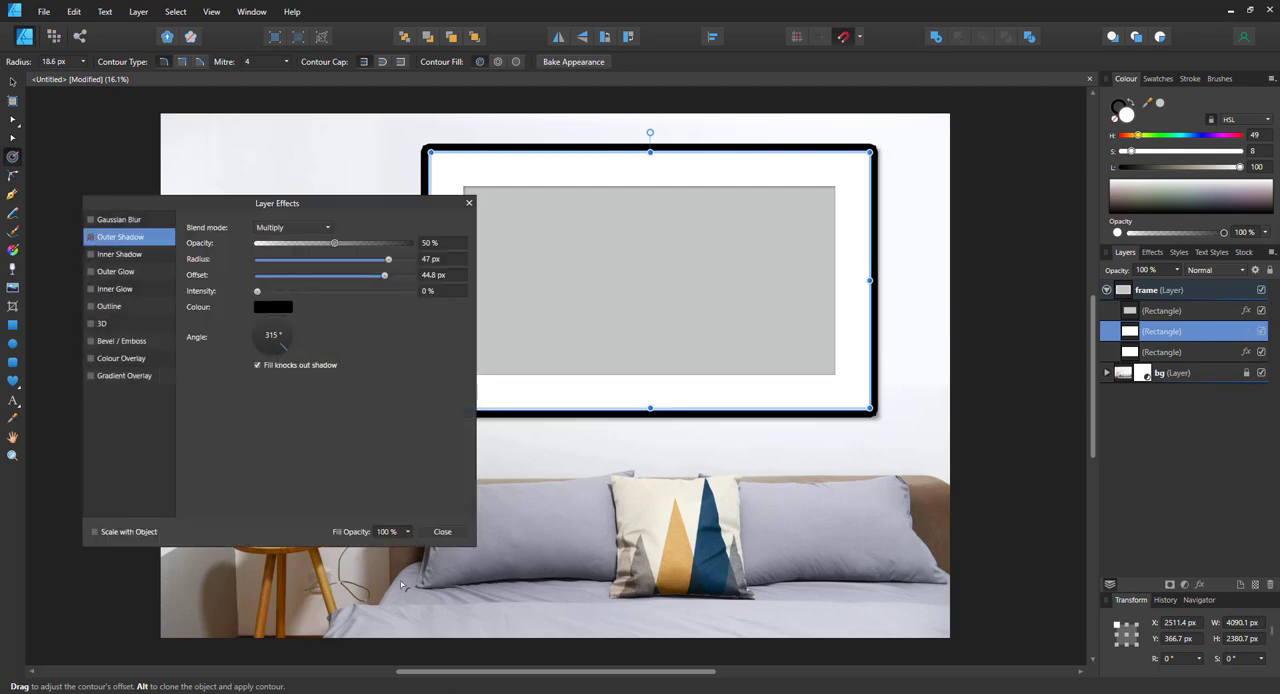
click(442, 532)
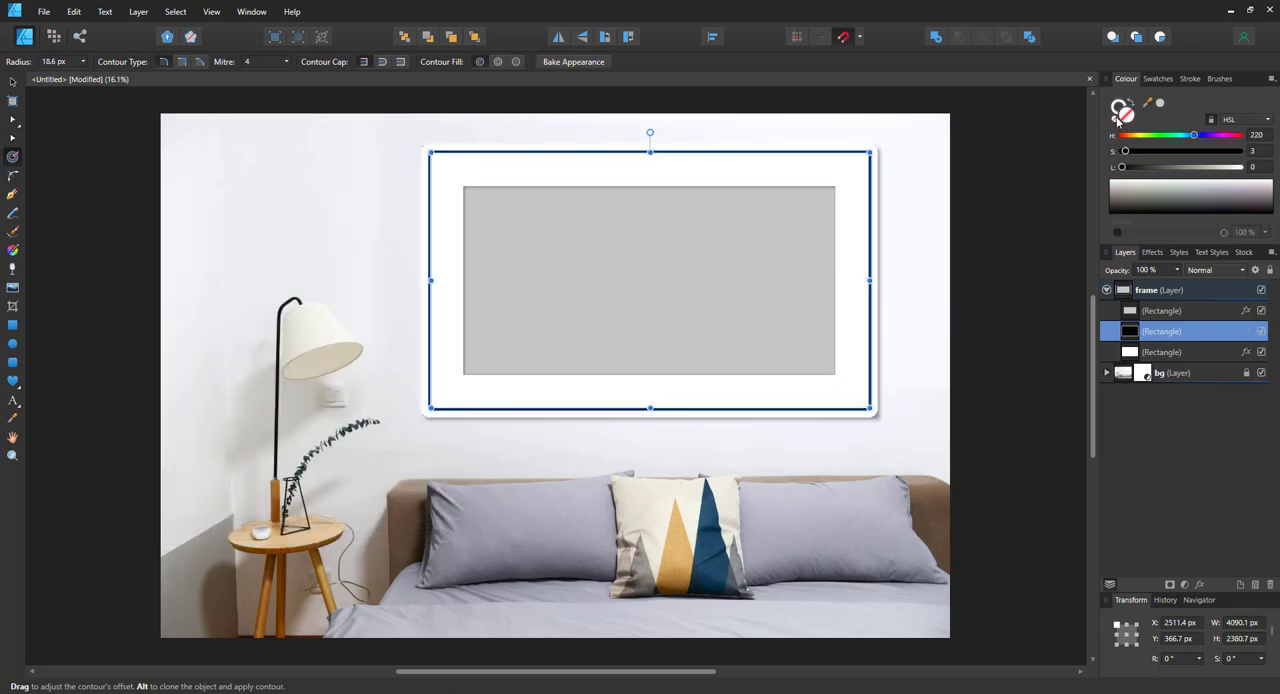
click(12, 176)
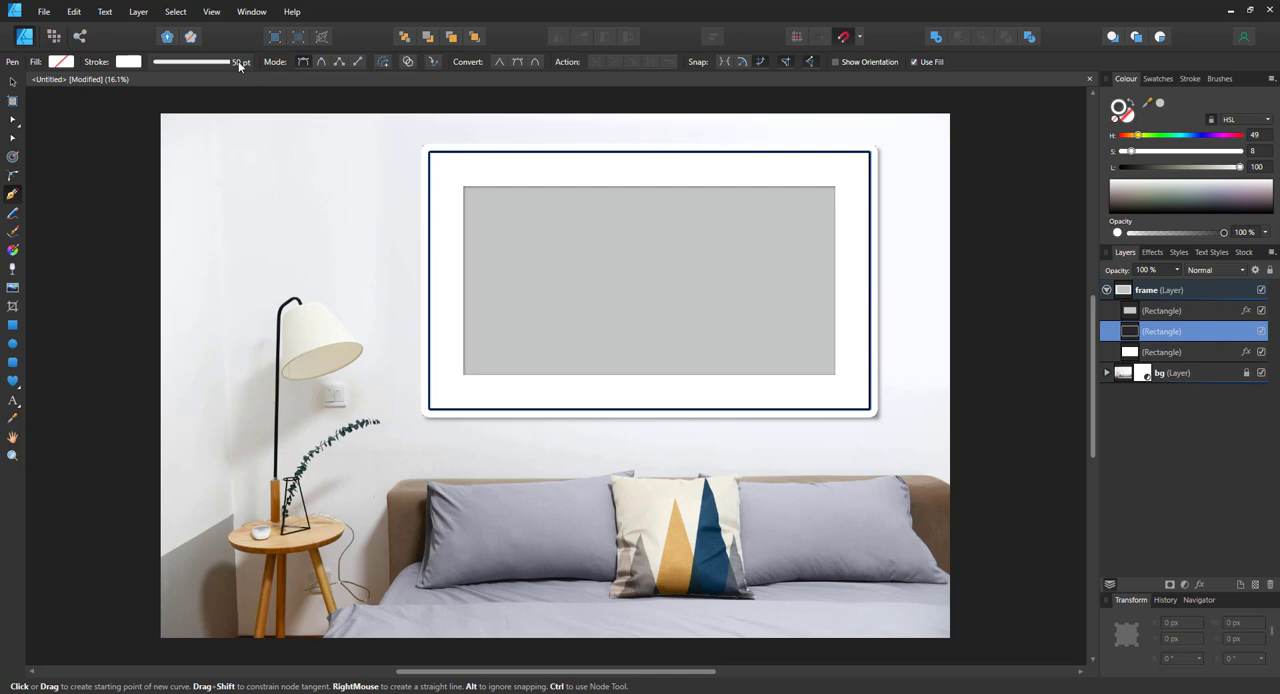
Give the highlight stroke a pressure profile with a peak and a dip for a bevelled edge.
click(236, 62)
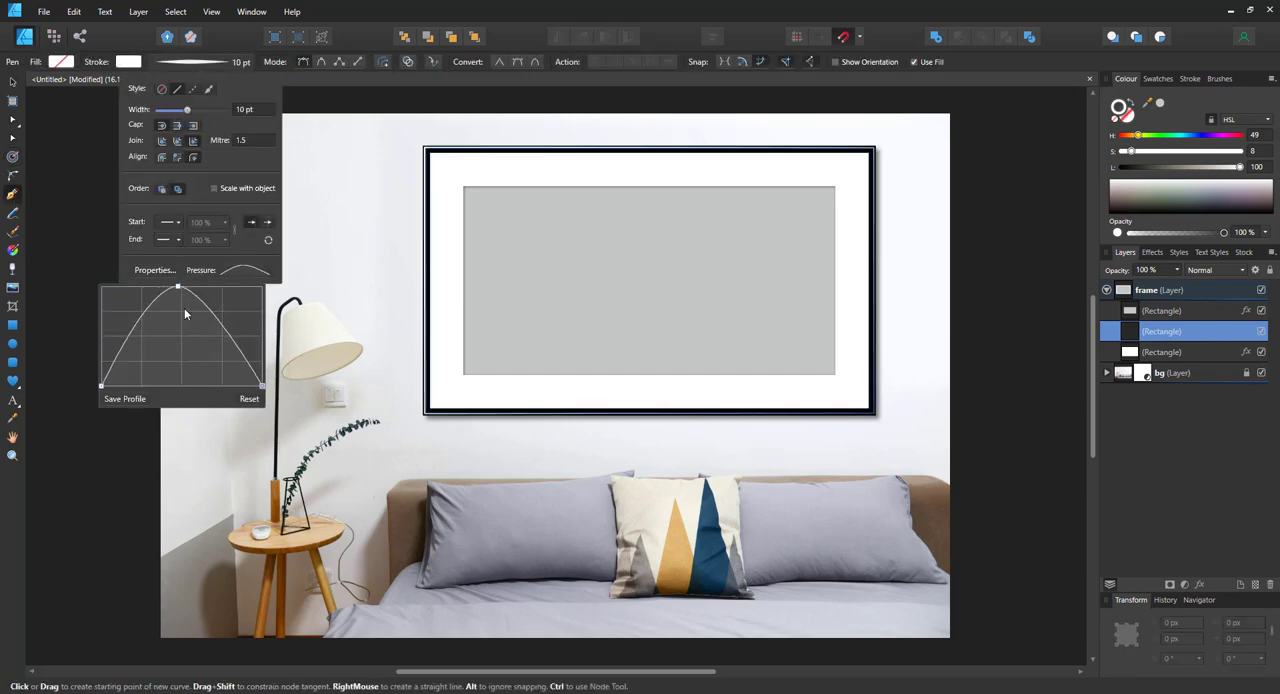
drag(210, 312, 224, 340)
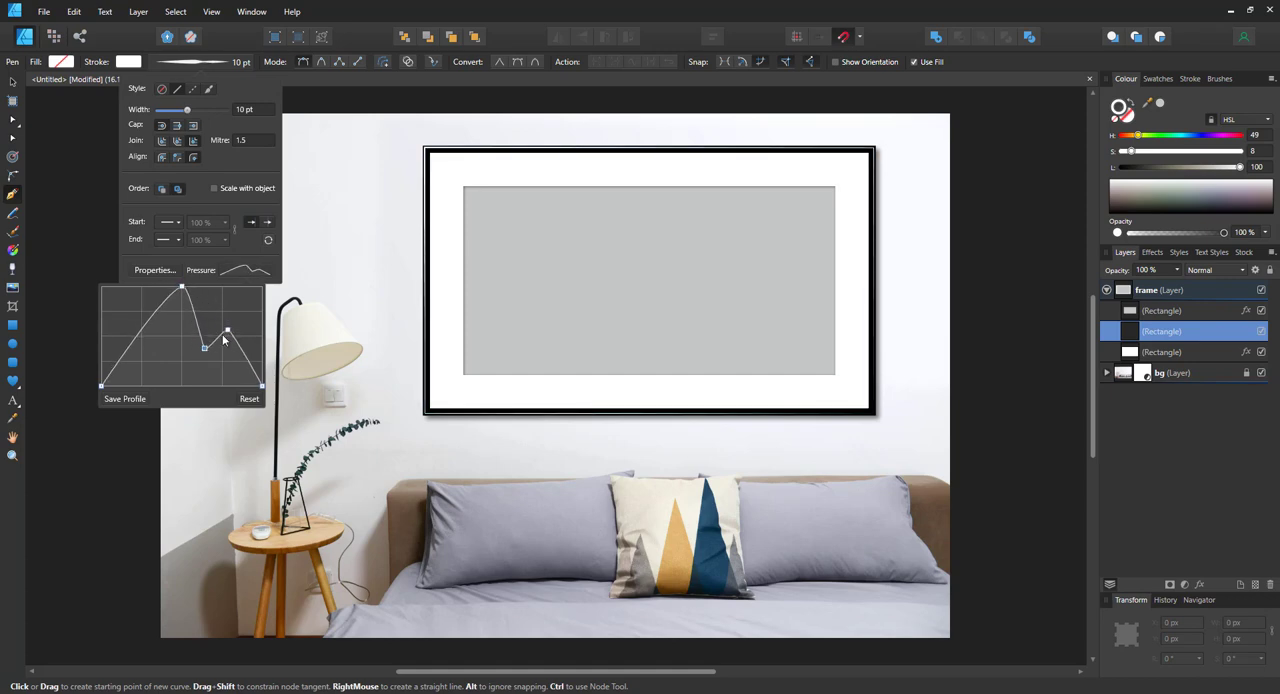
drag(228, 330, 230, 384)
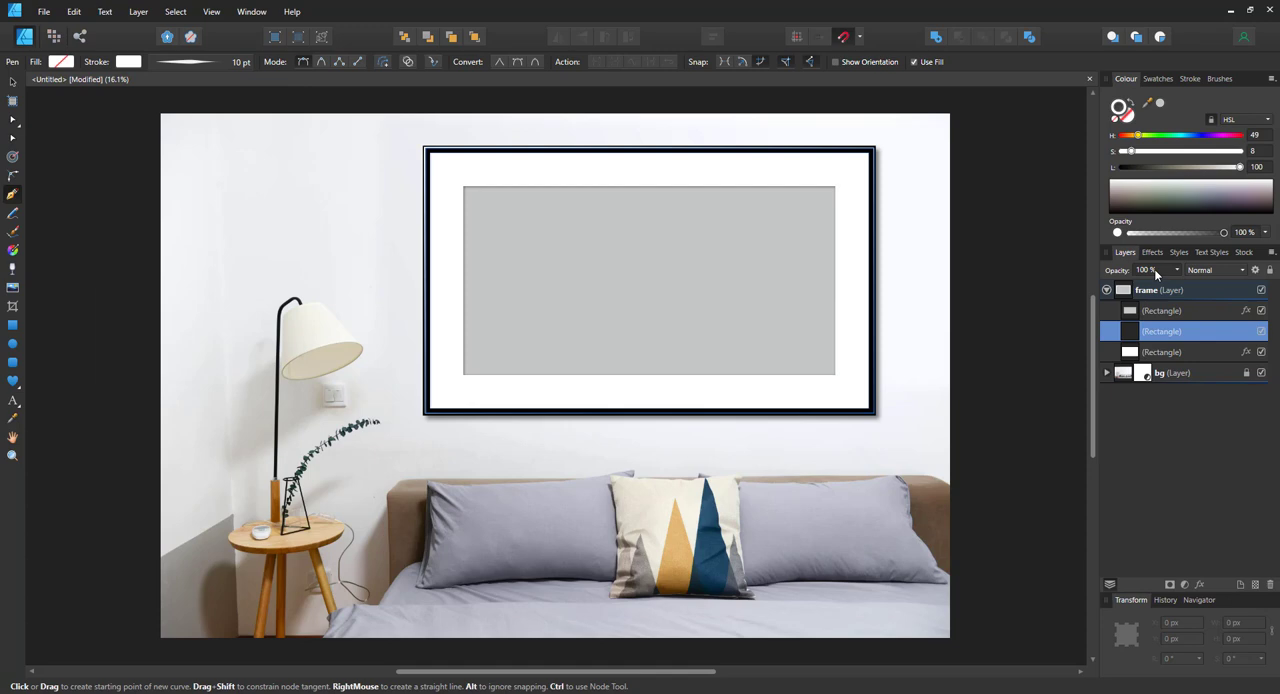
Adjust layer opacity, test-resize the frame to portrait and bake the clip contour.
double_click(1162, 312)
text(clip)
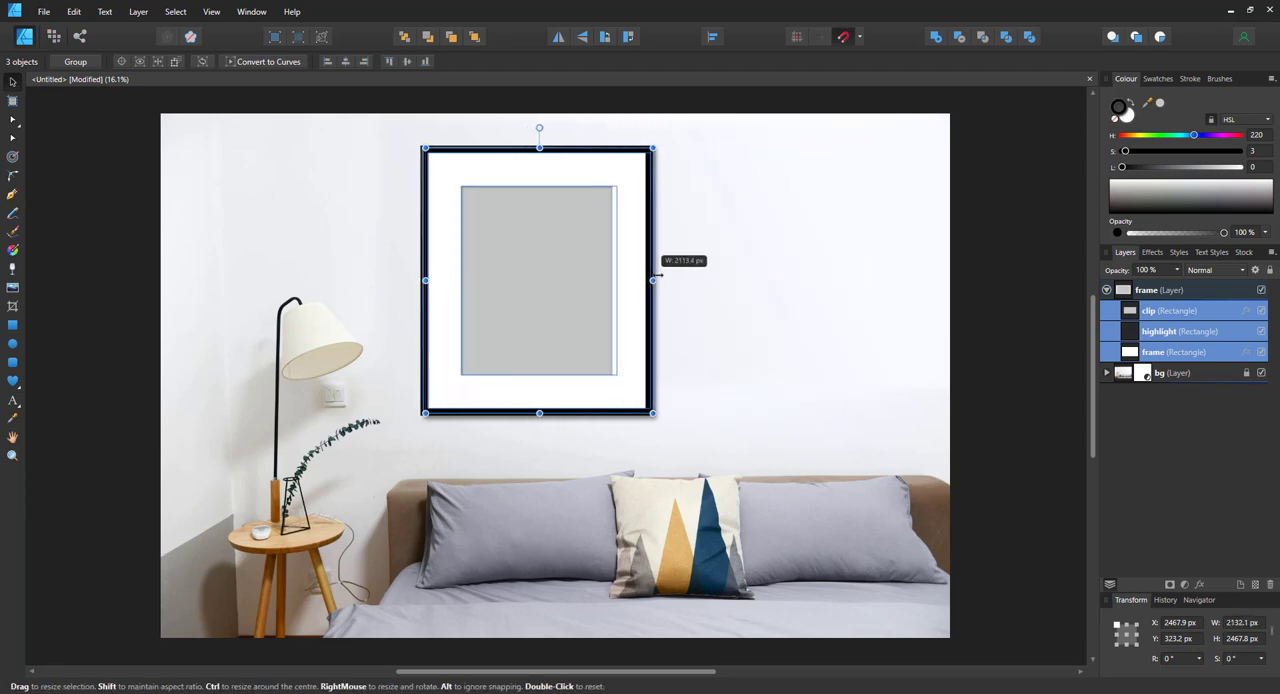
drag(656, 280, 890, 280)
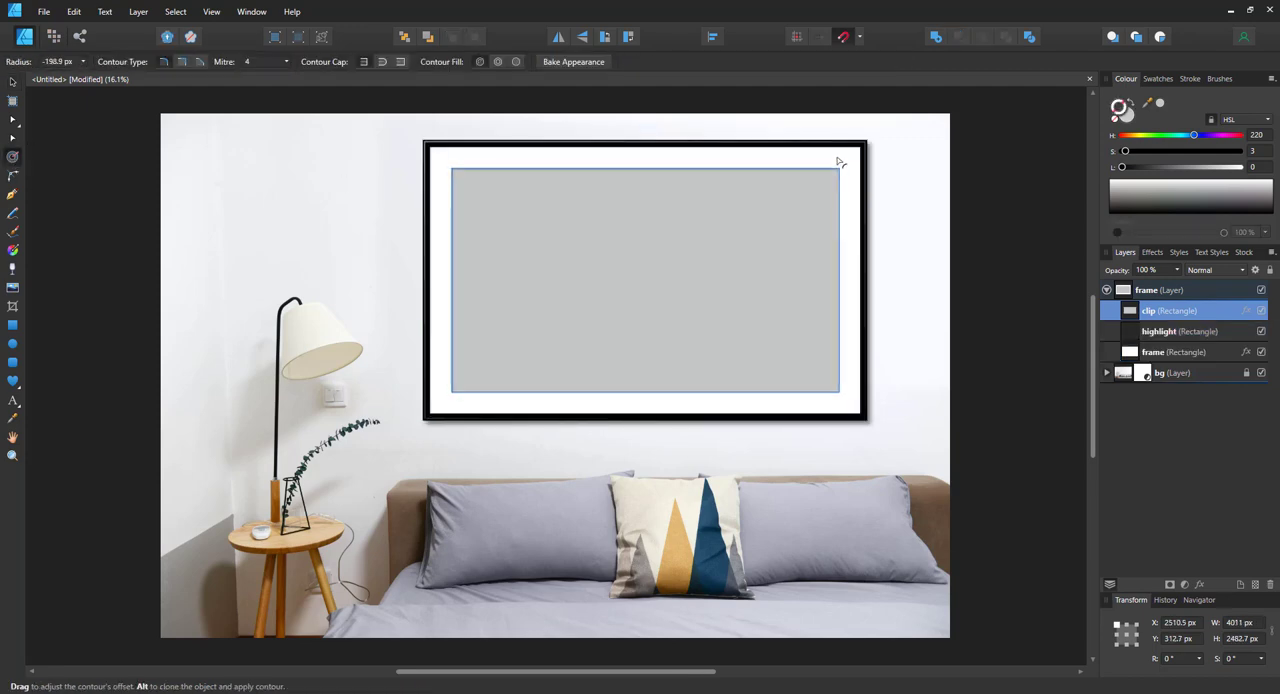
click(88, 174)
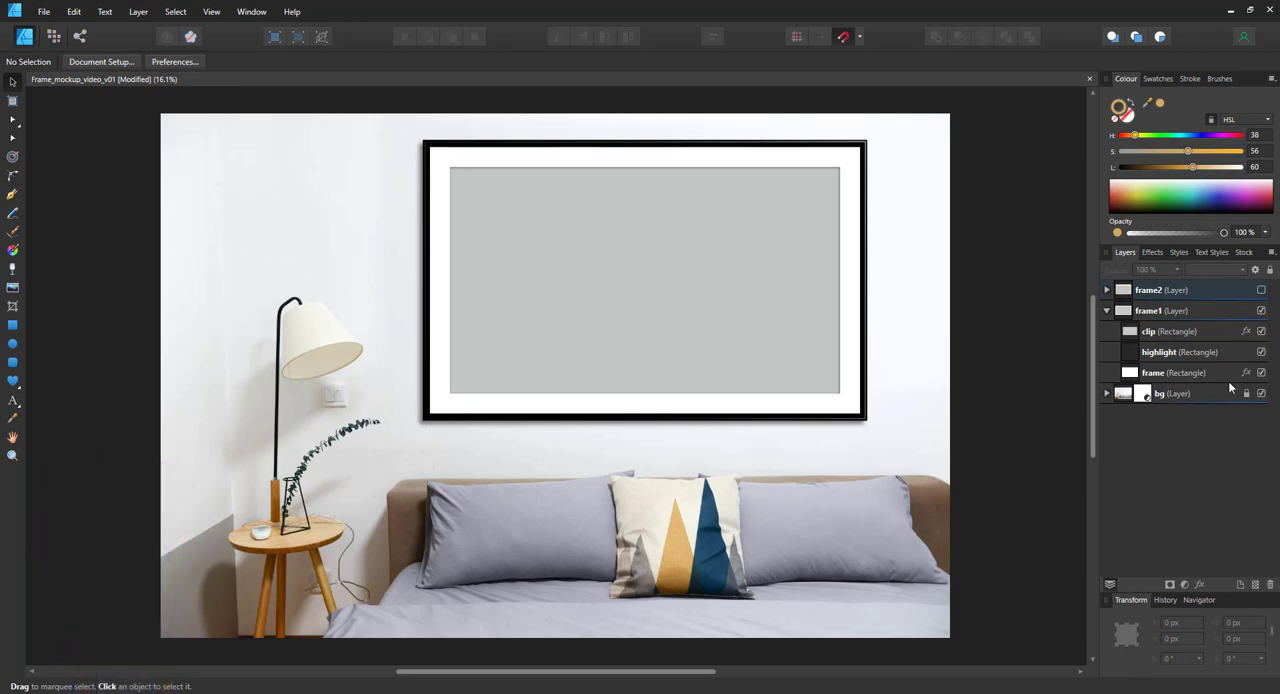
Revisit the highlight rectangle's stroke pressure profile in the duplicated frame groups.
click(1160, 352)
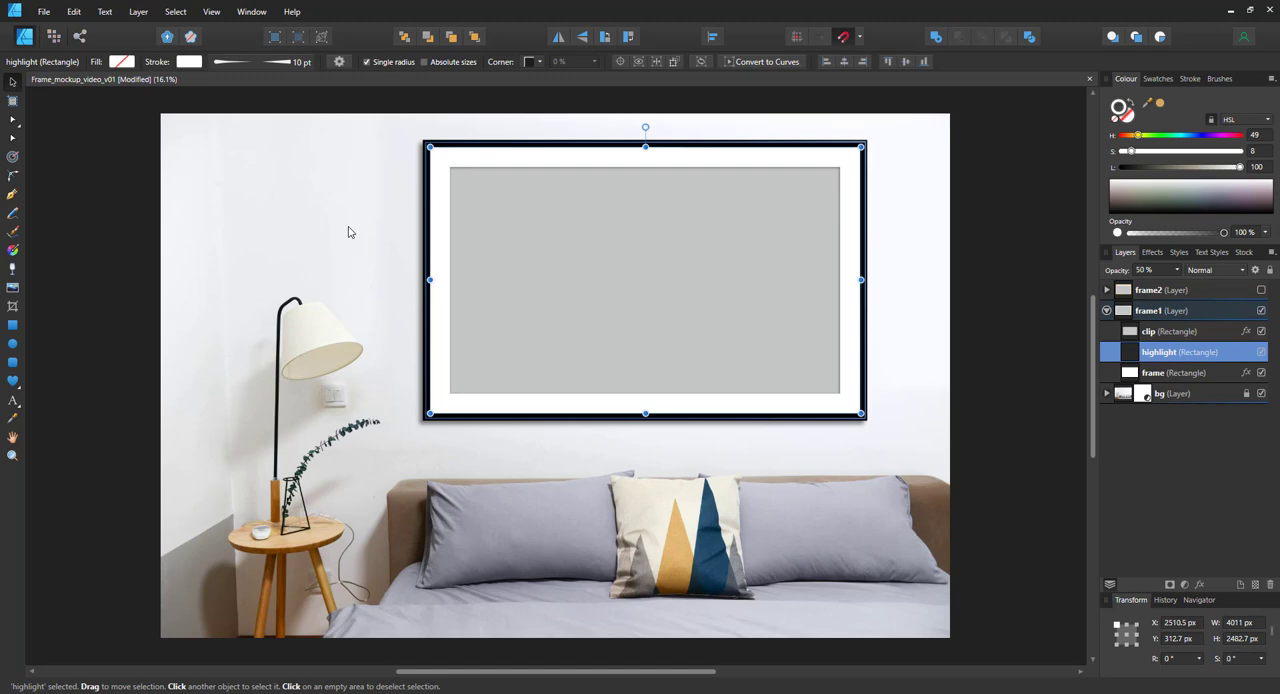
click(230, 60)
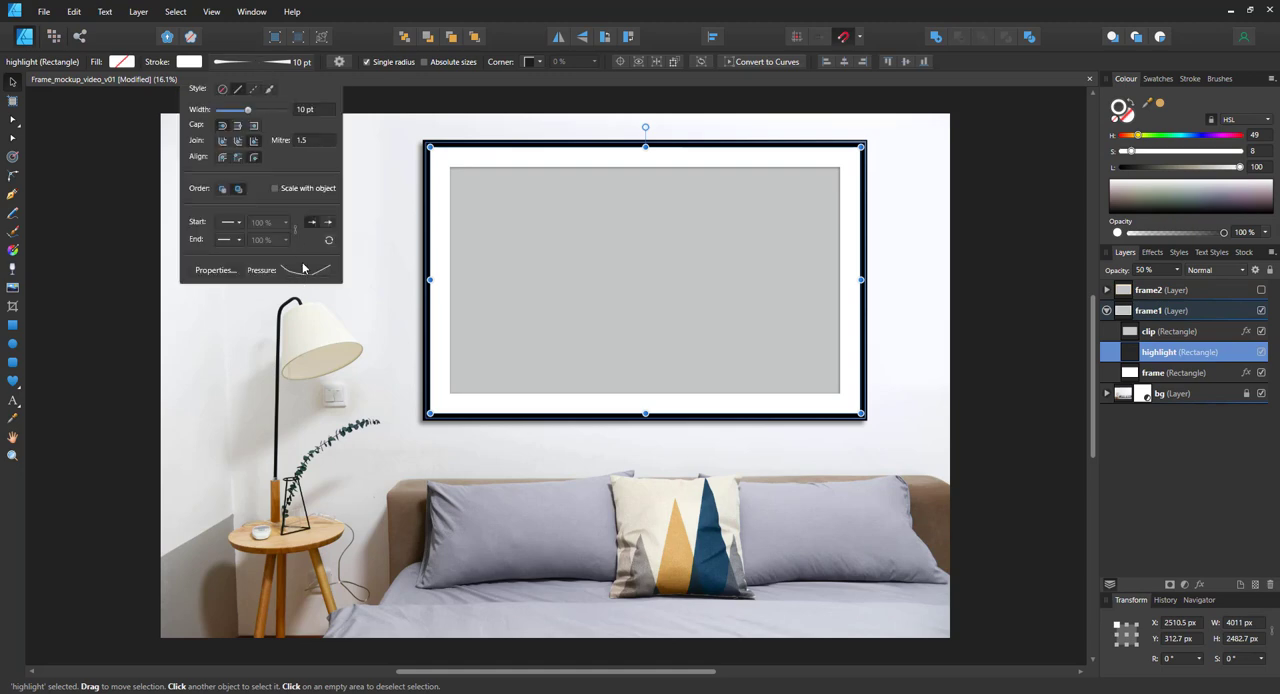
click(304, 270)
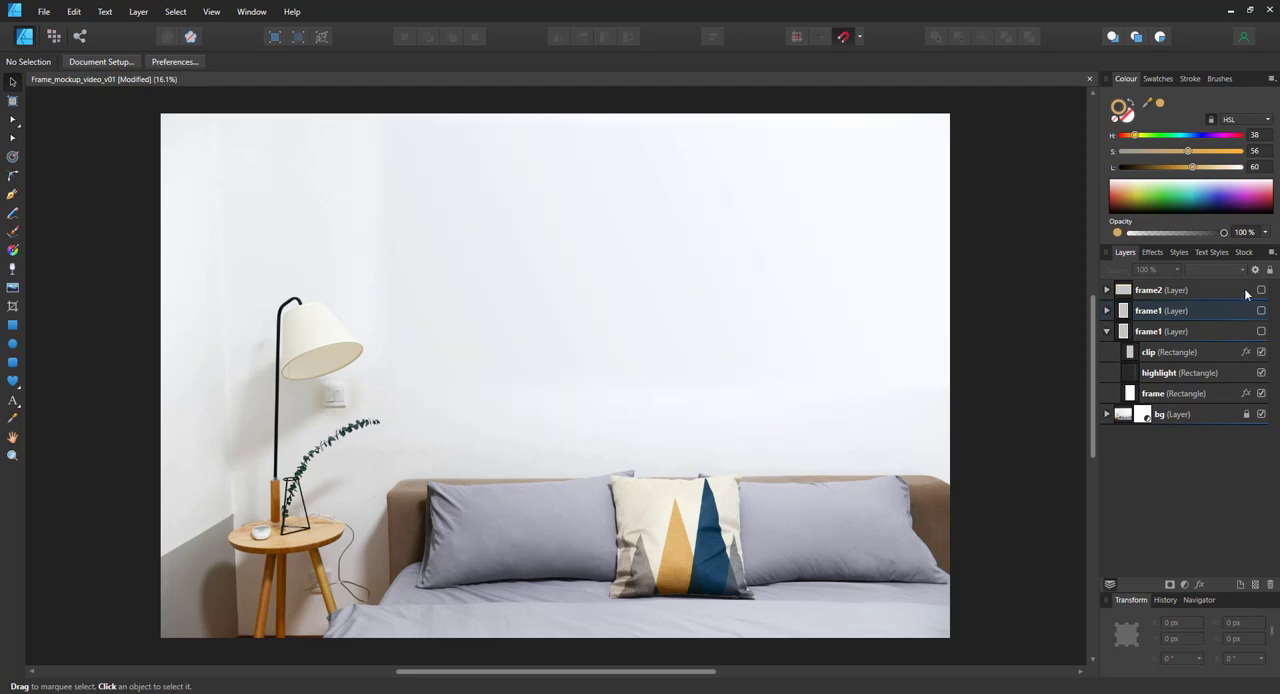
Show frame2 and give it an inner bevel with ridged profile, new light direction and raised elevation.
click(1106, 290)
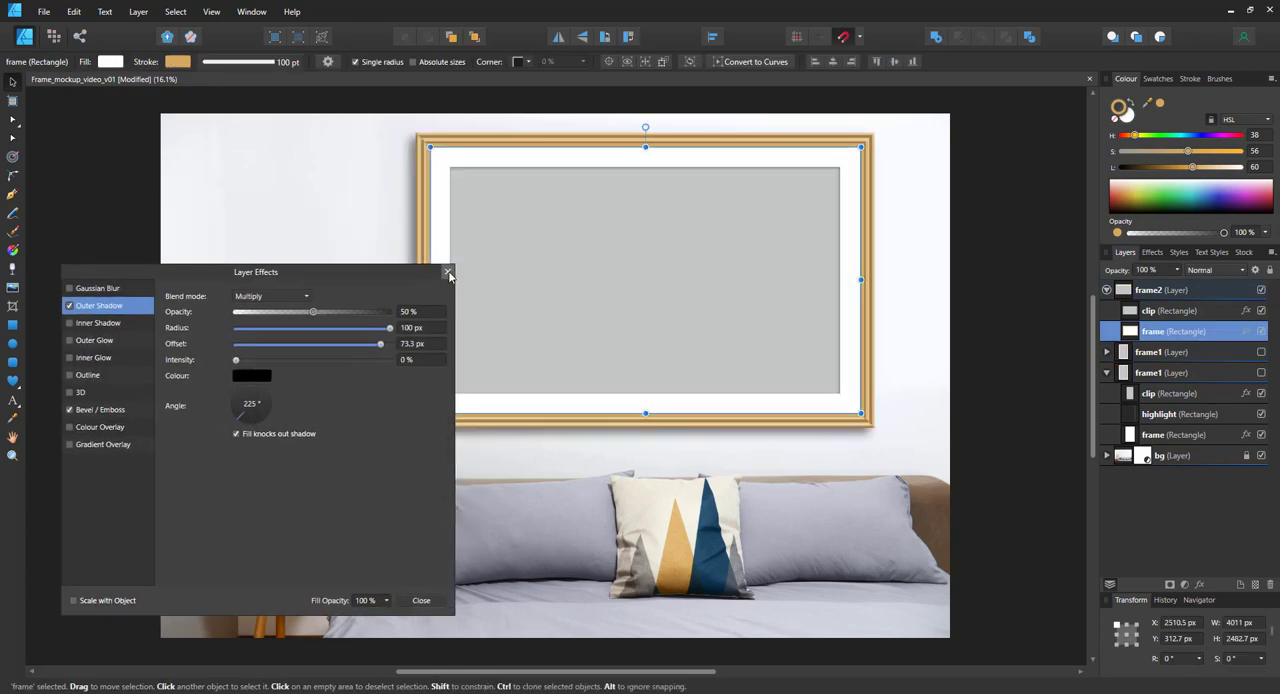
click(100, 372)
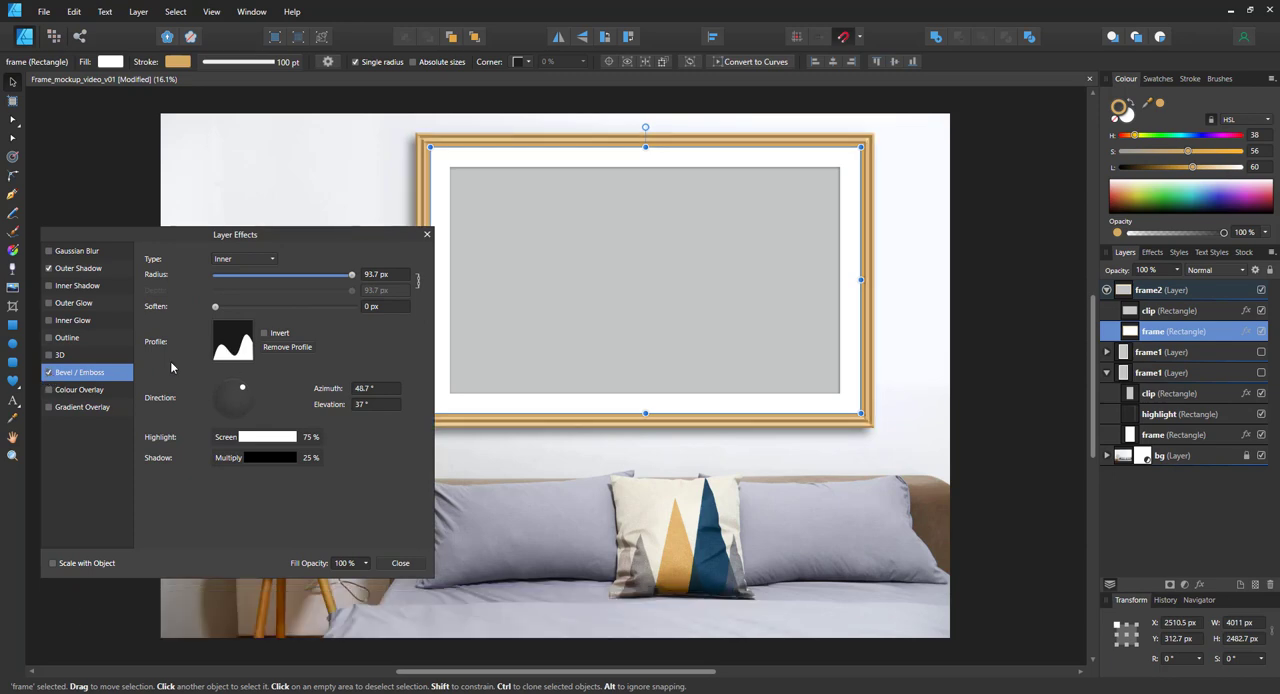
click(232, 342)
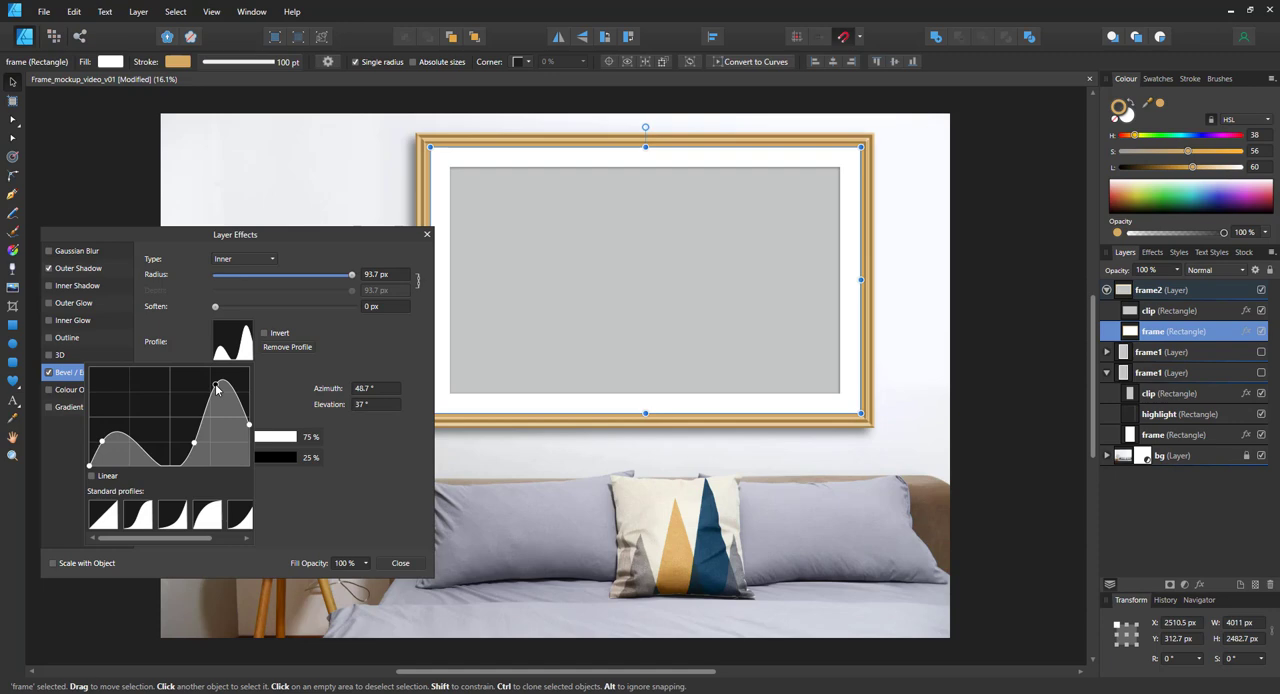
drag(216, 390, 176, 420)
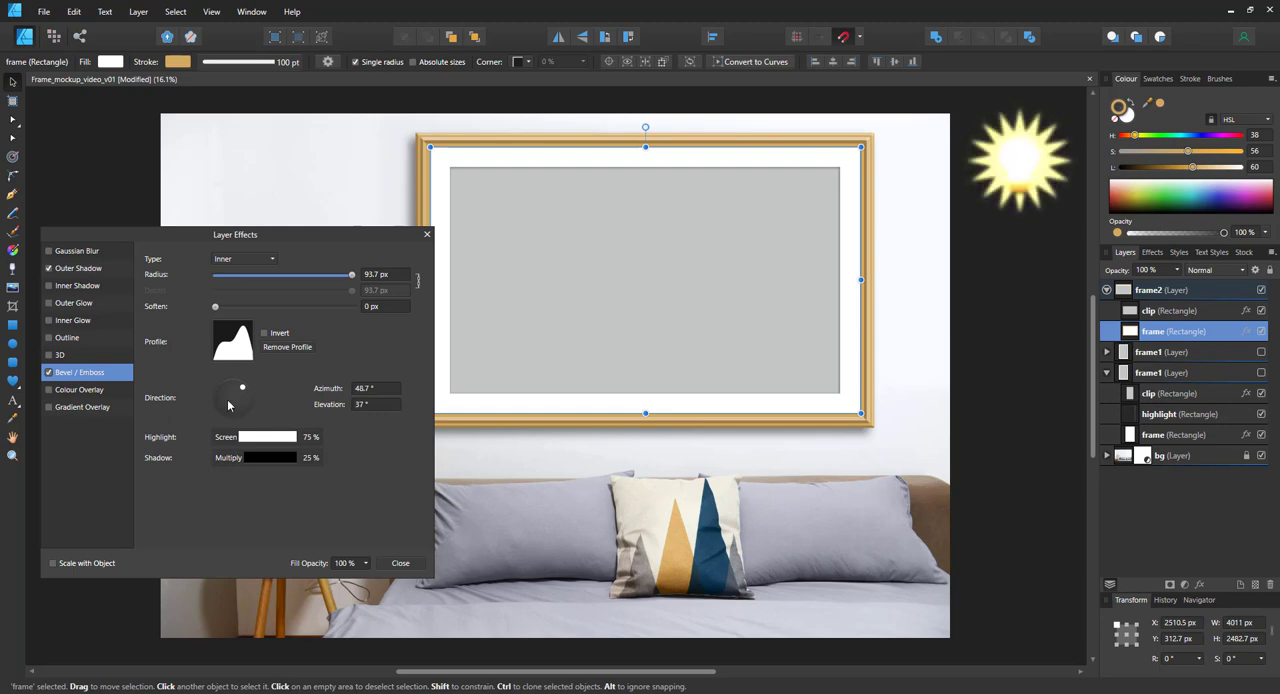
drag(240, 384, 236, 388)
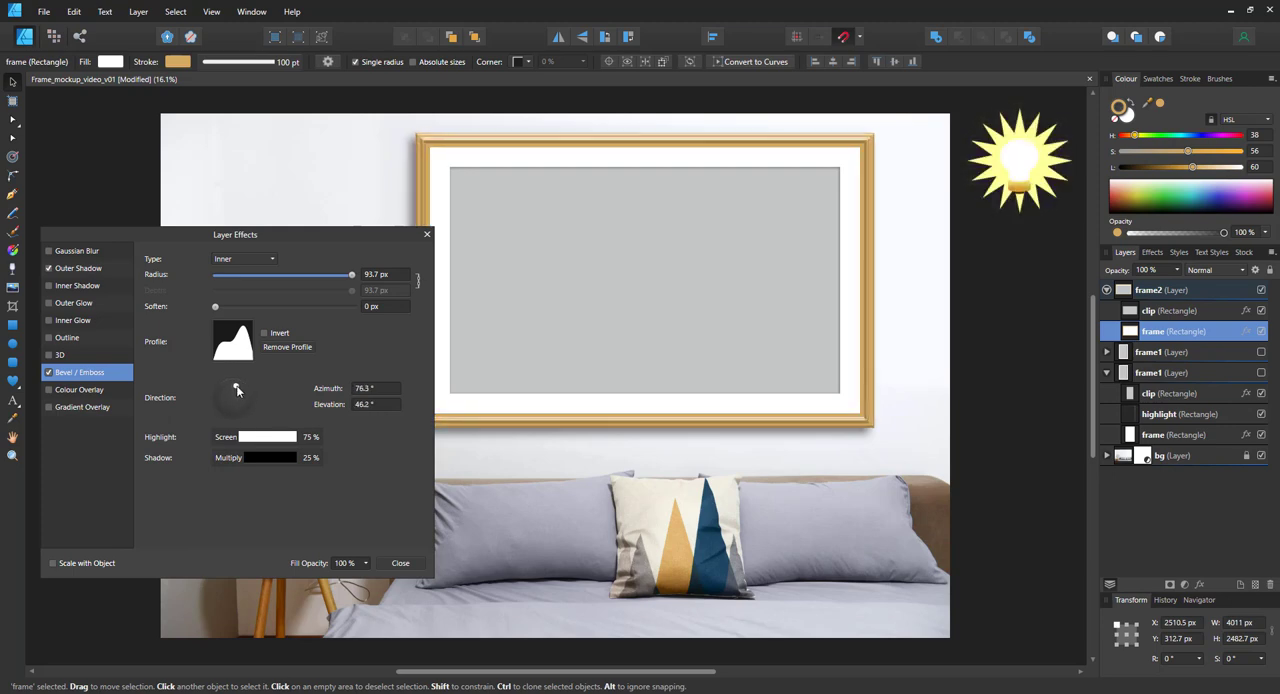
drag(244, 390, 244, 392)
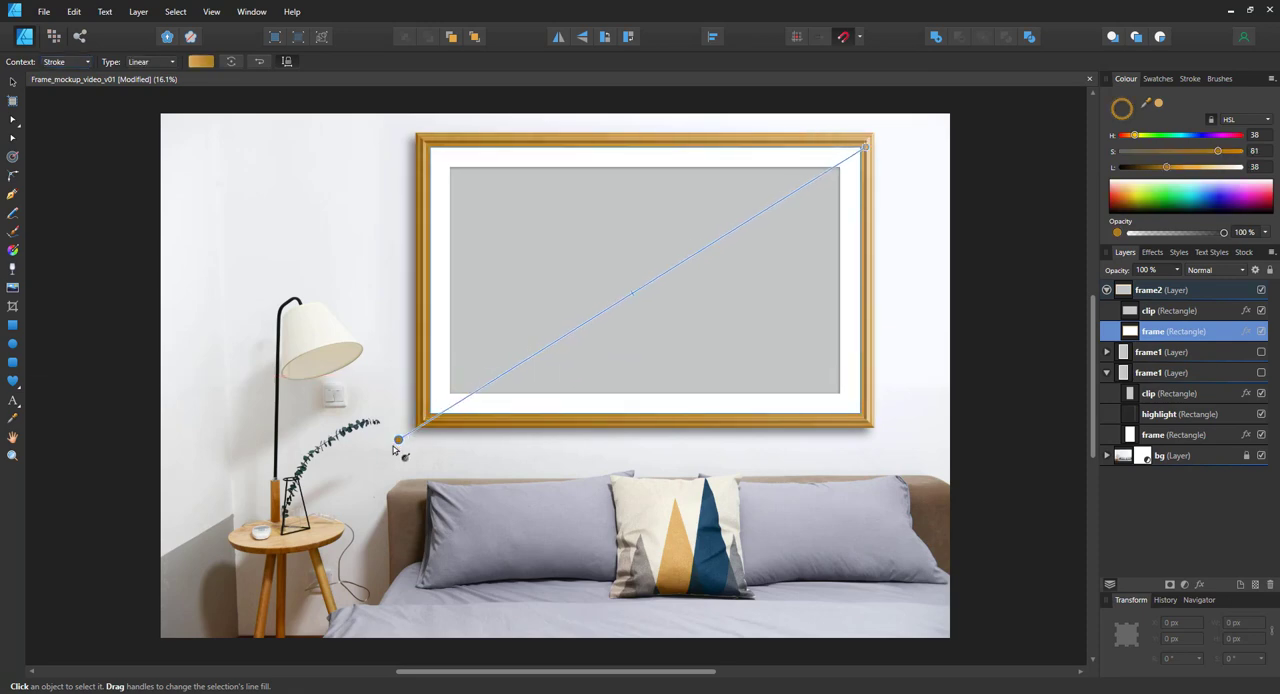
Lay a diagonal gradient across the gold frame and lighten the chosen stop.
drag(398, 440, 380, 456)
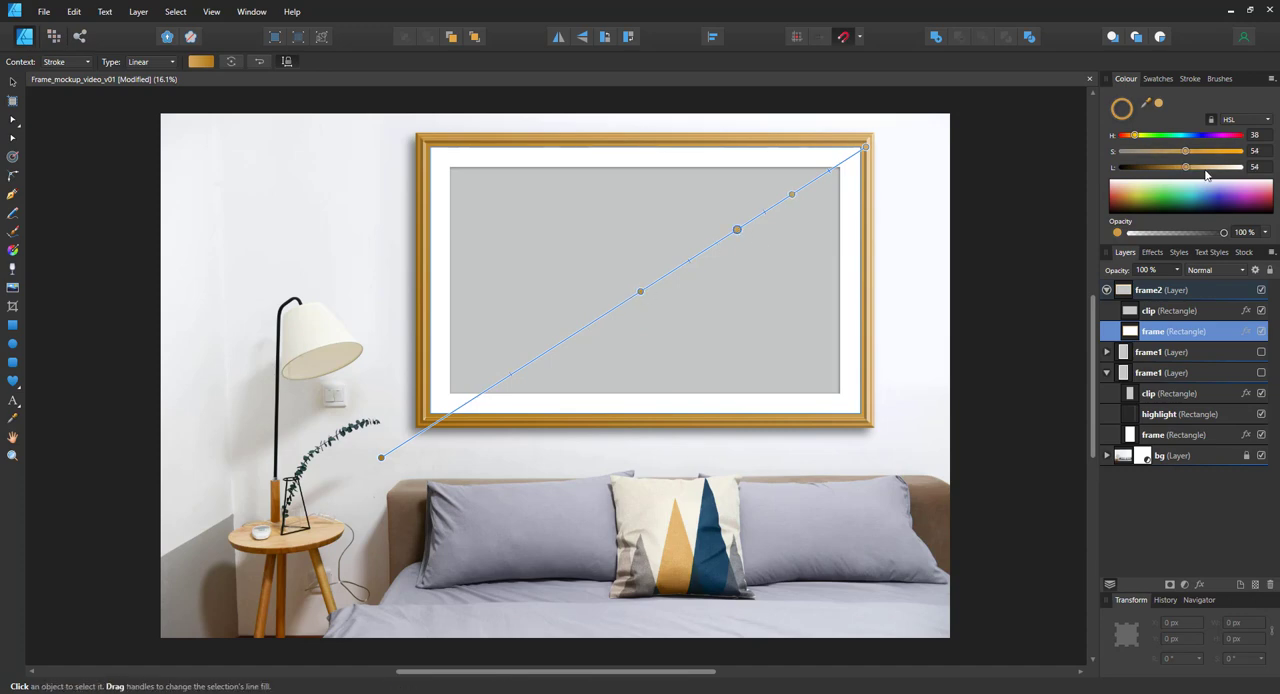
drag(1186, 168, 1204, 168)
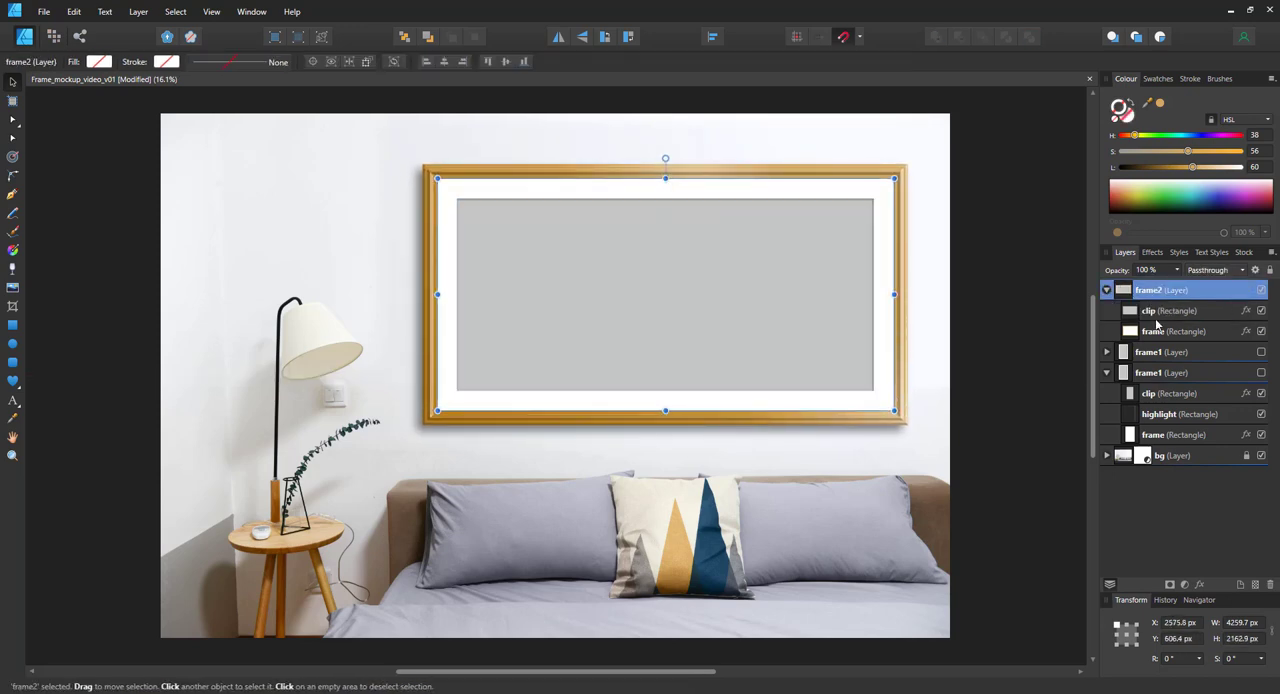
Duplicate frame2 and fill the new frame copy with flat brown.
click(1168, 310)
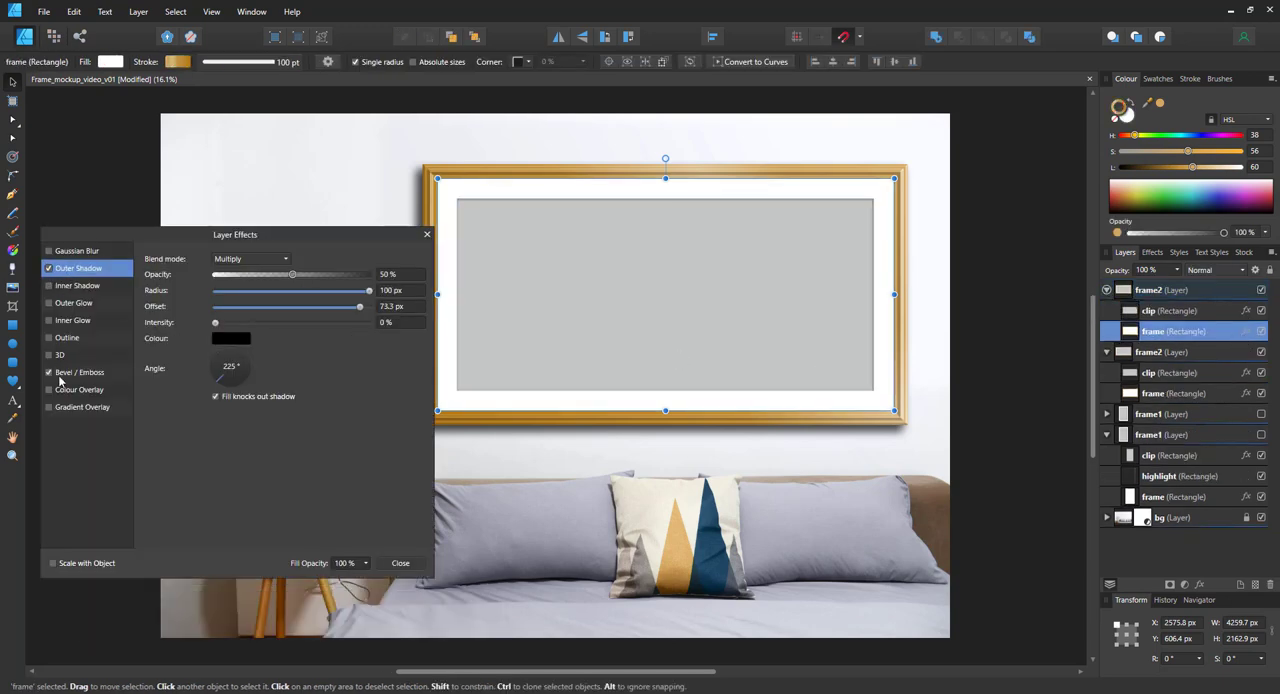
click(78, 372)
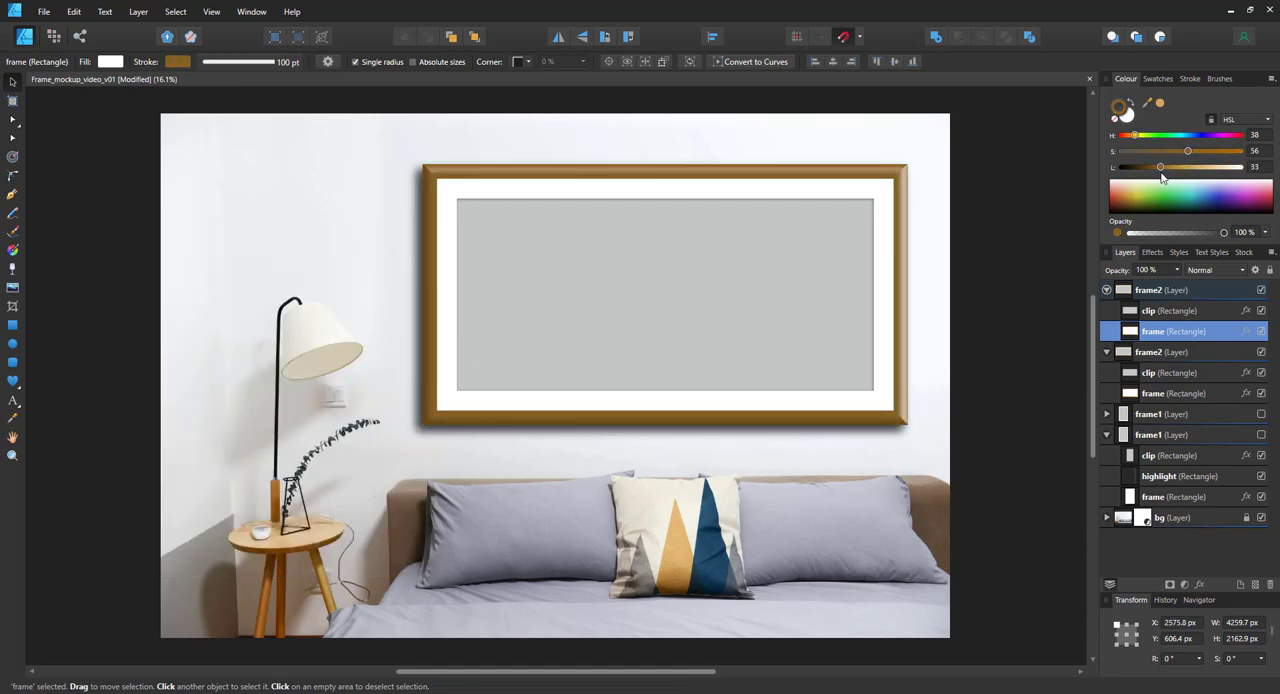
click(104, 12)
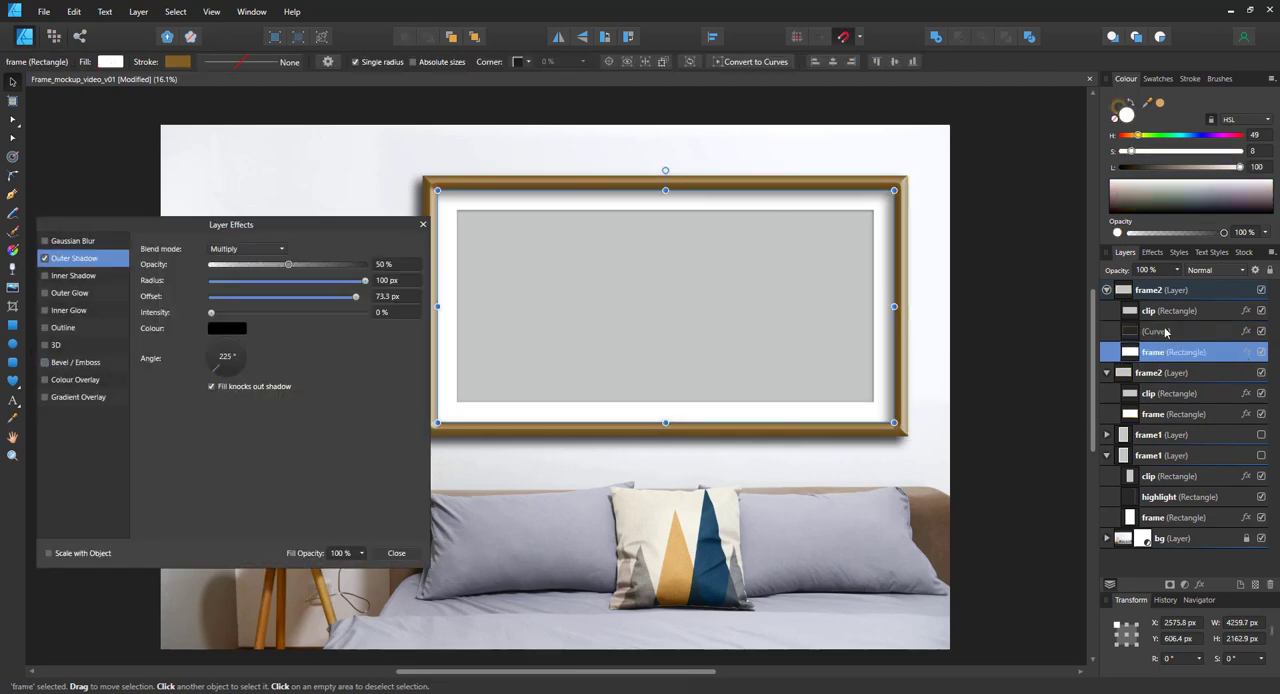
Flatten the brown frame's bevel profile to a straight linear ramp.
click(1156, 332)
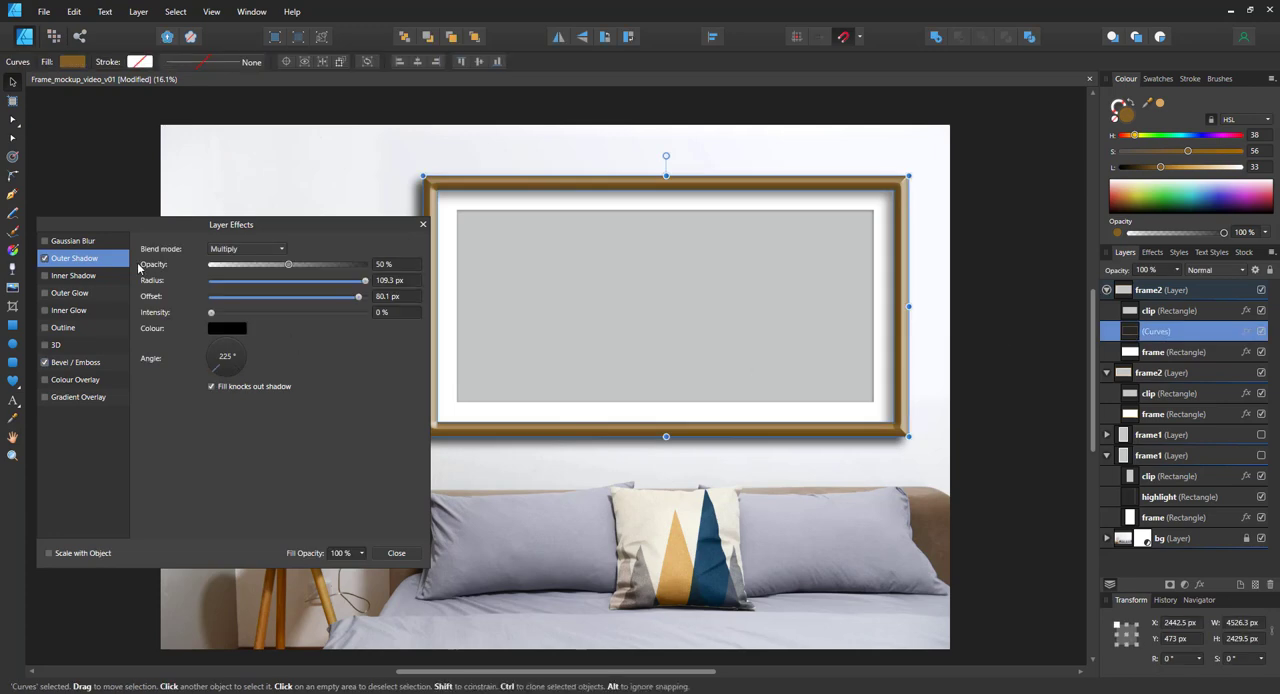
click(76, 362)
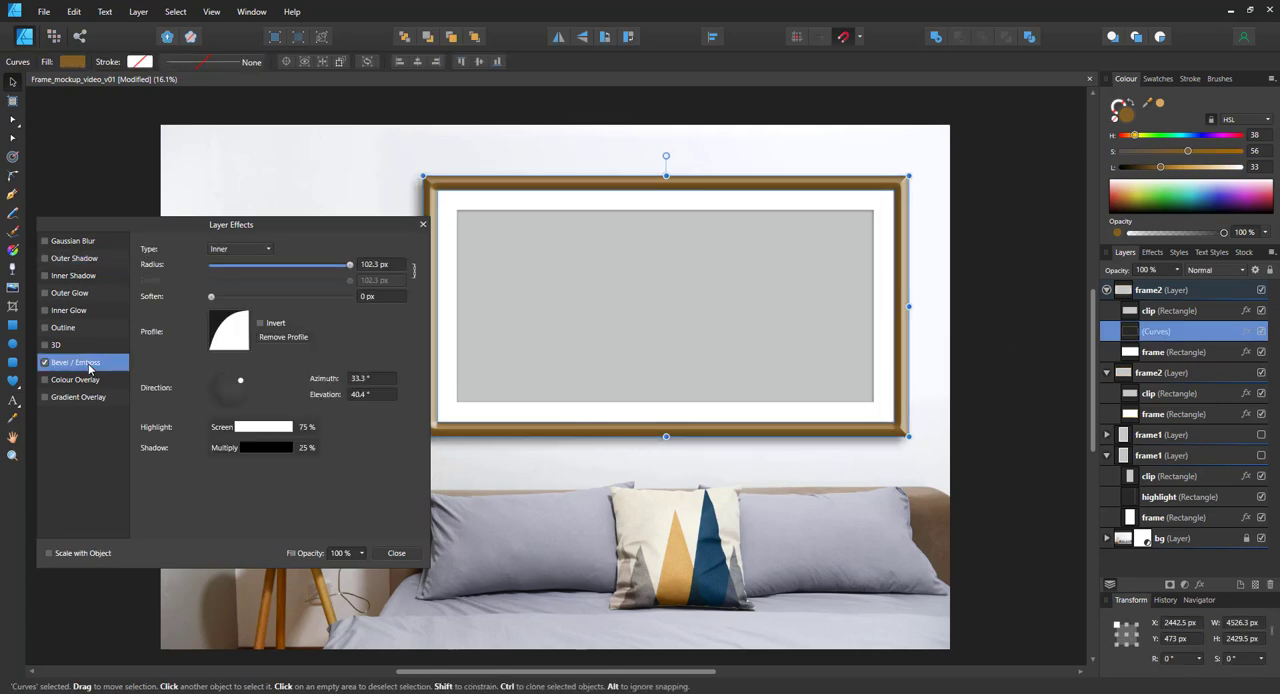
click(228, 330)
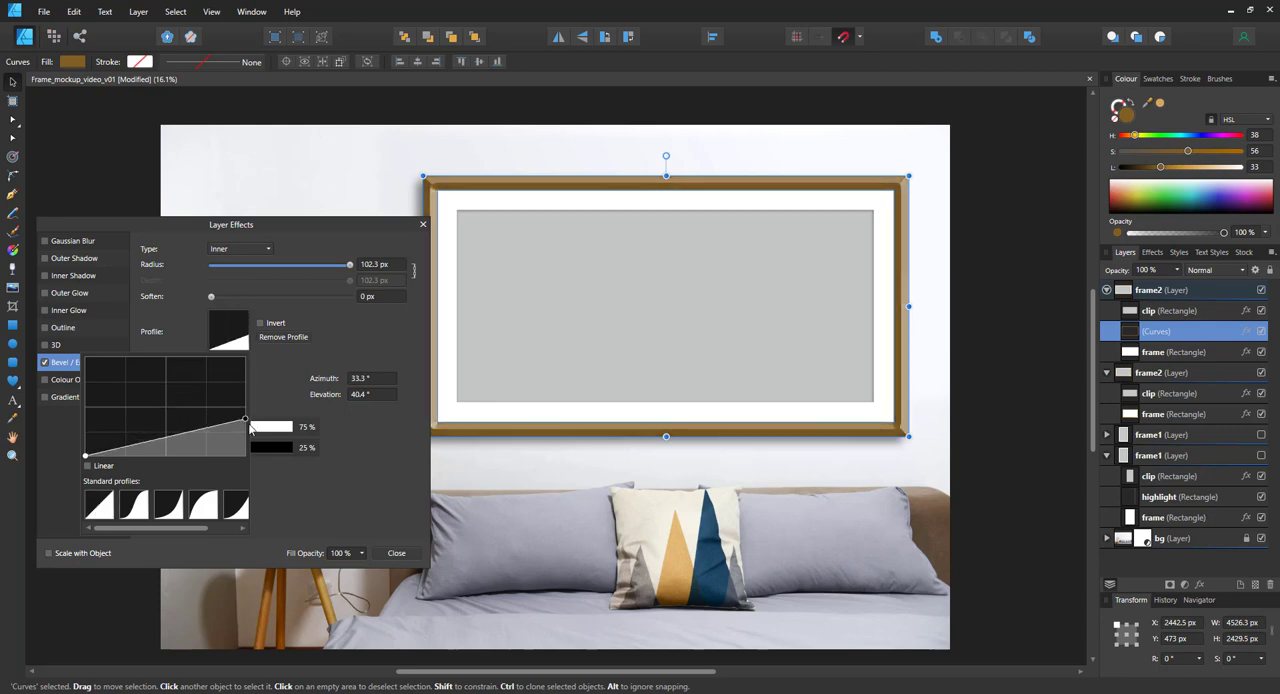
drag(244, 420, 150, 432)
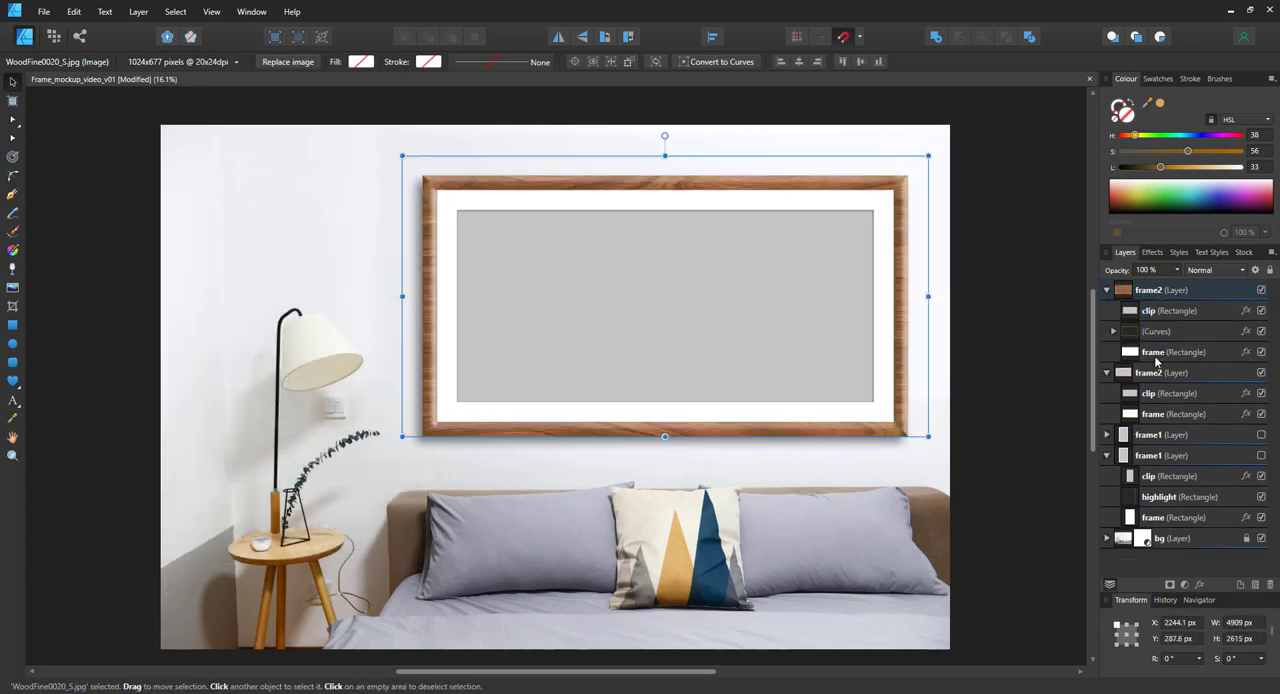
Blend the wood texture image over the frame as Overlay.
click(1216, 270)
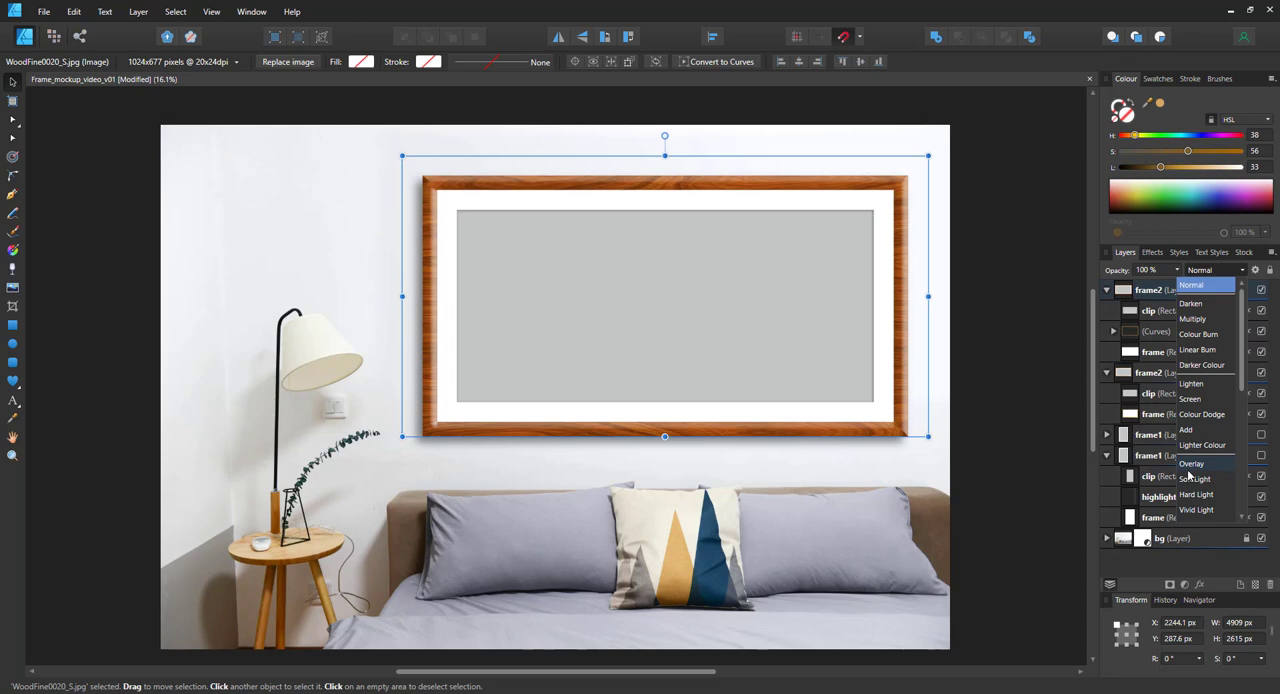
click(1216, 270)
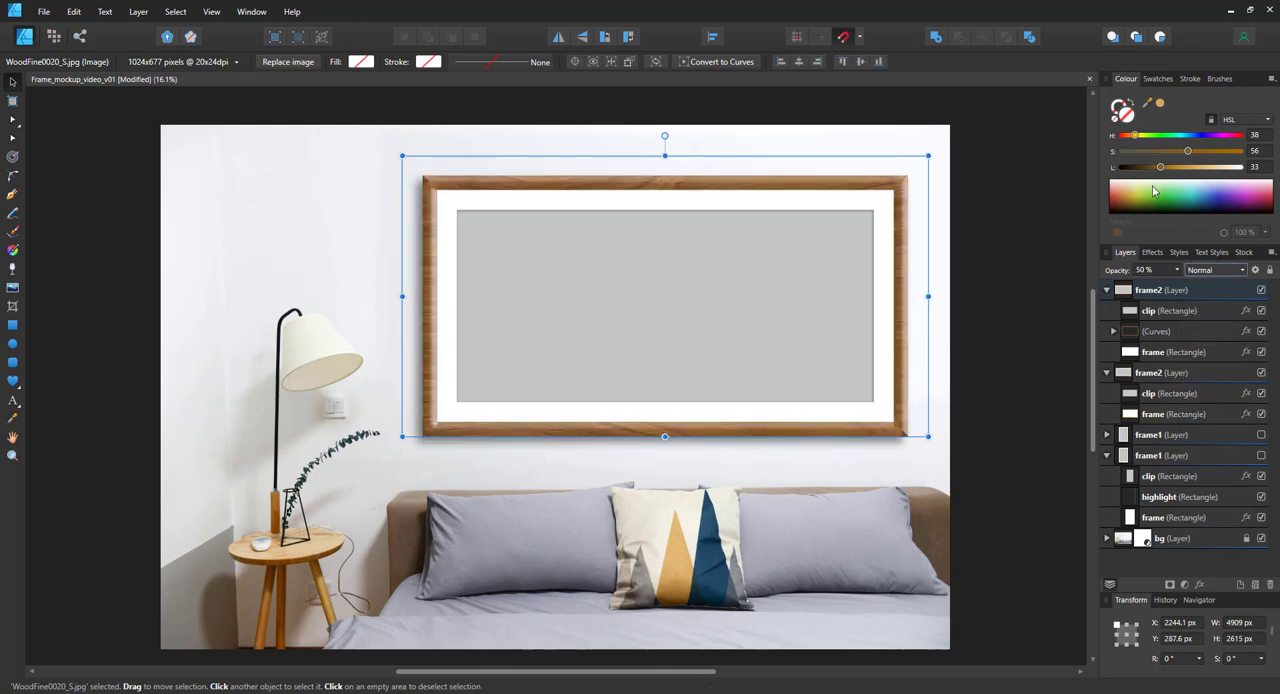
click(1156, 332)
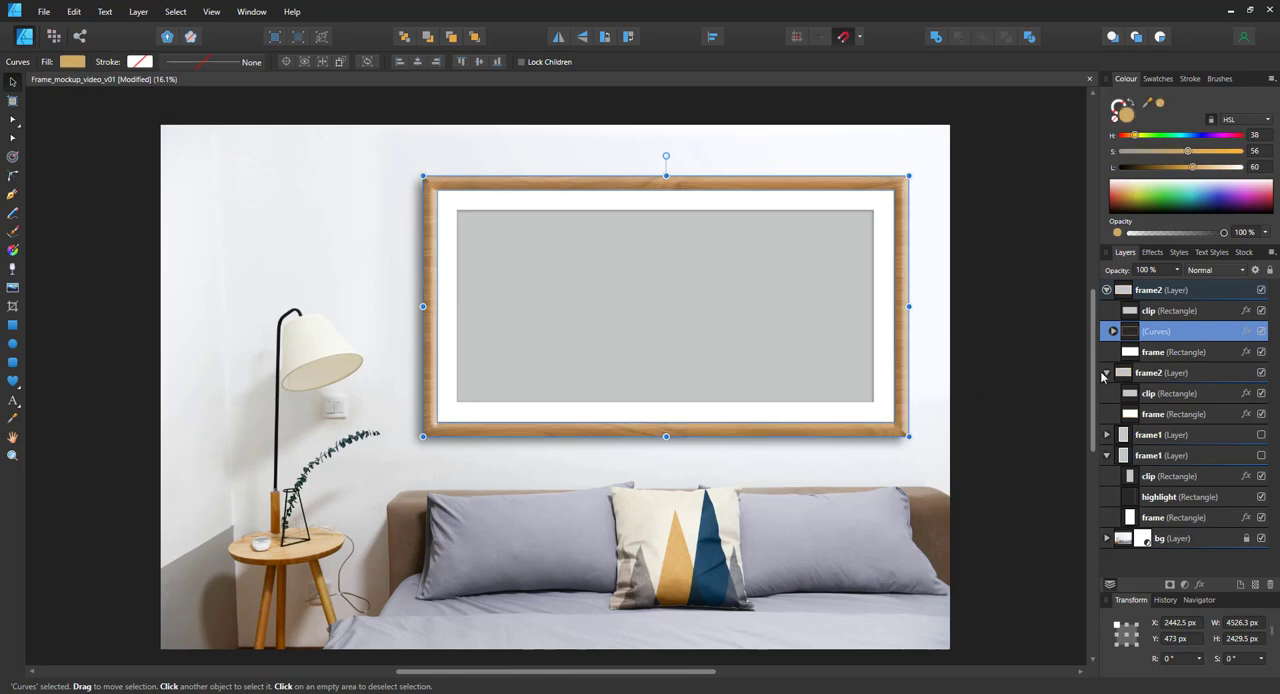
click(1246, 332)
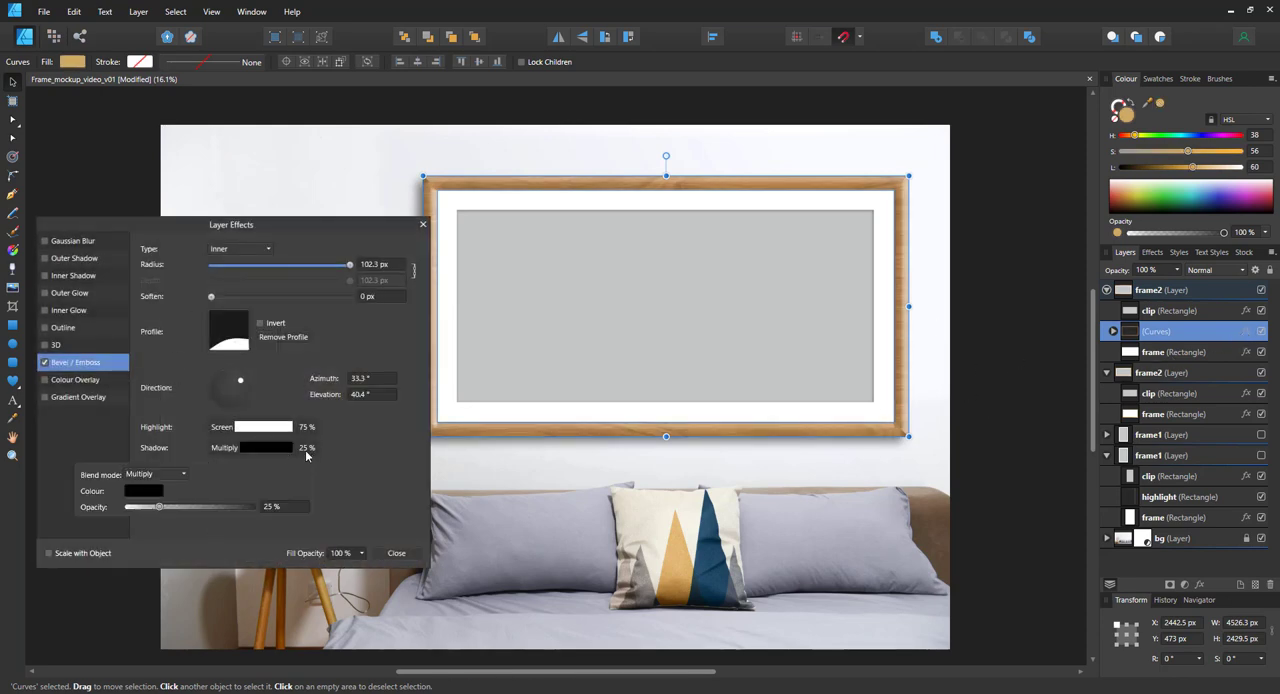
Deepen the bevel shadows with multiply and add 3D lighting with a larger radius.
drag(158, 506, 200, 506)
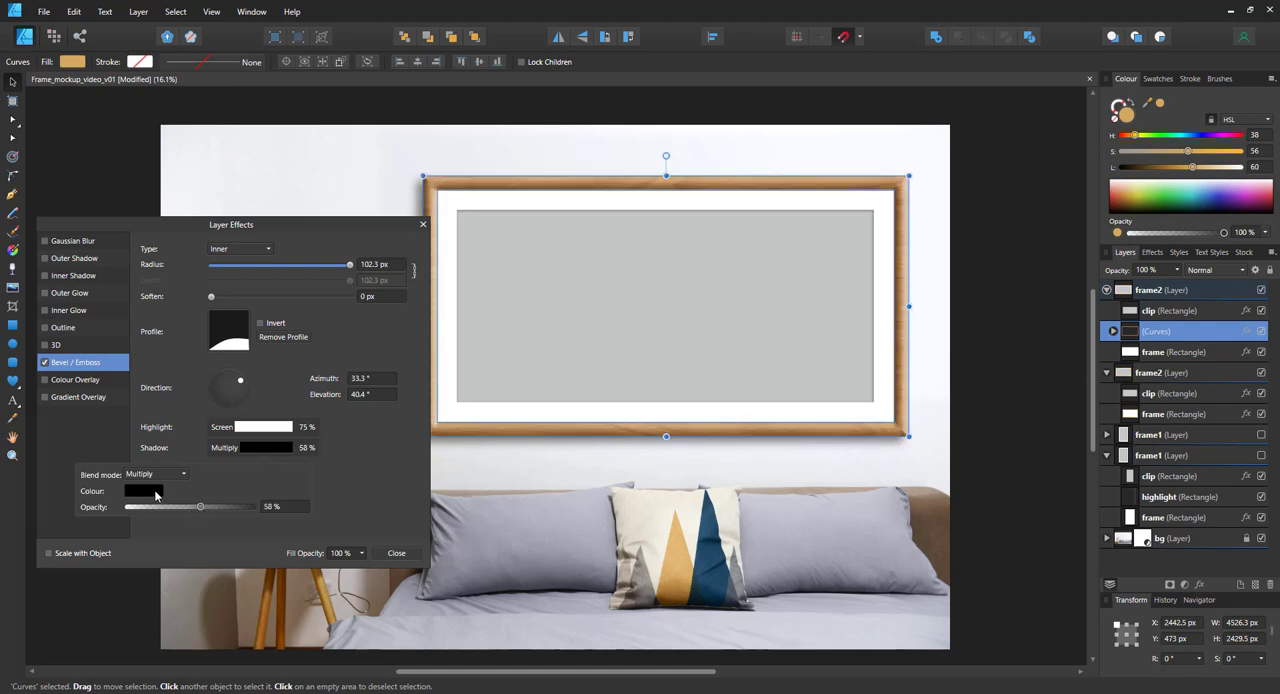
click(144, 492)
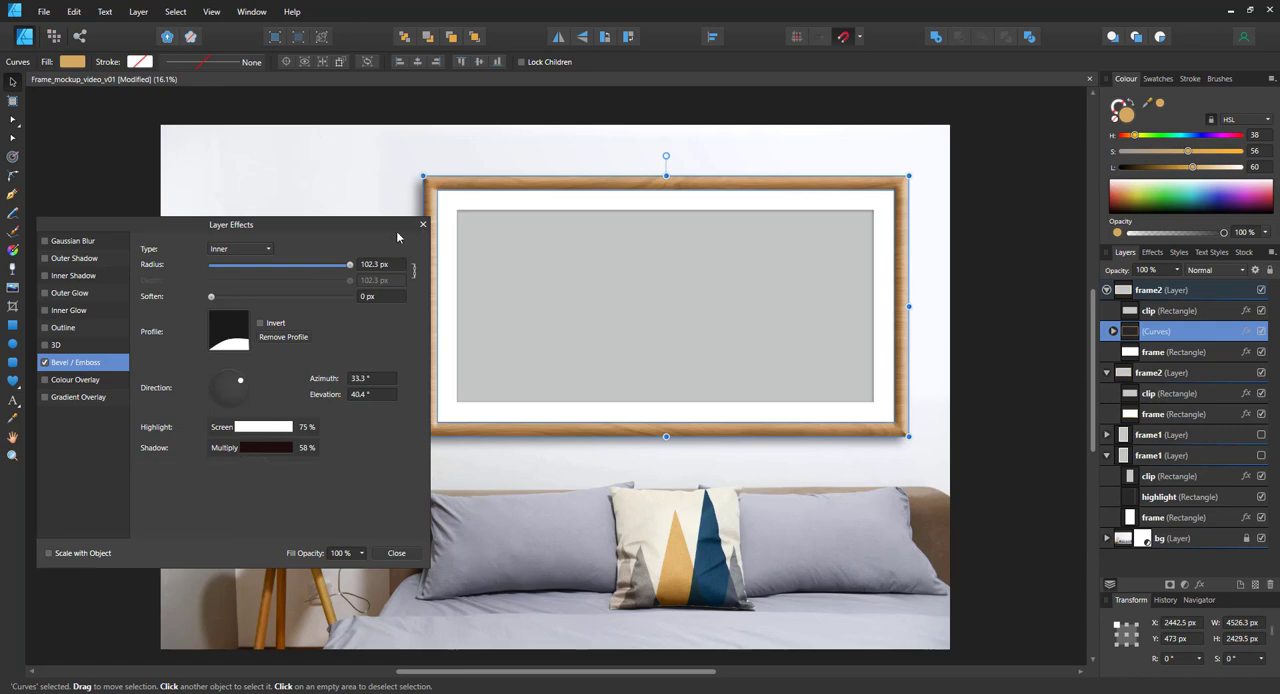
click(56, 344)
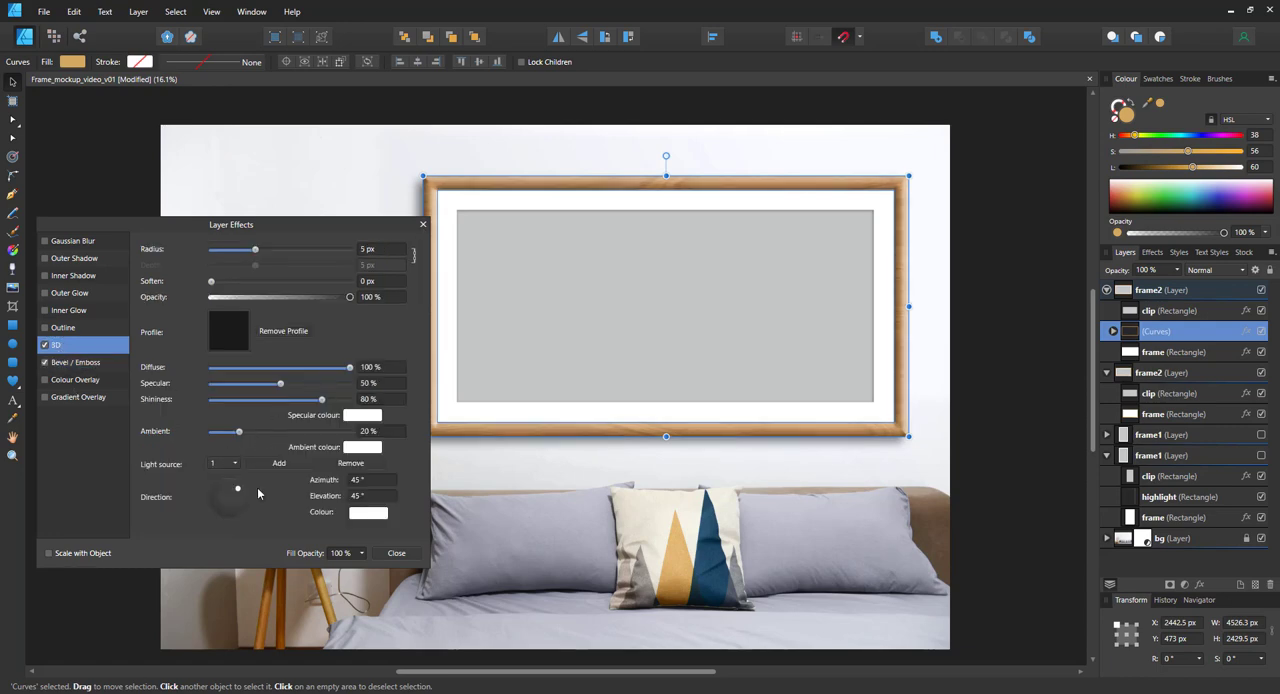
drag(254, 250, 276, 250)
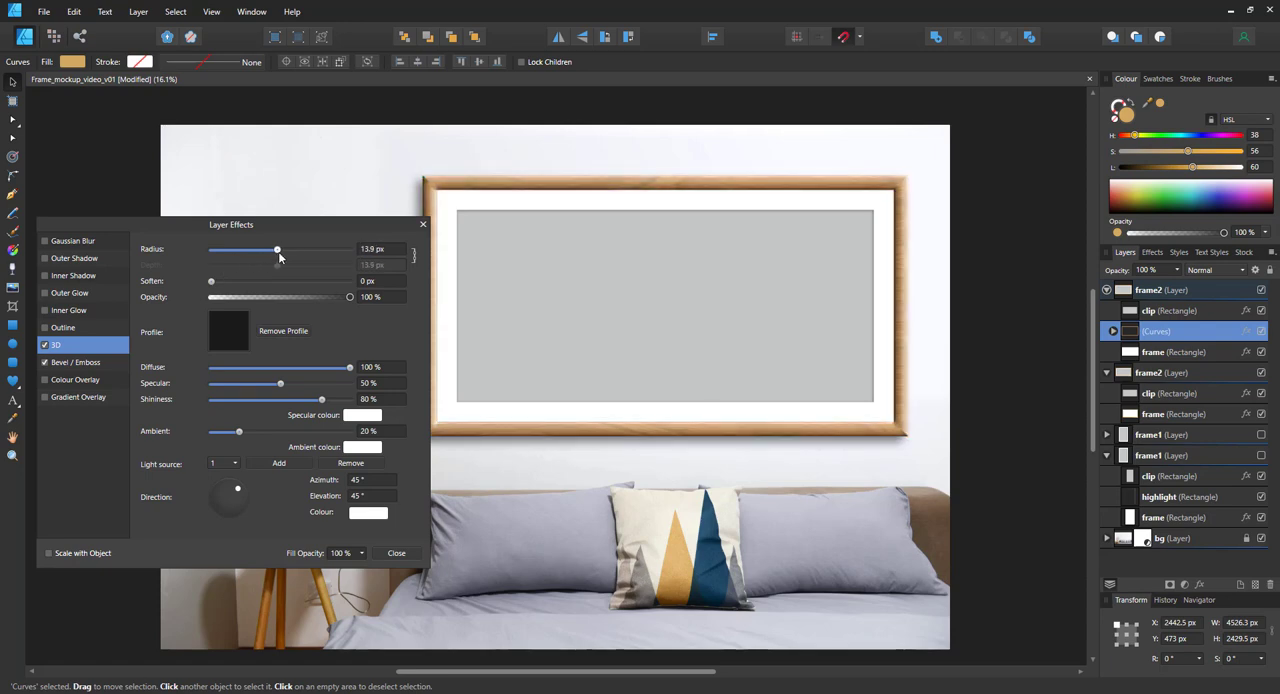
click(396, 552)
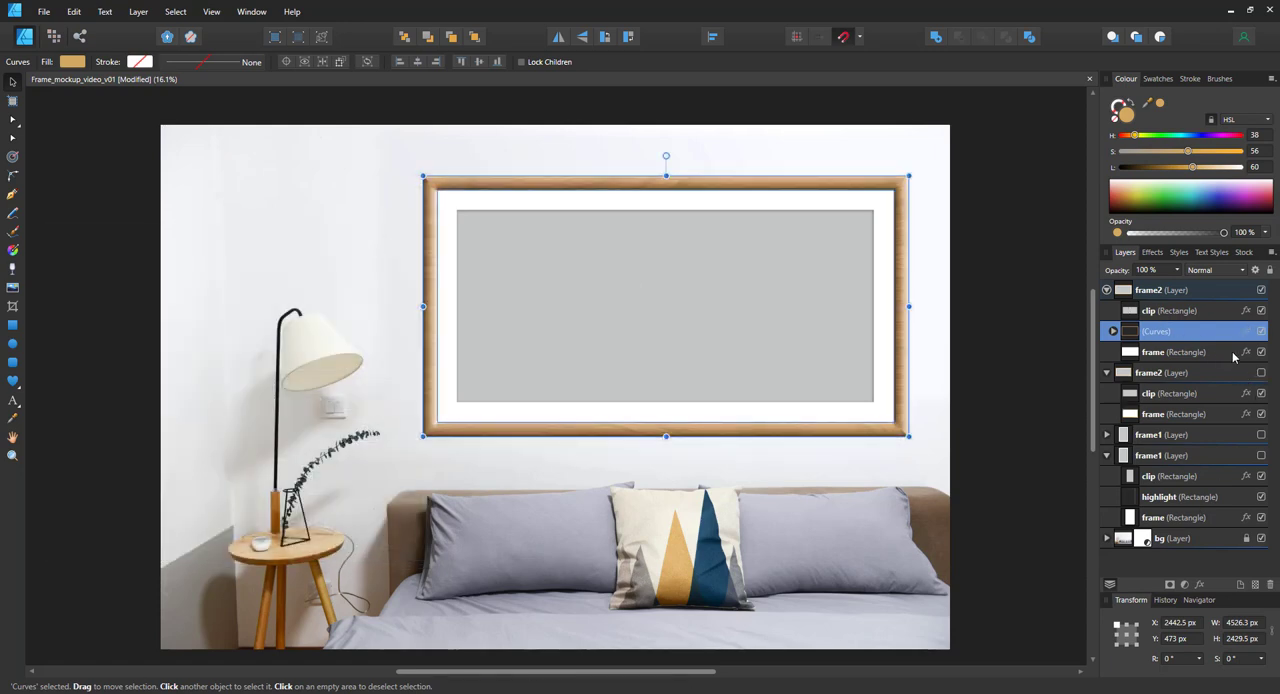
Give the wood frame group a soft outer shadow with a small radius and set its direction.
click(1174, 352)
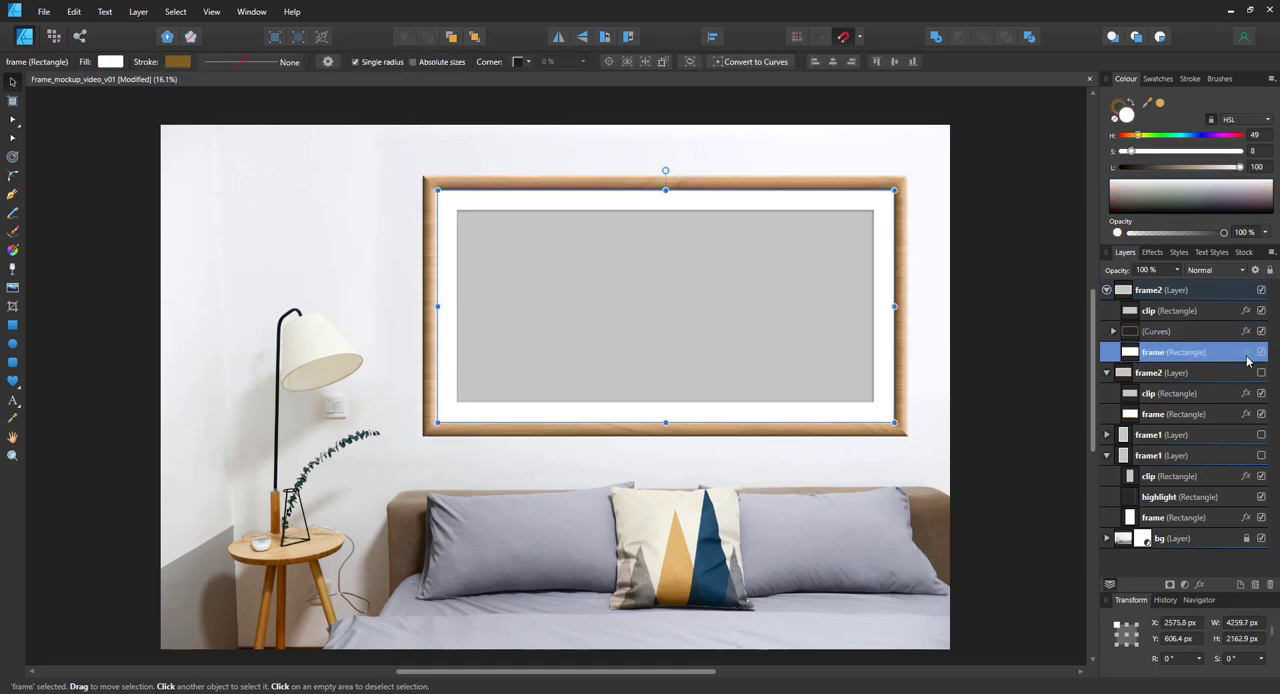
click(1164, 290)
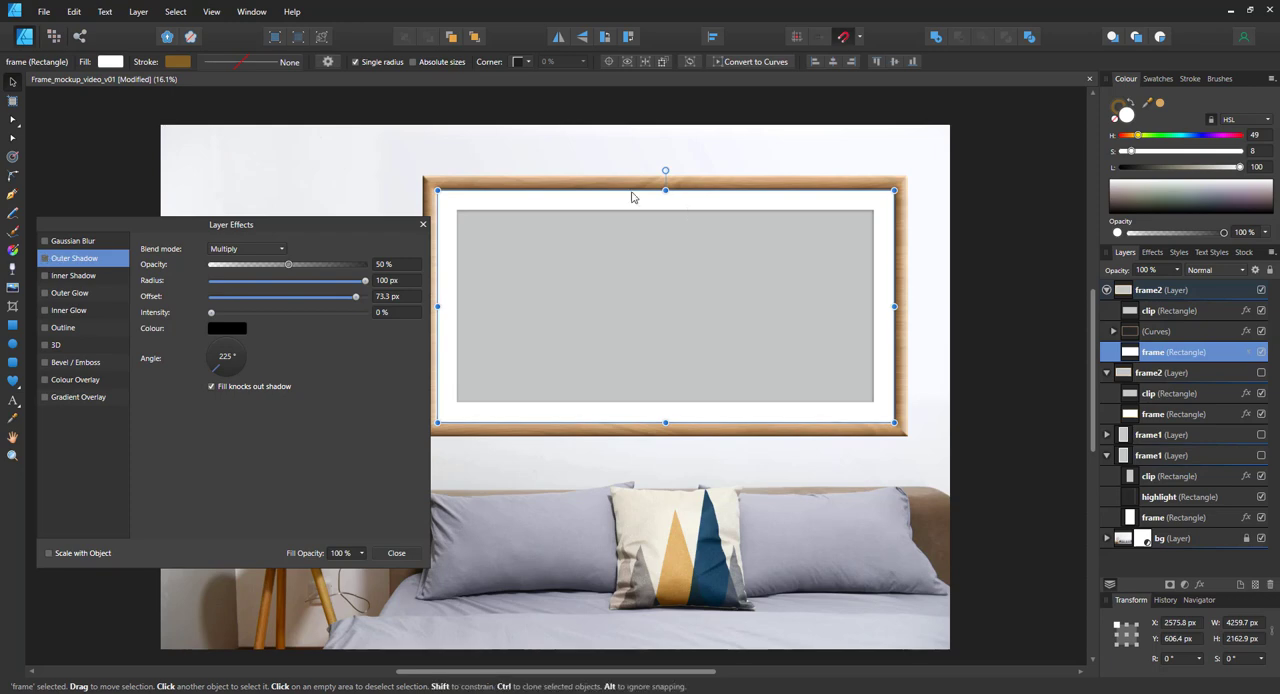
click(1162, 290)
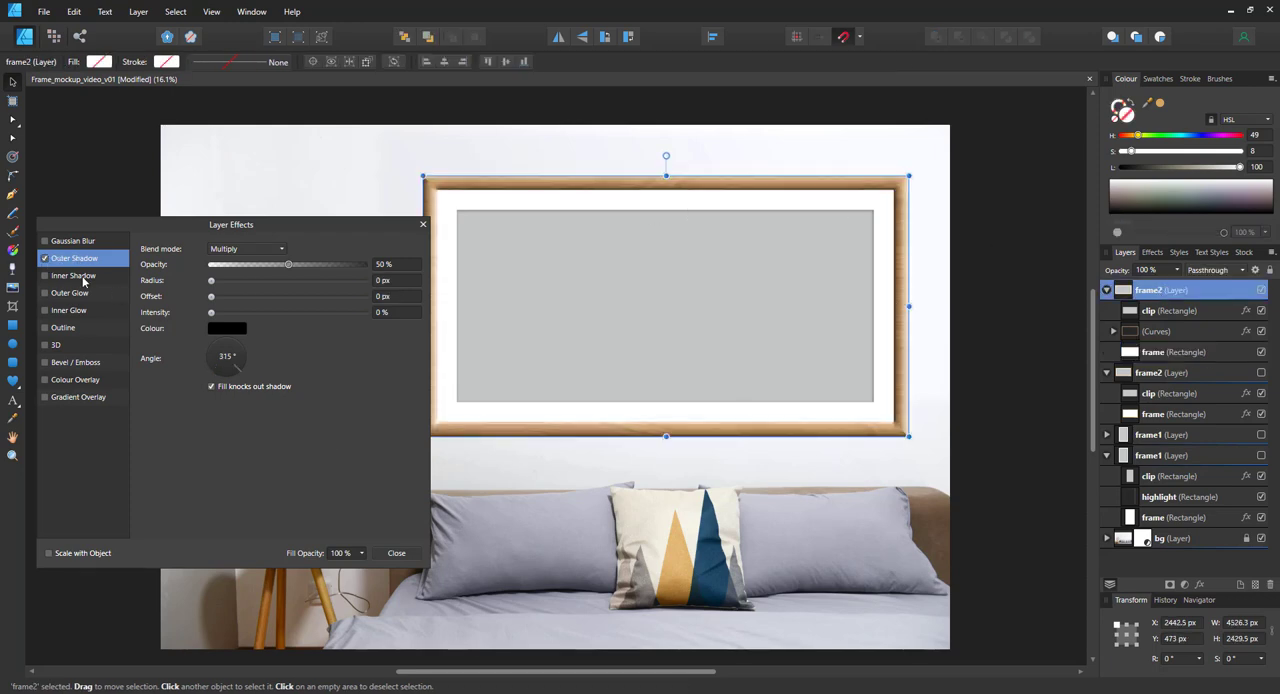
drag(212, 280, 284, 280)
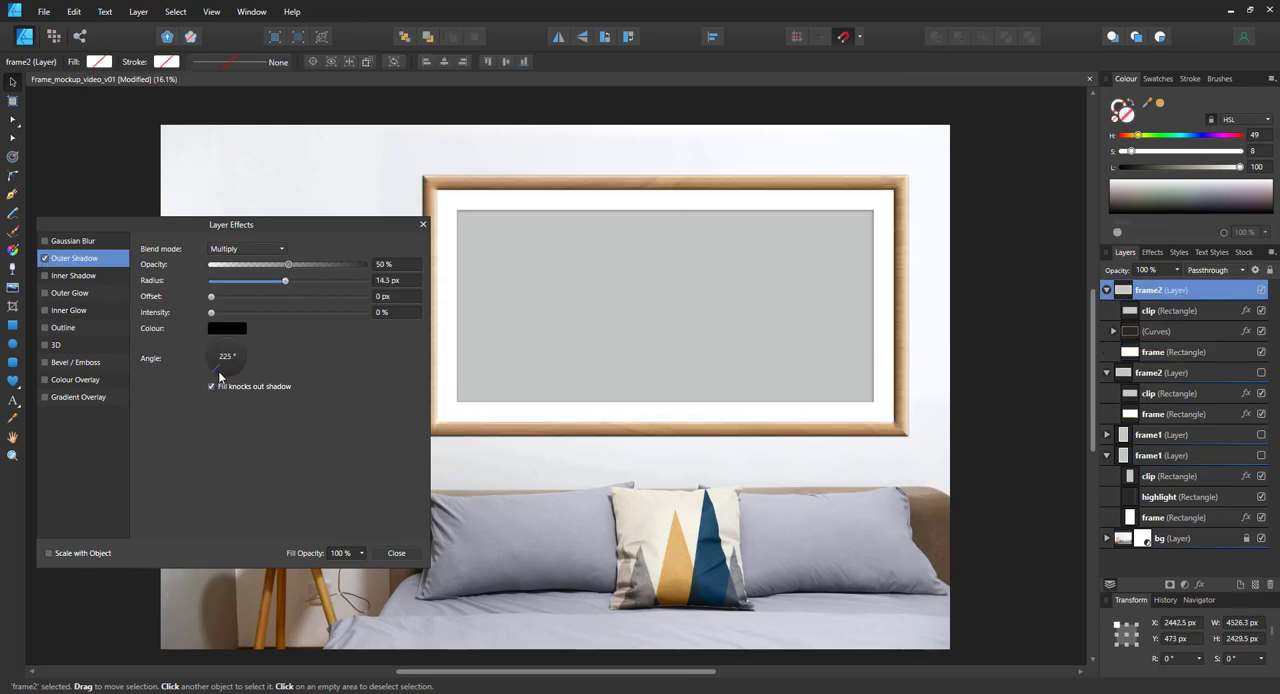
drag(210, 296, 340, 296)
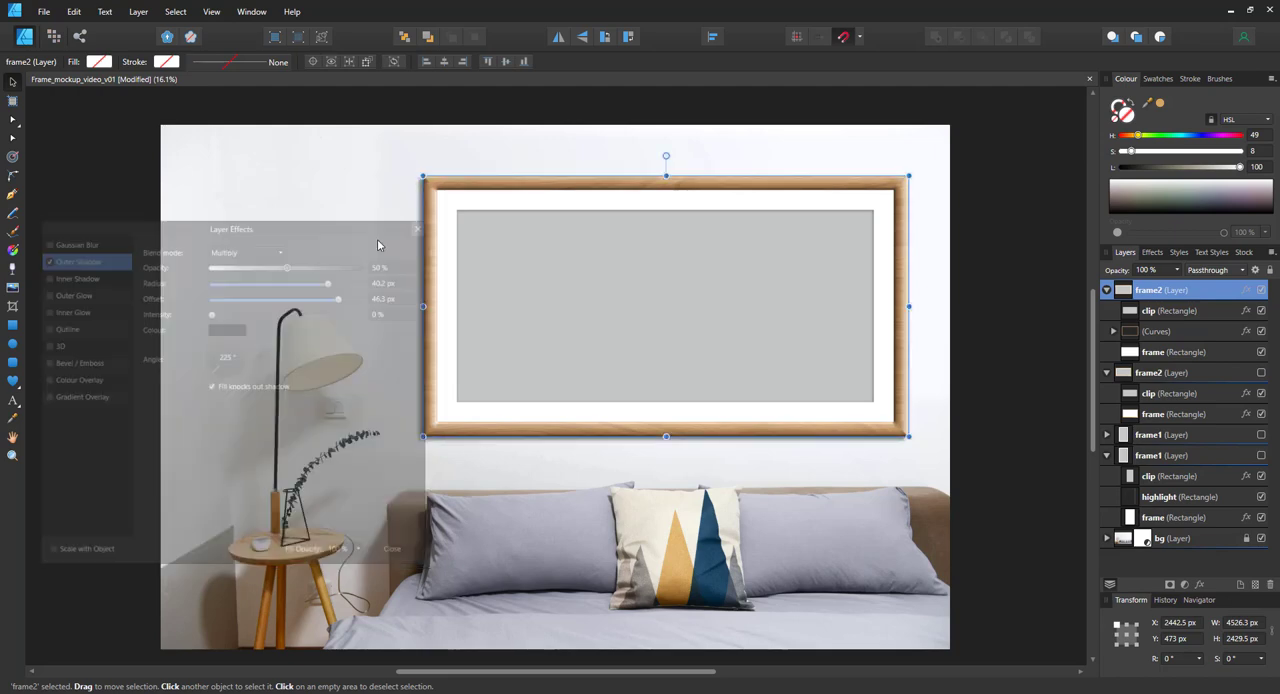
Resize the wood frame narrower, nearly square, then back to its wide shape to check scaling.
drag(908, 306, 832, 306)
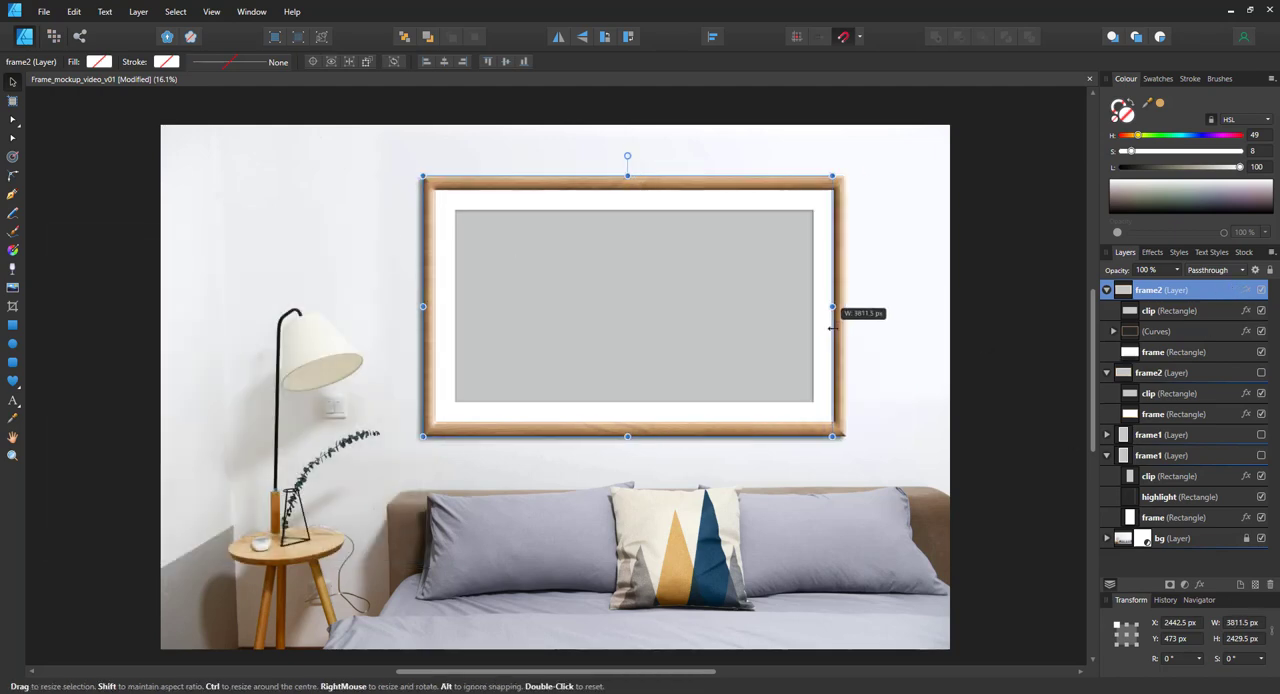
drag(832, 306, 790, 306)
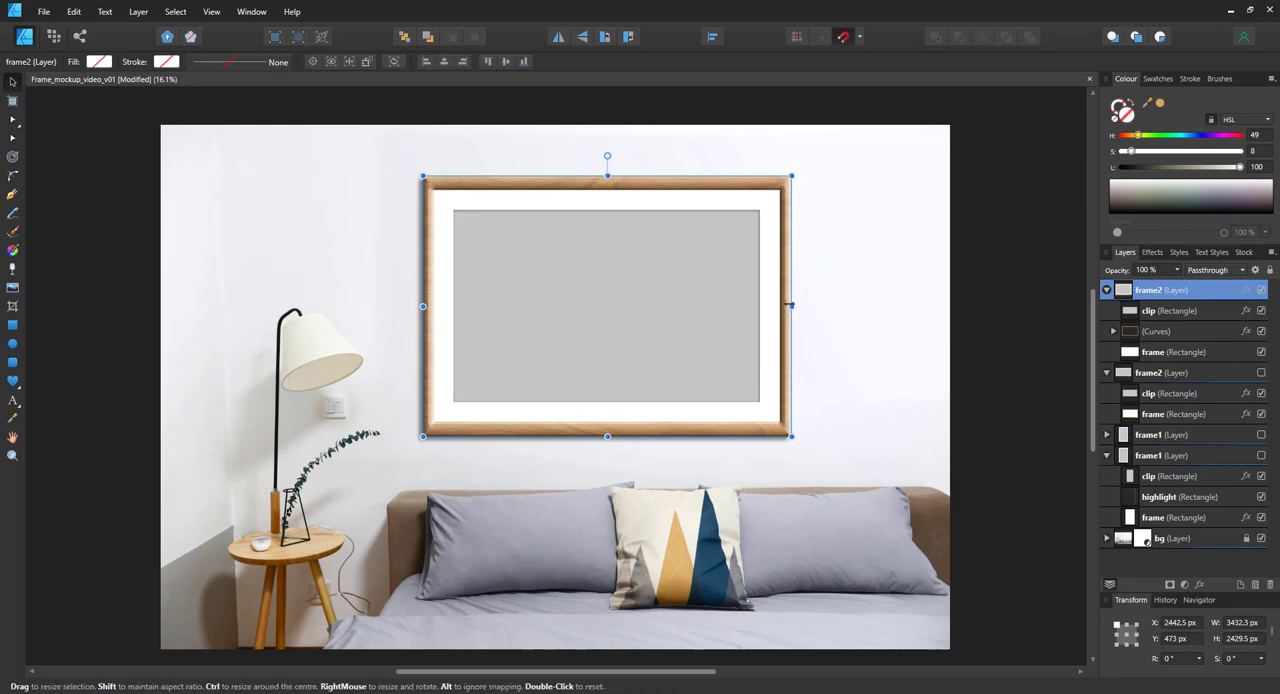
drag(790, 306, 908, 306)
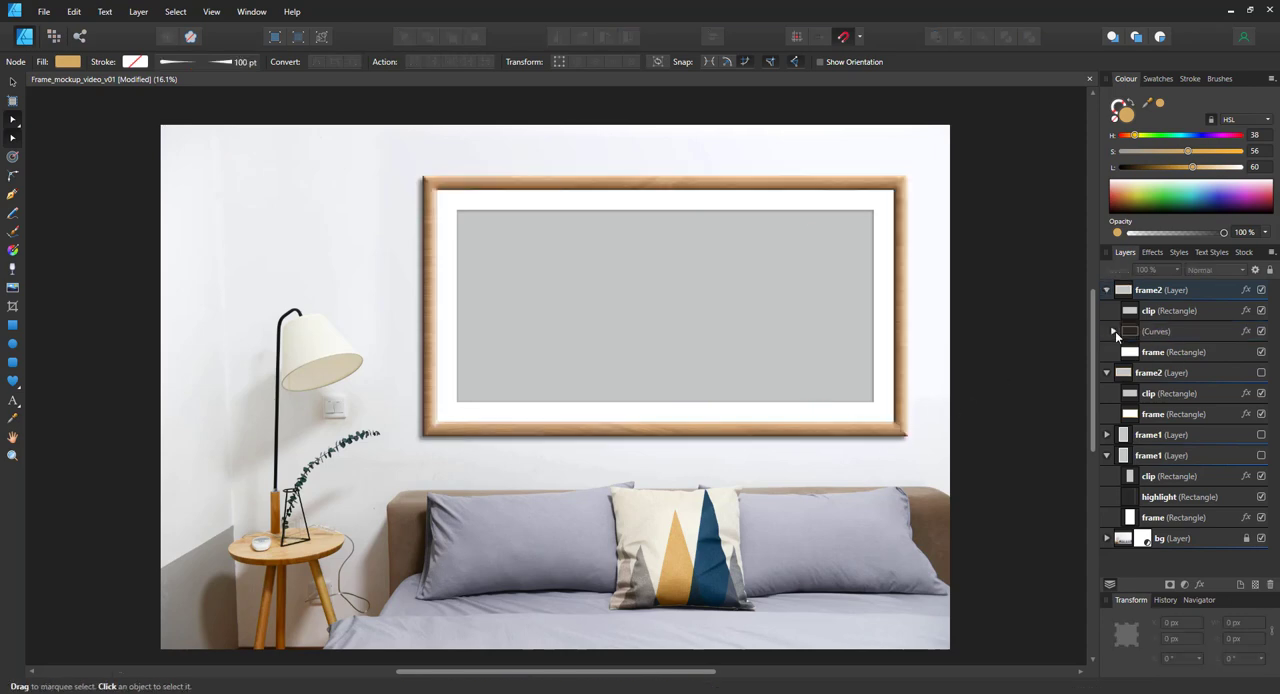
Expand the frame curve to reveal its WoodFine texture and close the layer effects settings.
click(1112, 332)
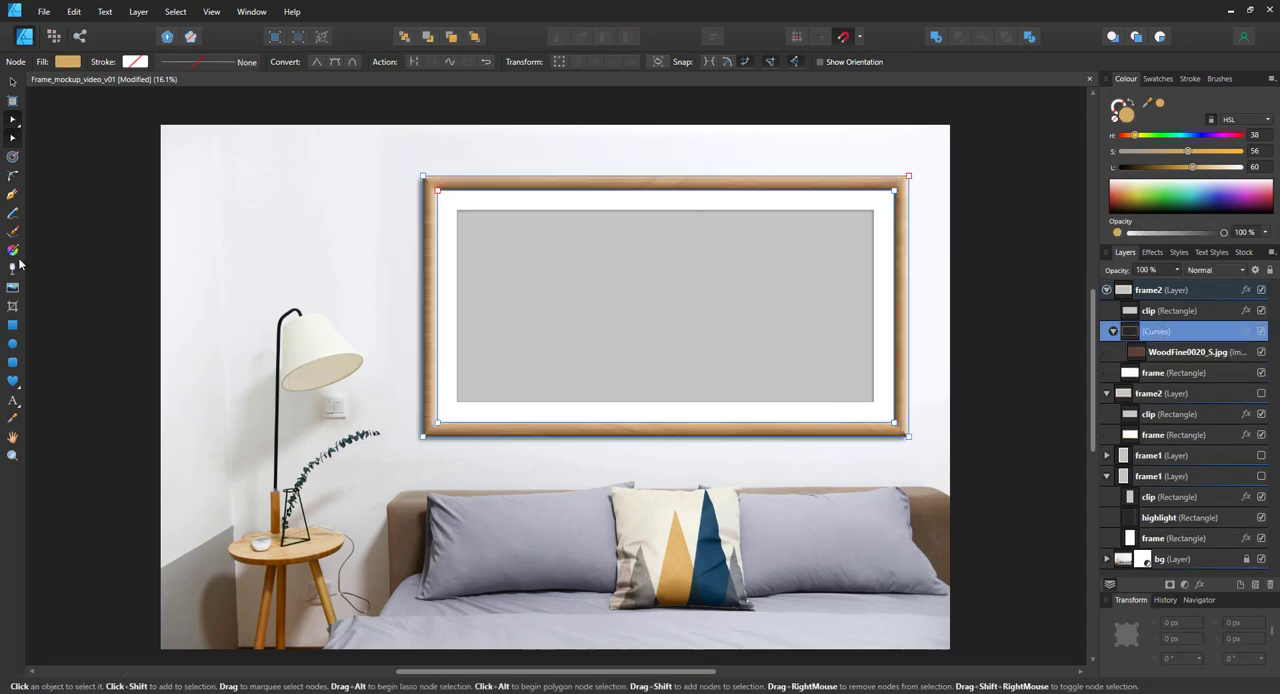
click(12, 324)
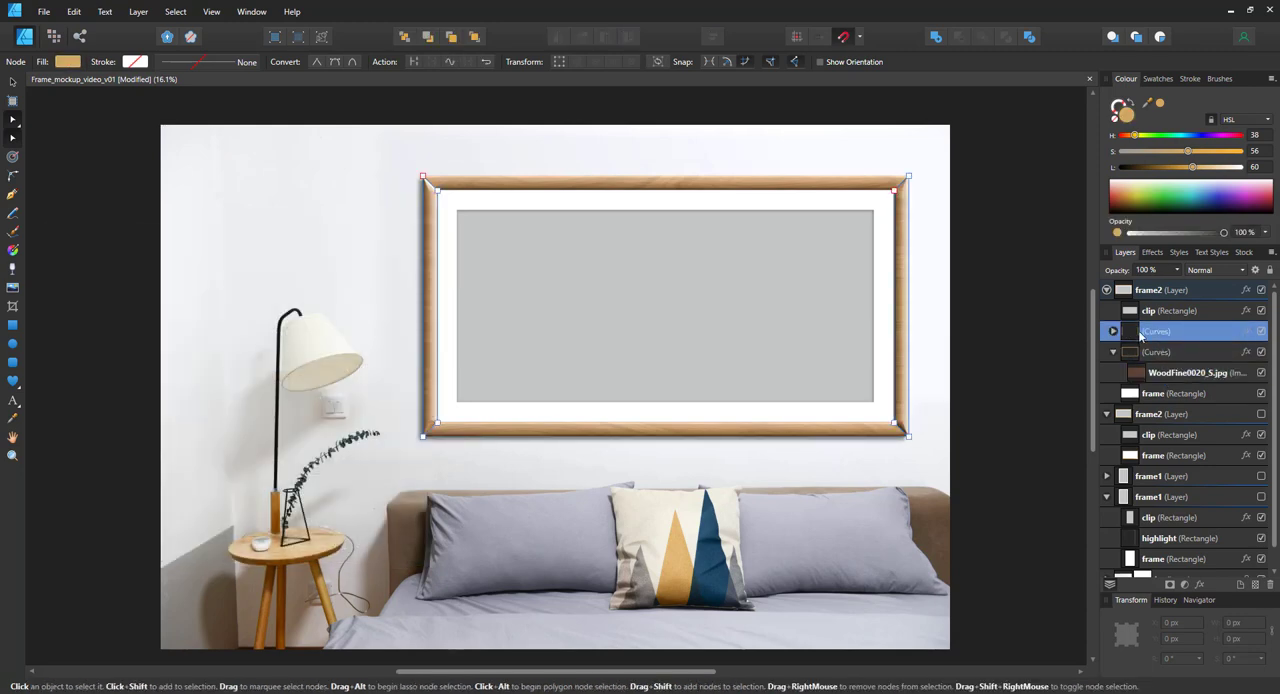
click(1164, 352)
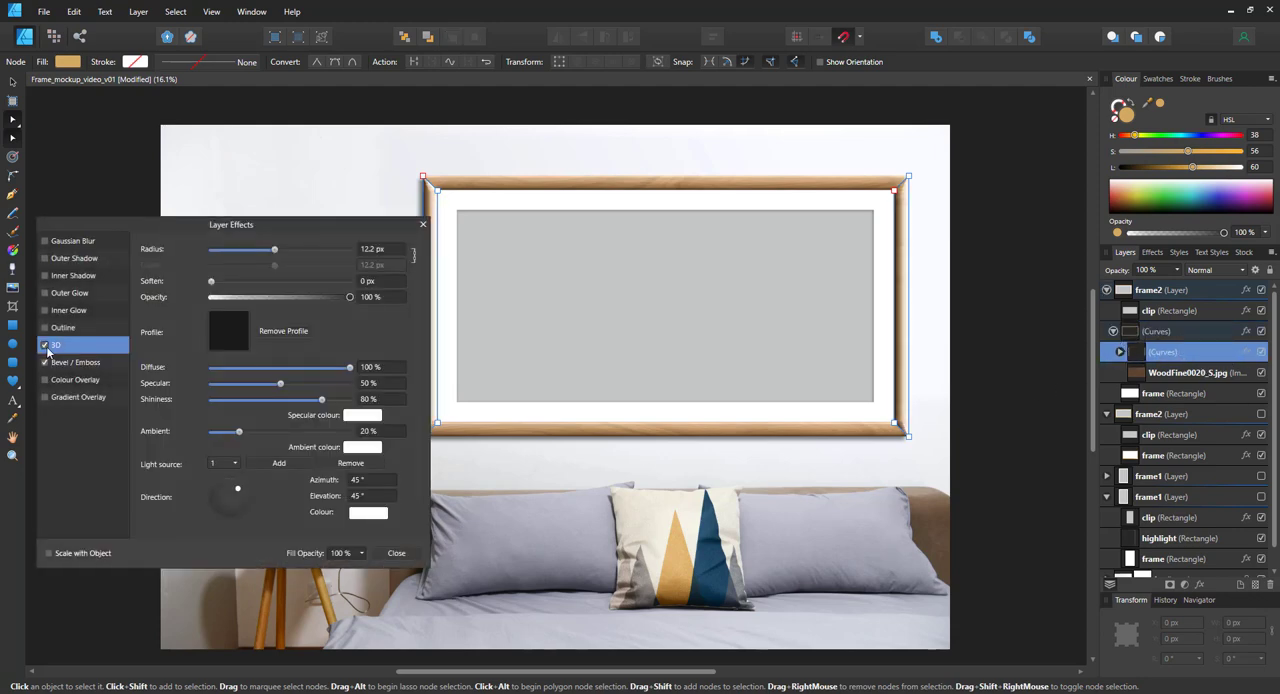
click(396, 552)
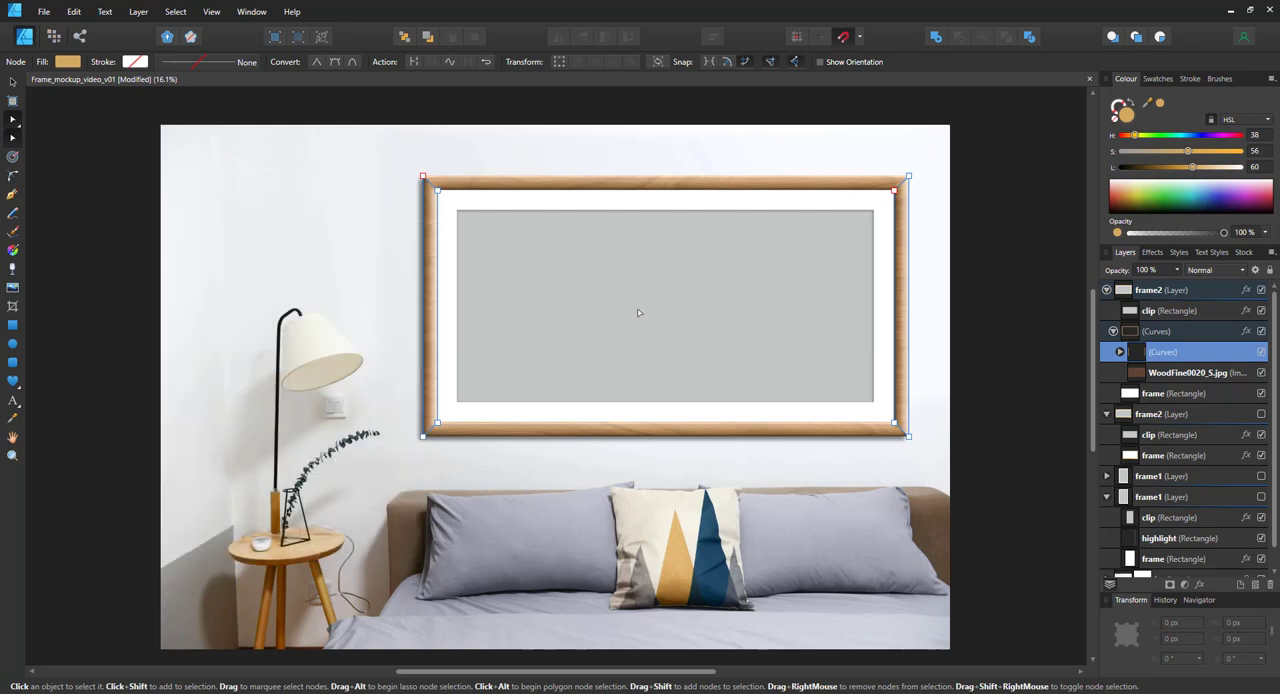
Duplicate the wood texture image onto the frame's left half so grain covers the full width.
click(1188, 372)
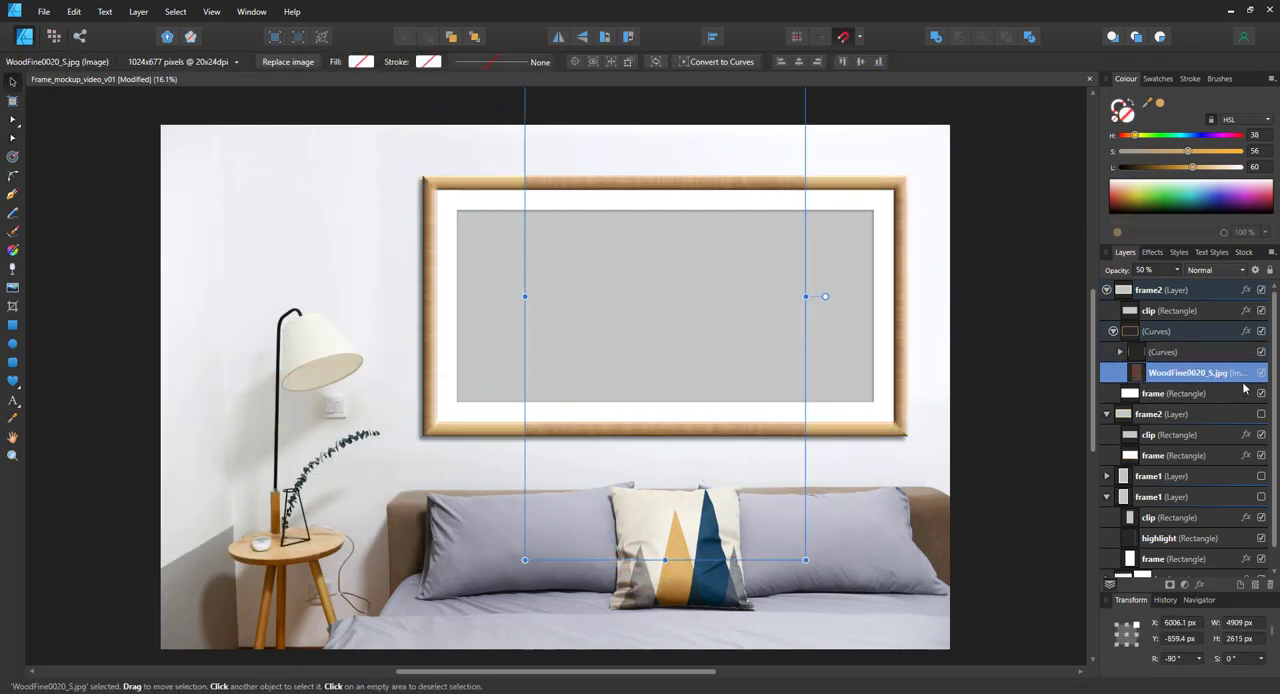
drag(824, 296, 824, 284)
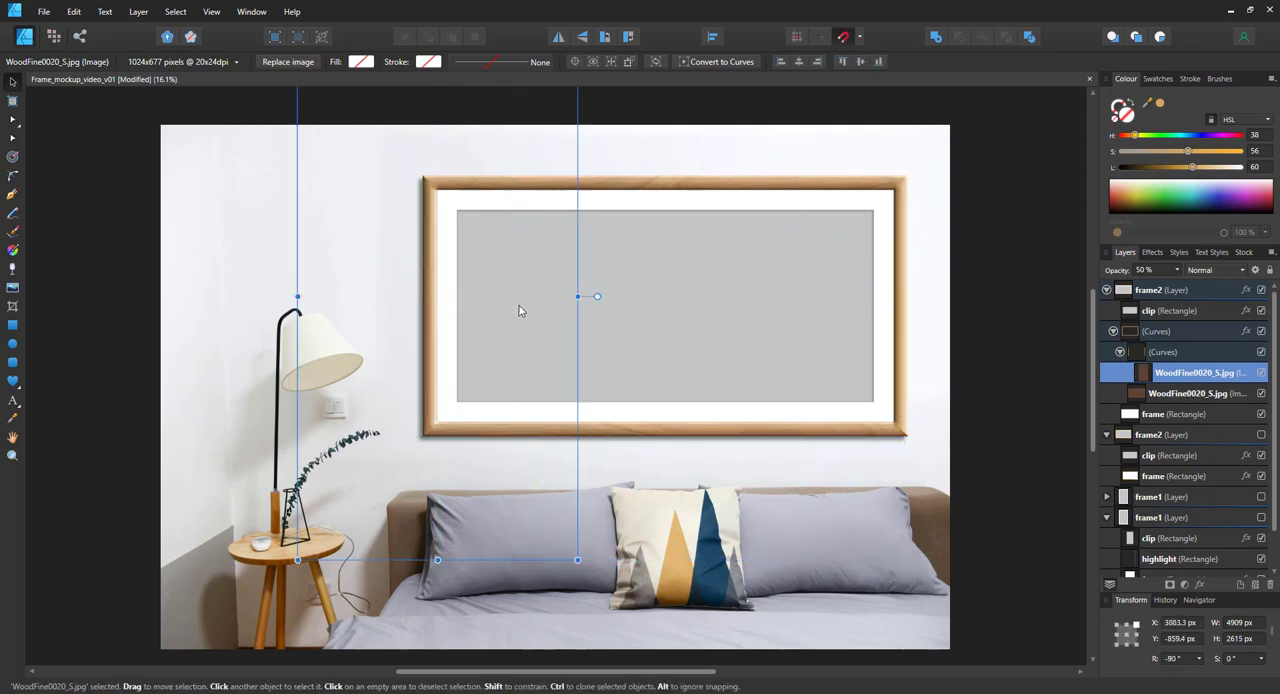
click(1000, 460)
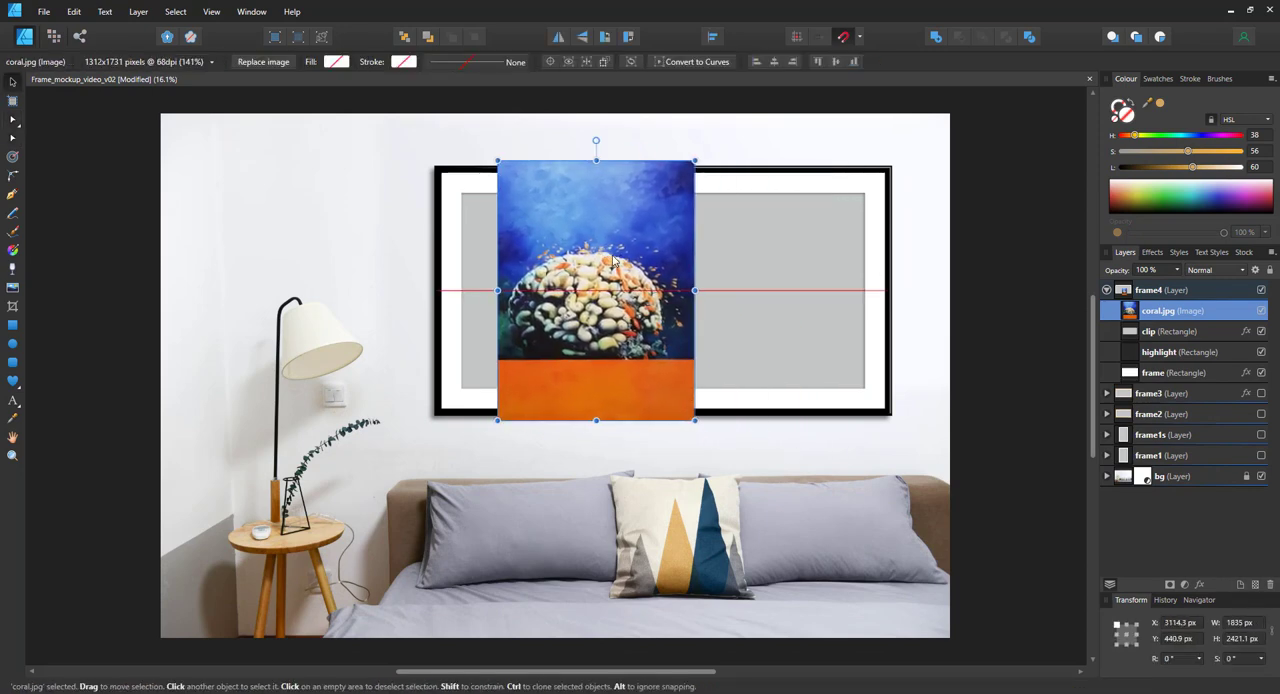
Move and resize the black frame into a tall portrait fitting the coral painting.
click(1160, 310)
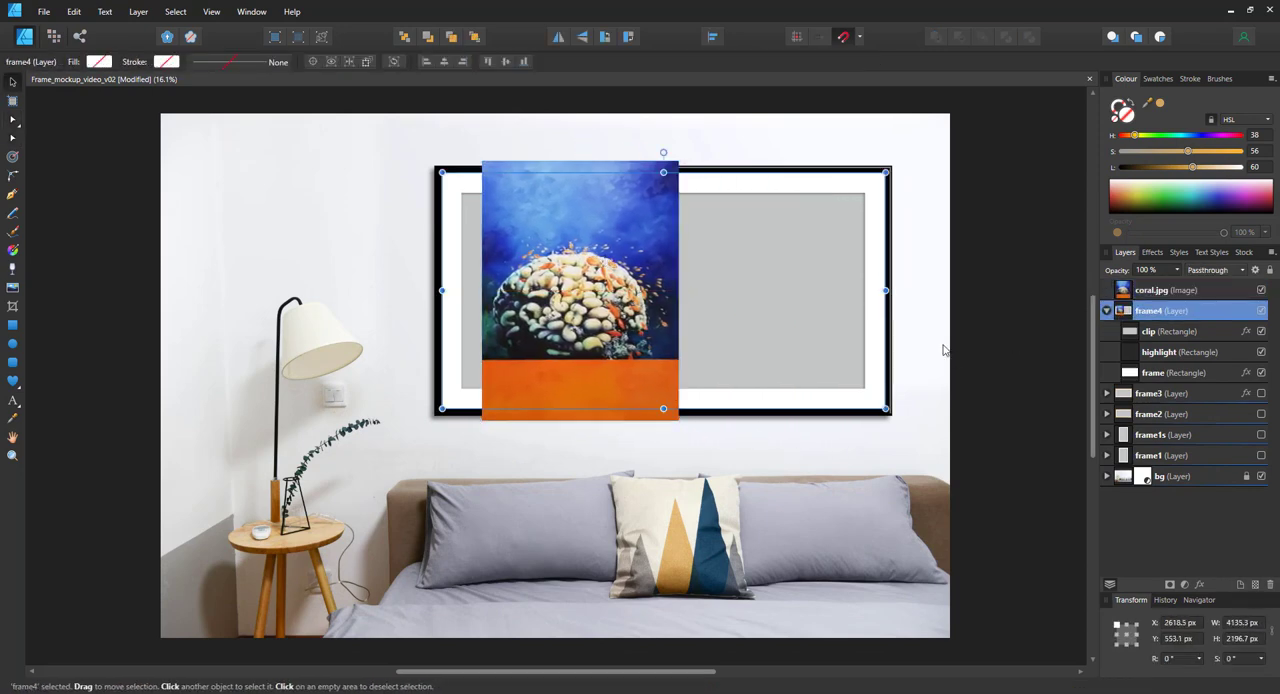
drag(664, 290, 684, 258)
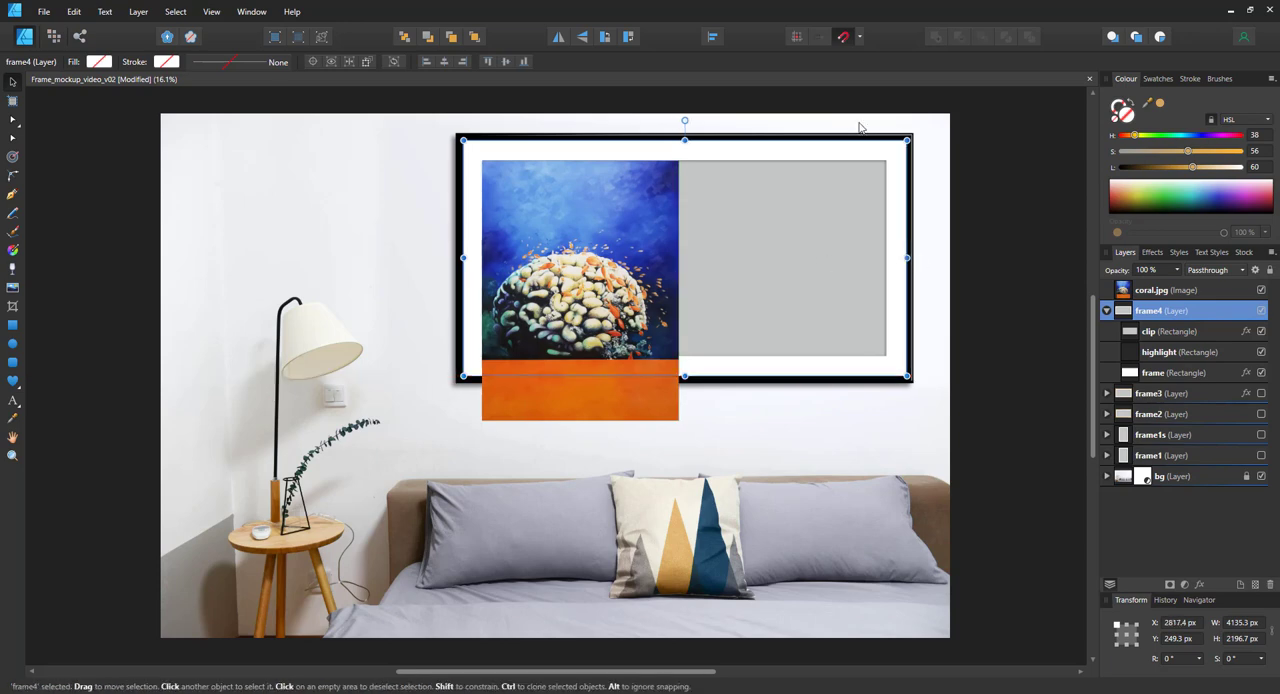
drag(904, 258, 698, 258)
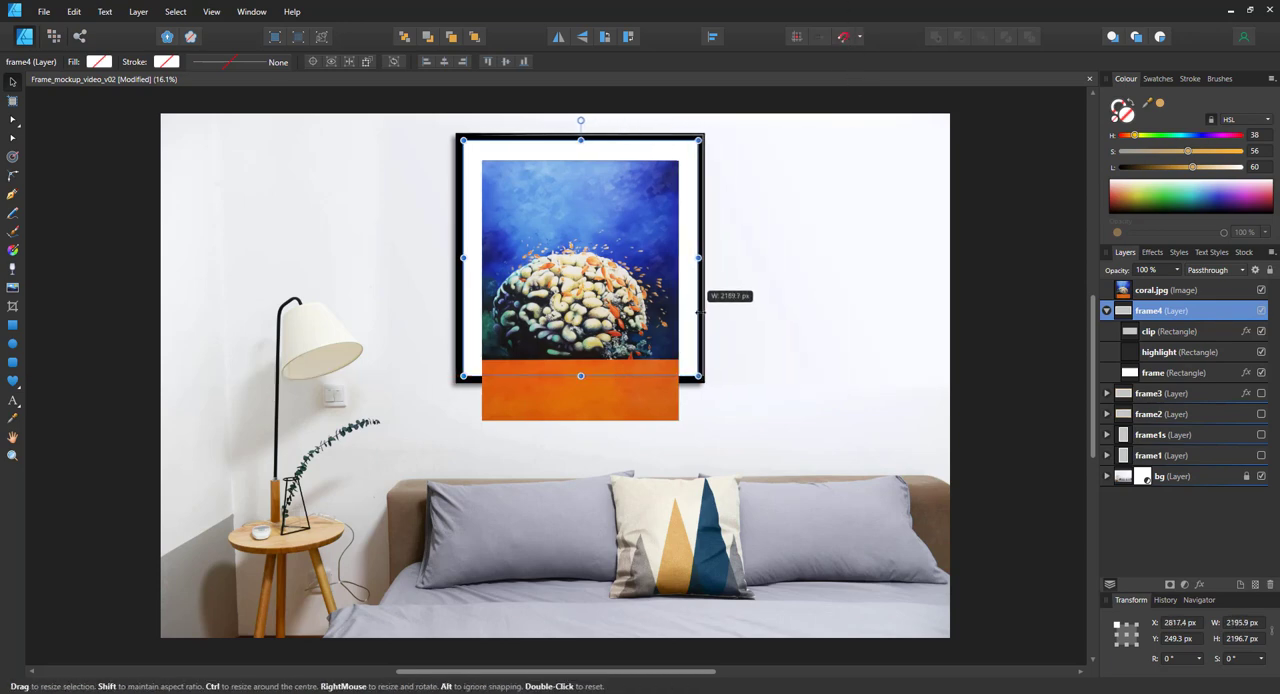
drag(580, 376, 580, 444)
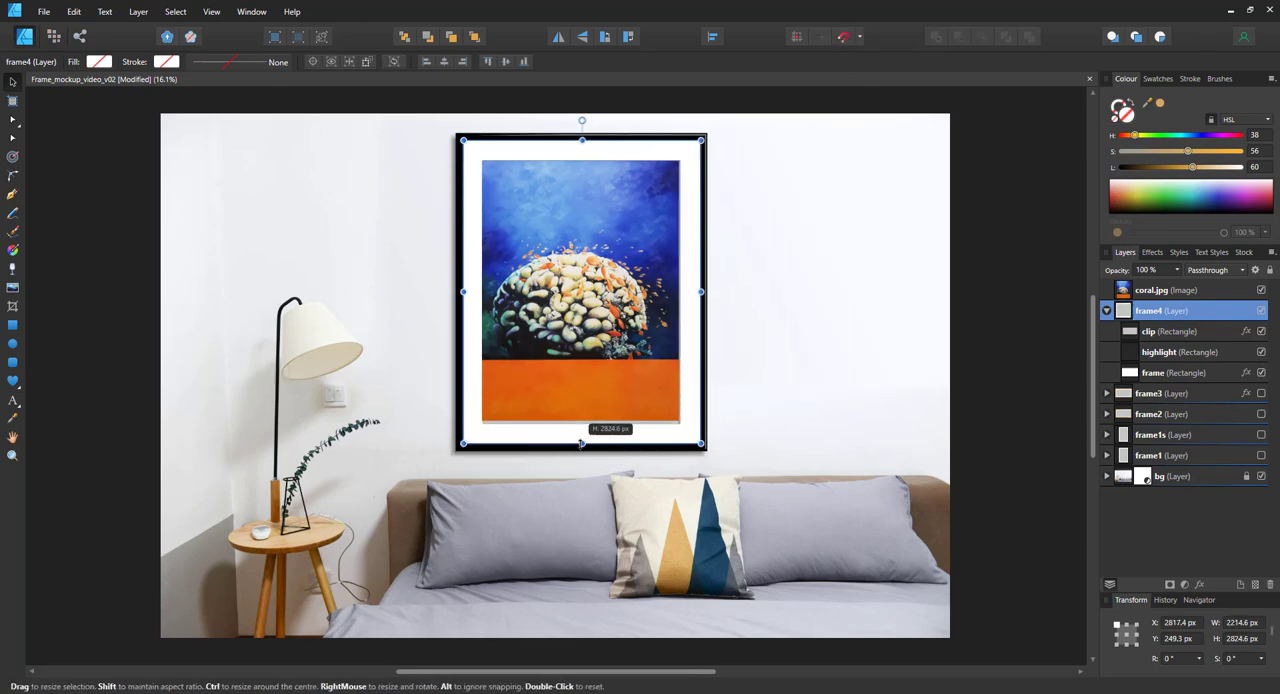
drag(582, 120, 582, 144)
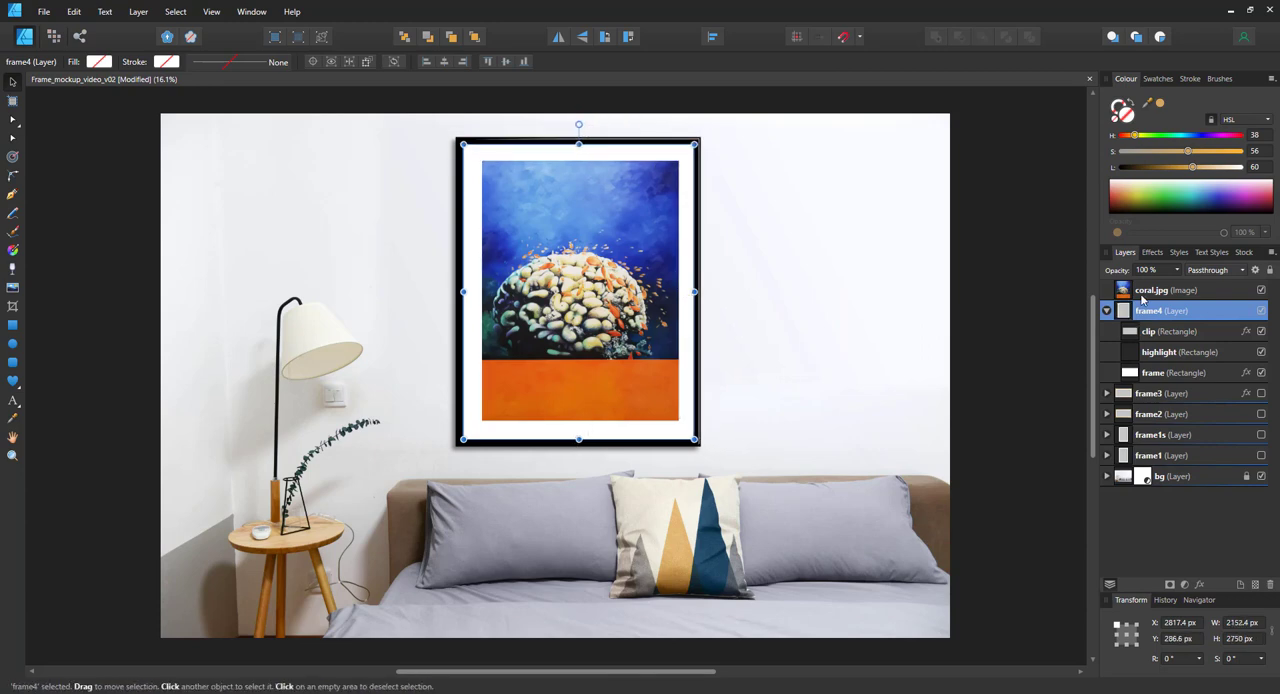
Clip coral.jpg inside the black frame's rectangle and deselect to view the result.
click(1164, 288)
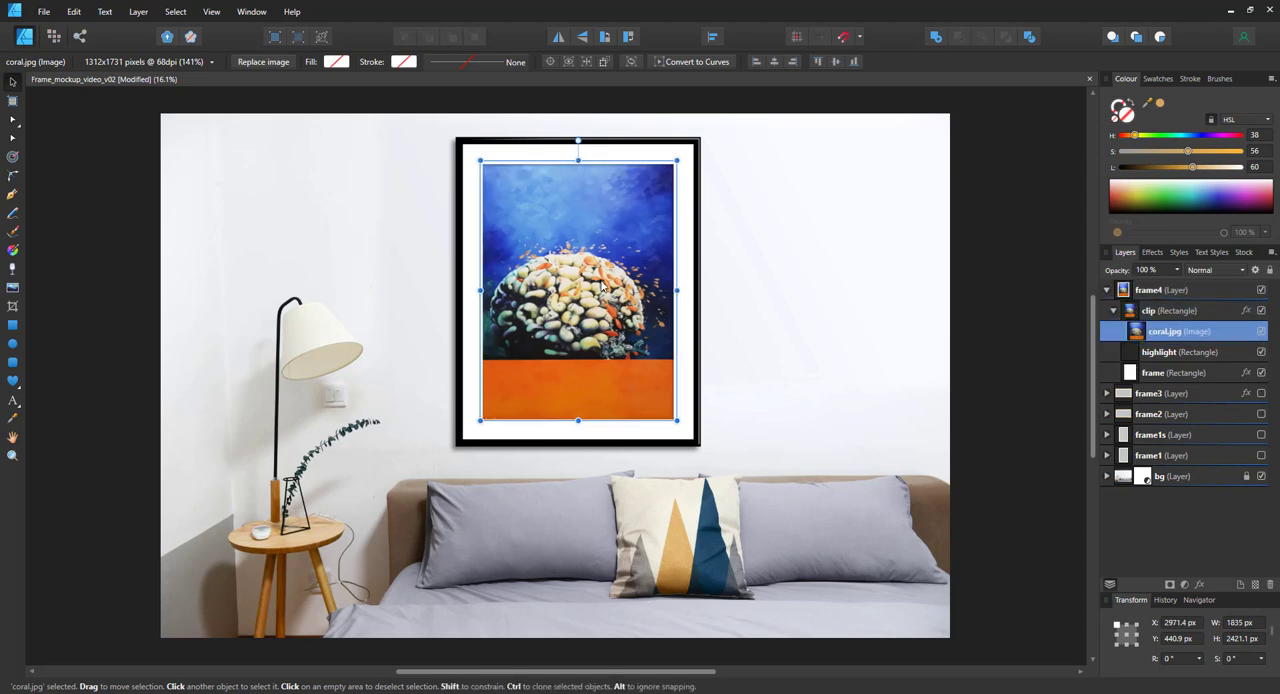
click(964, 332)
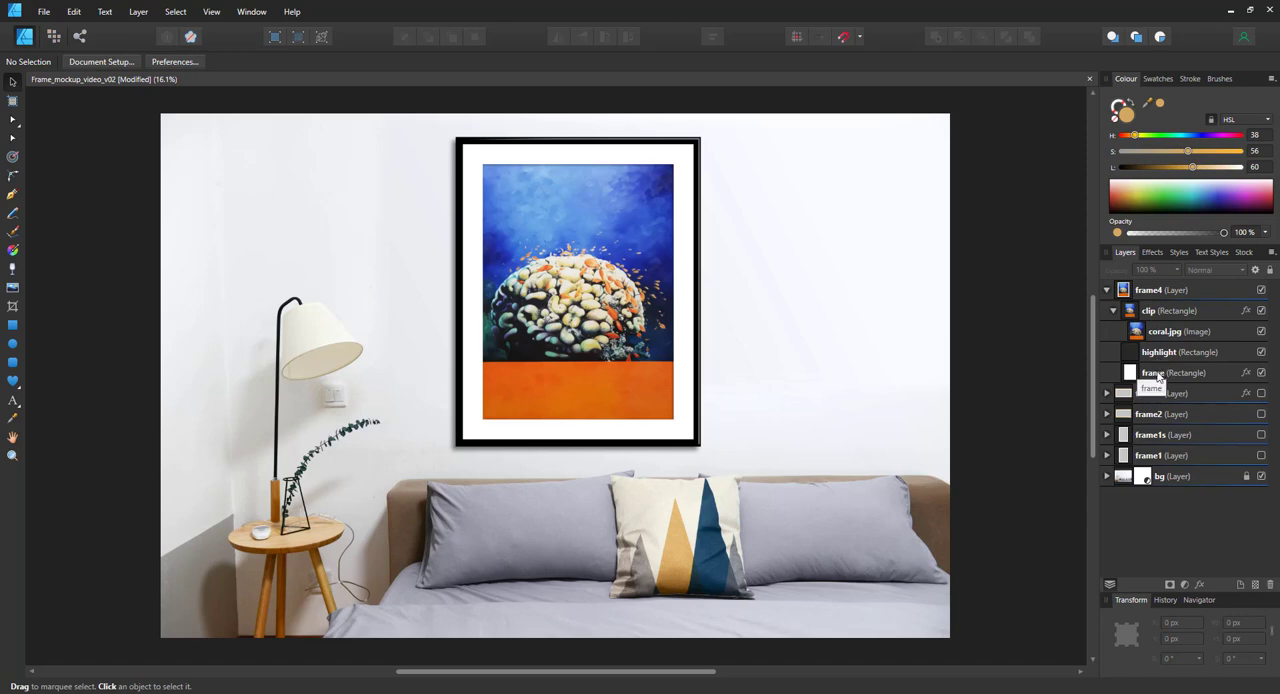
click(1172, 372)
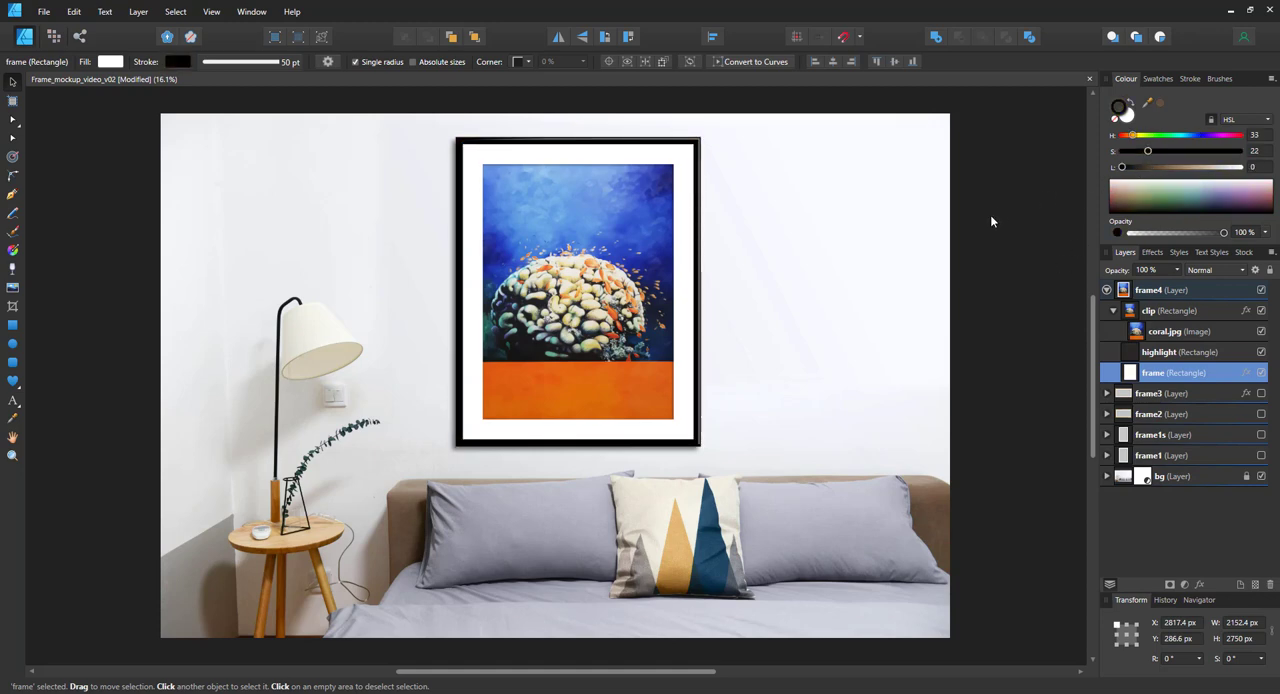
click(910, 430)
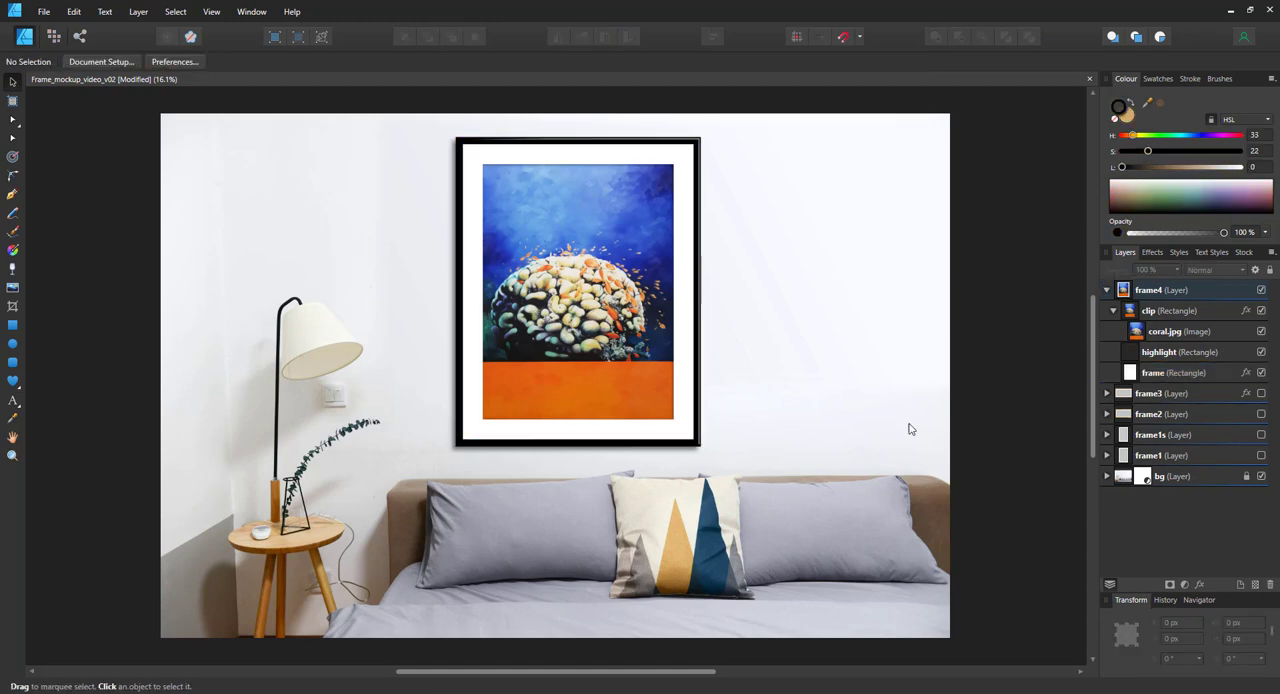